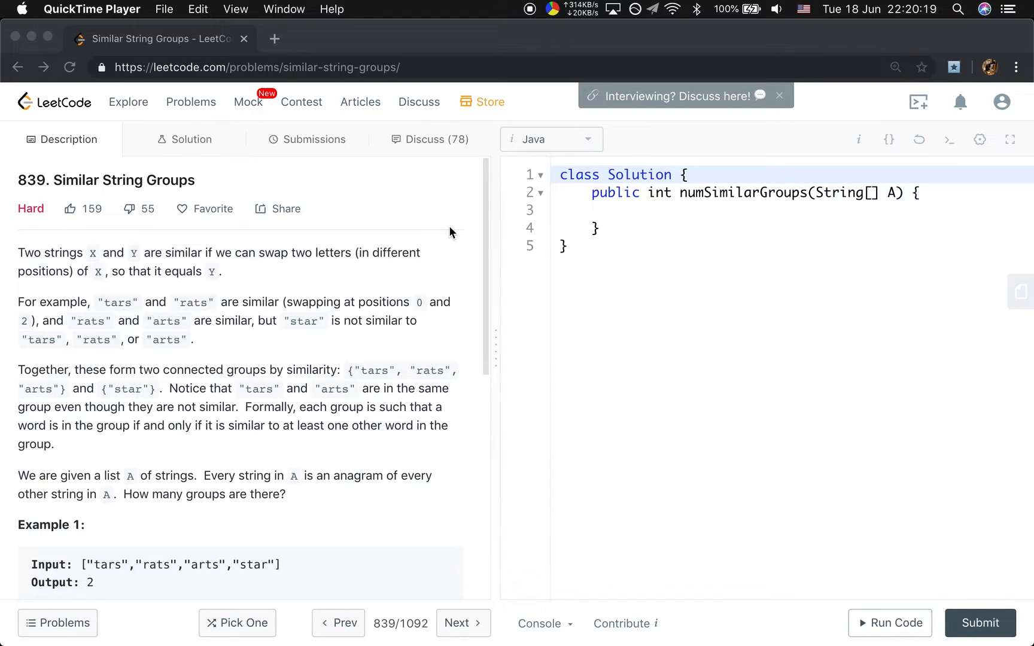
- Declare Map<String, Set<String>> g = new HashMap<>() in numSimilarGroups and call buildMap(A, g)
scroll(up, 3)
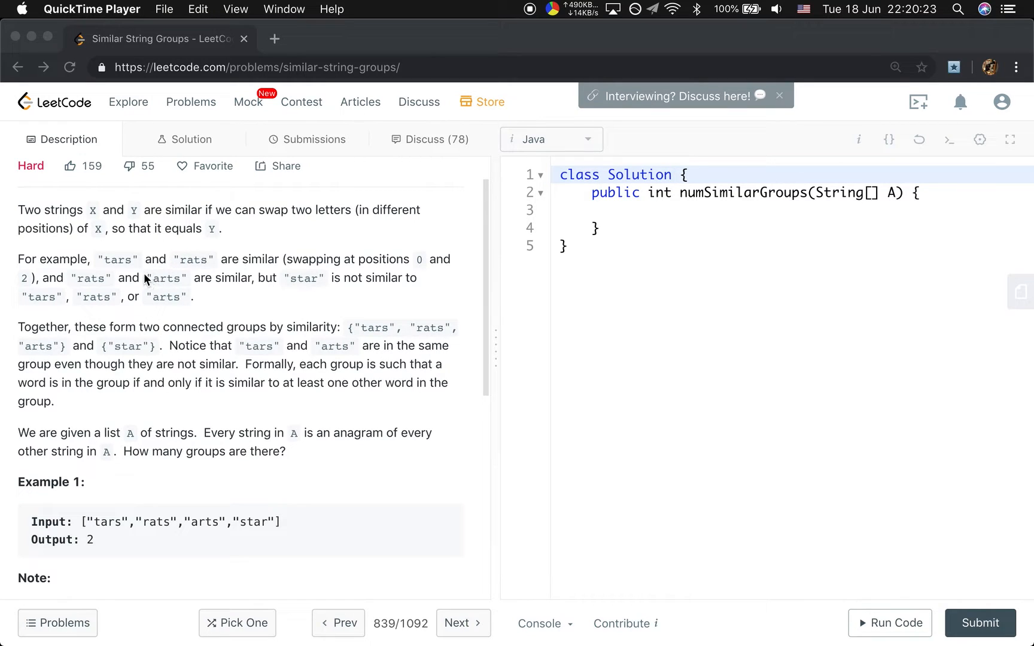
mouse_move(109, 277)
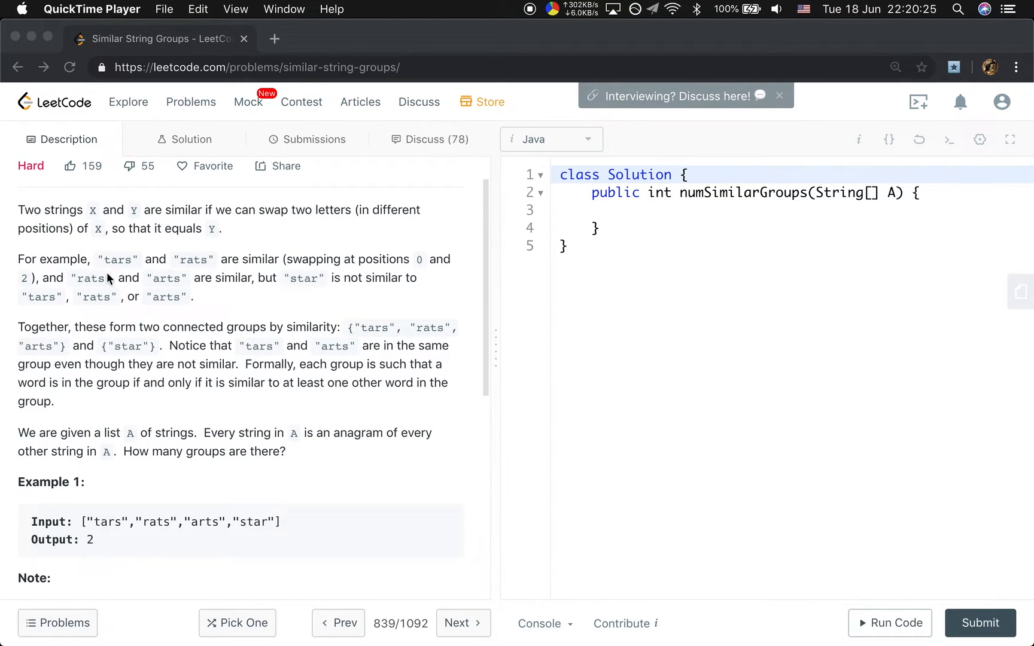
mouse_move(122, 270)
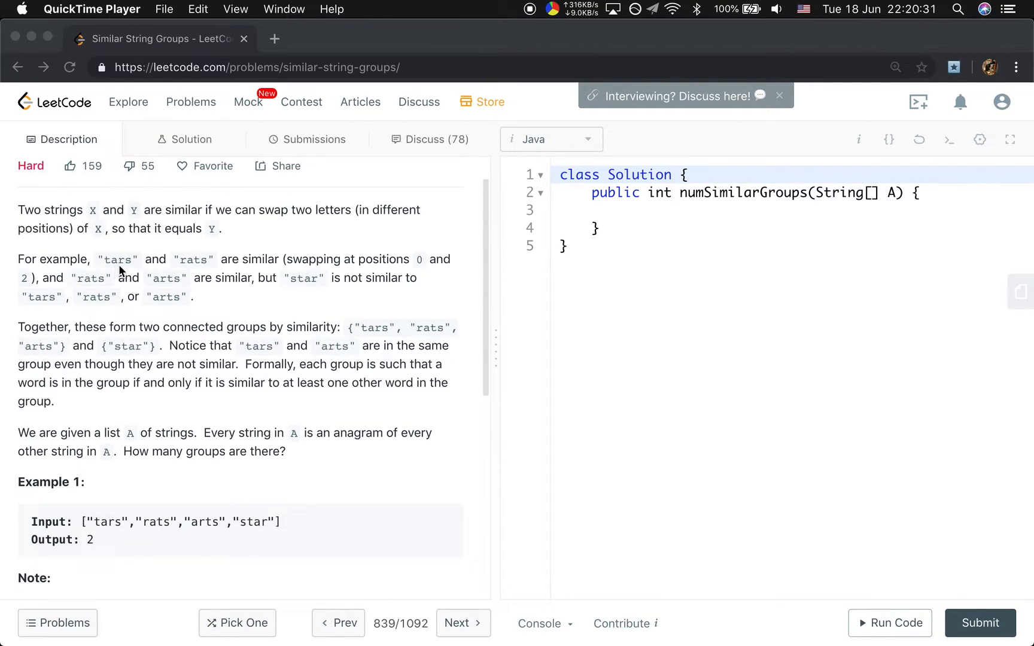
mouse_move(184, 275)
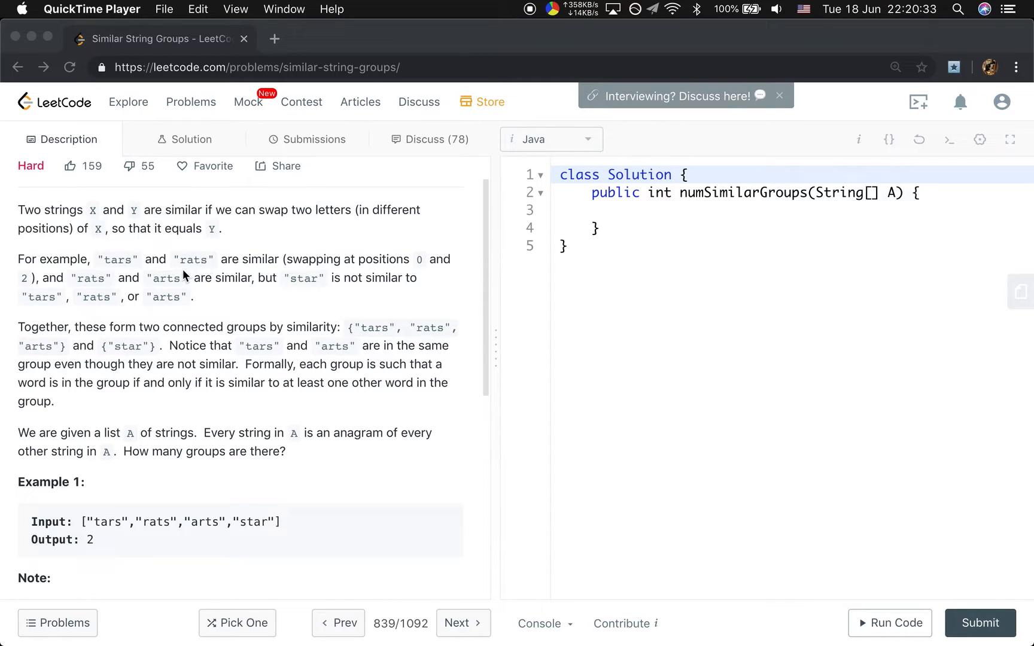
mouse_move(137, 303)
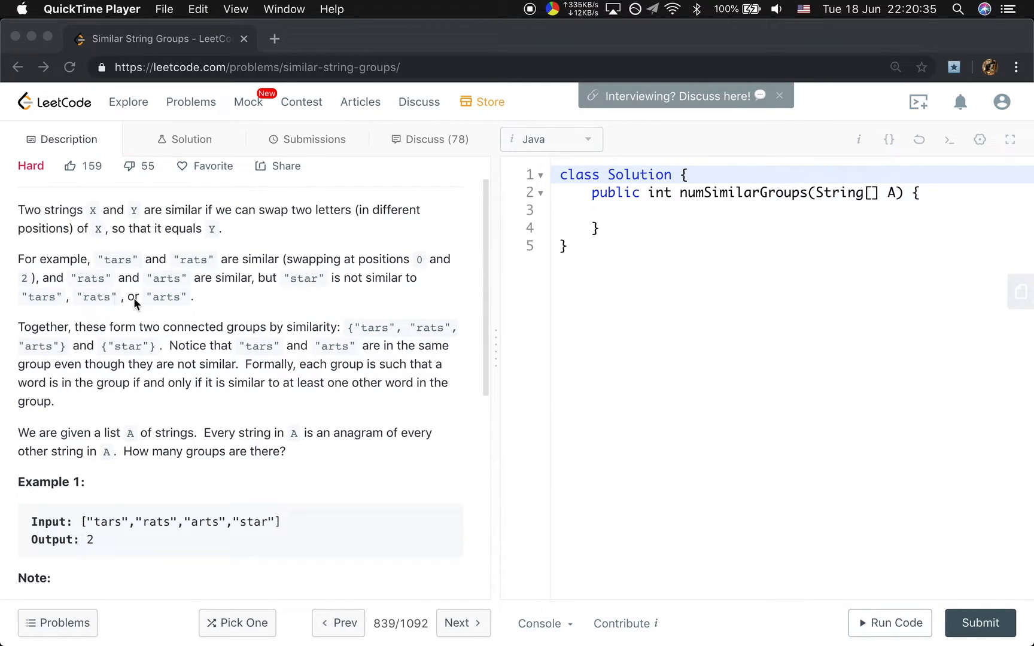
mouse_move(204, 292)
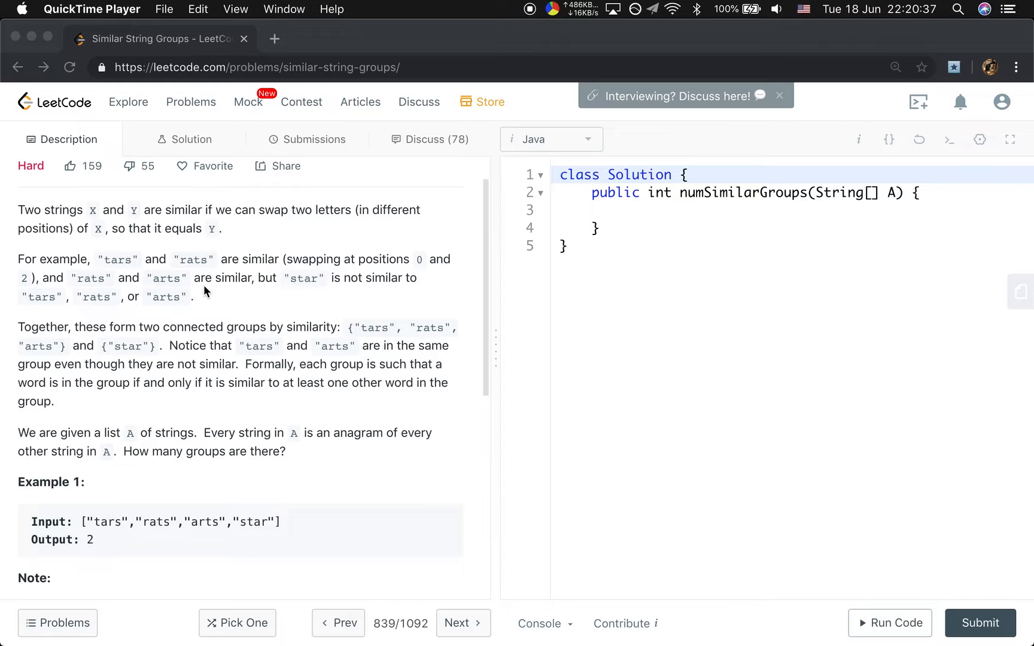
mouse_move(100, 285)
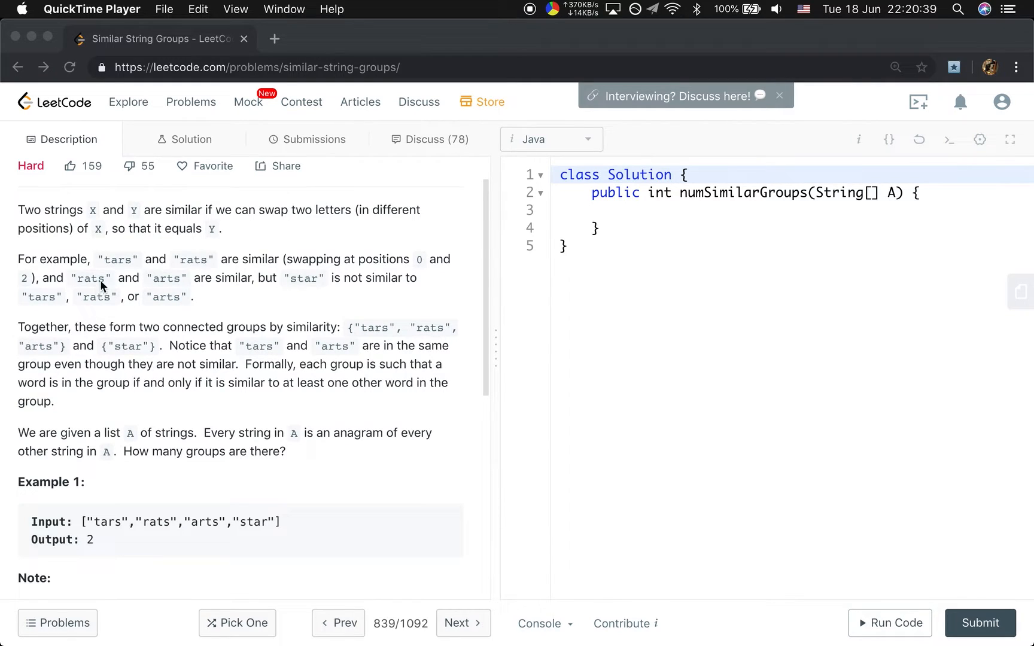
mouse_move(228, 293)
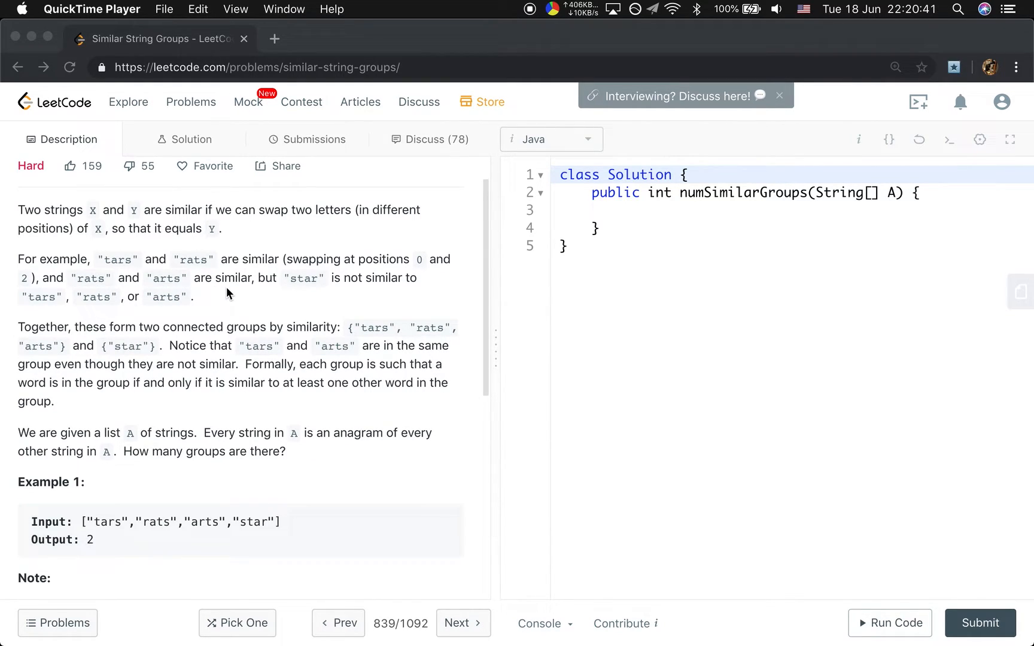
mouse_move(219, 302)
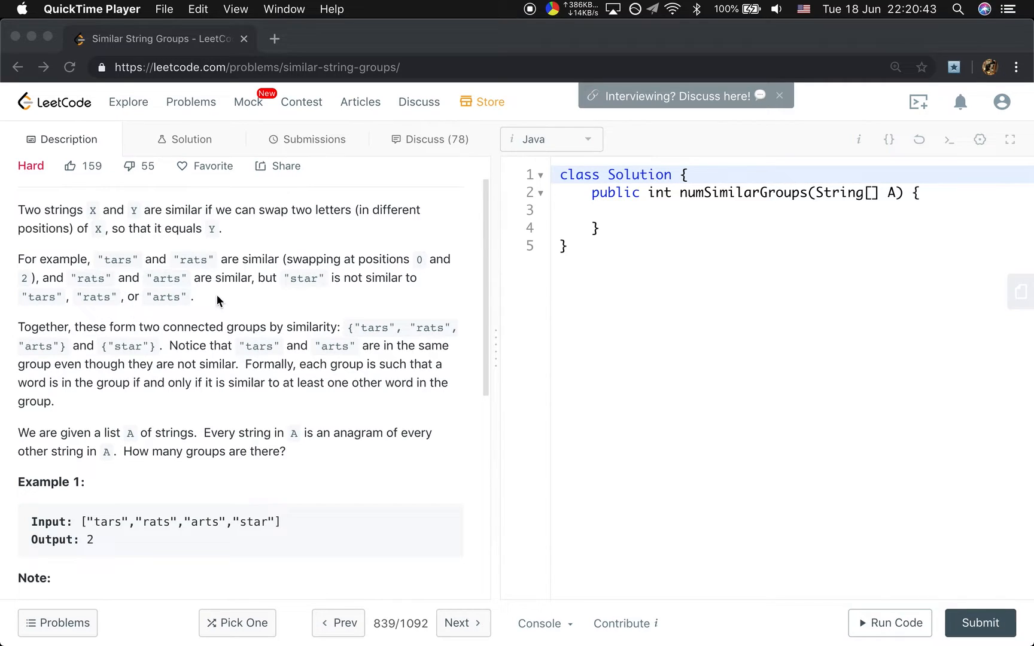
mouse_move(311, 343)
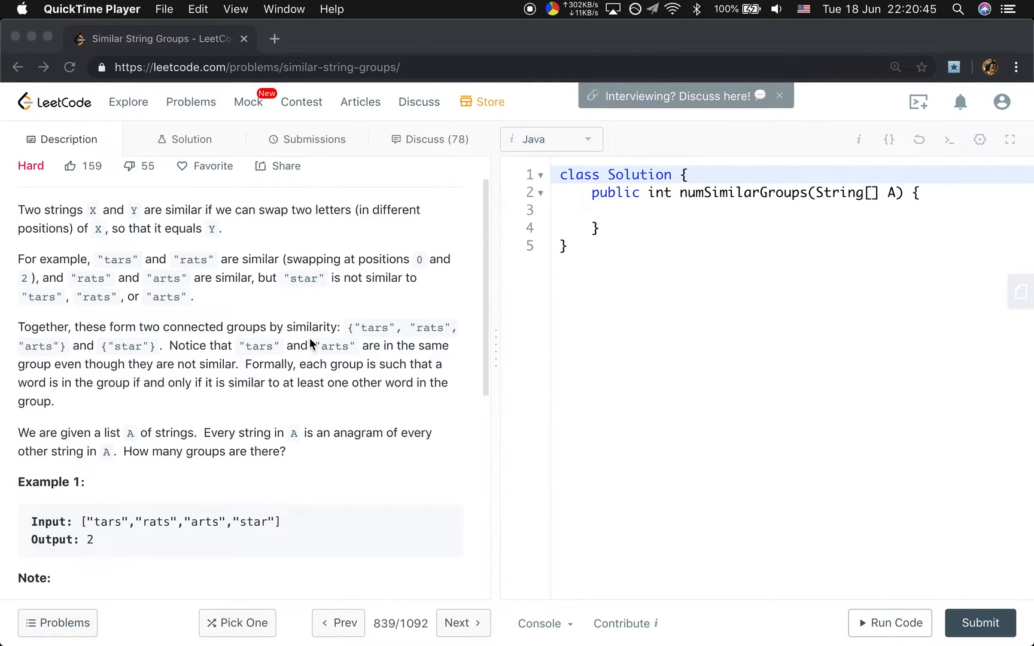
mouse_move(323, 383)
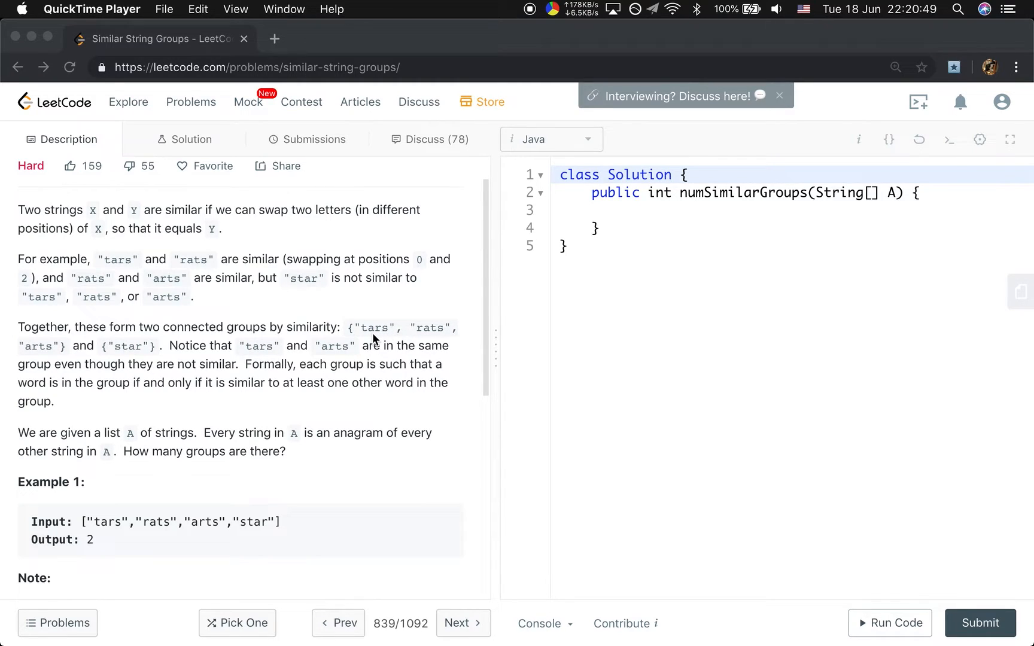
mouse_move(361, 358)
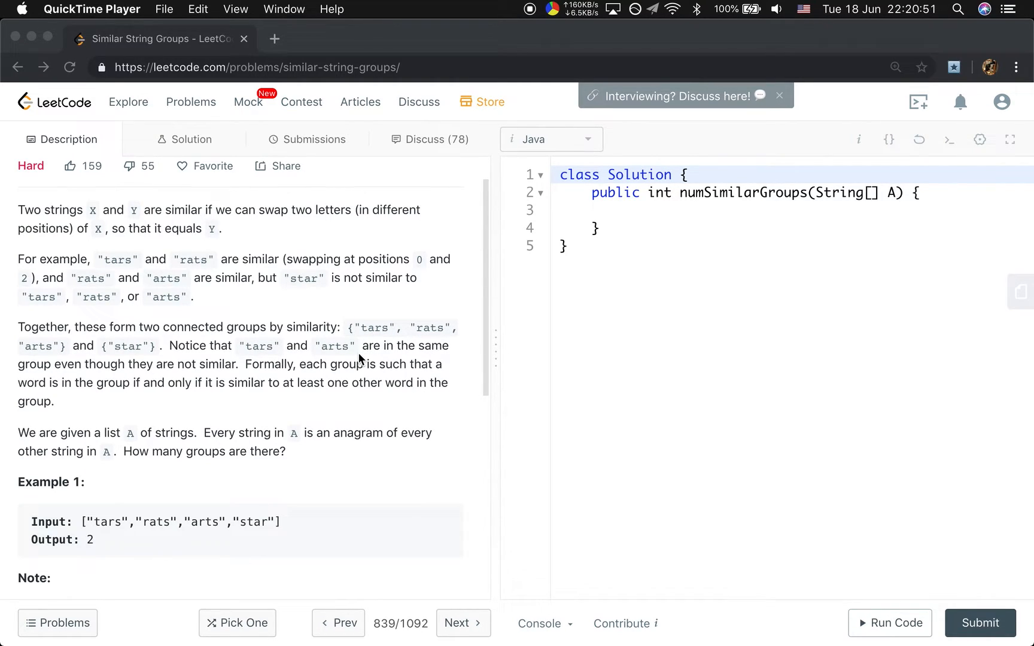
mouse_move(161, 528)
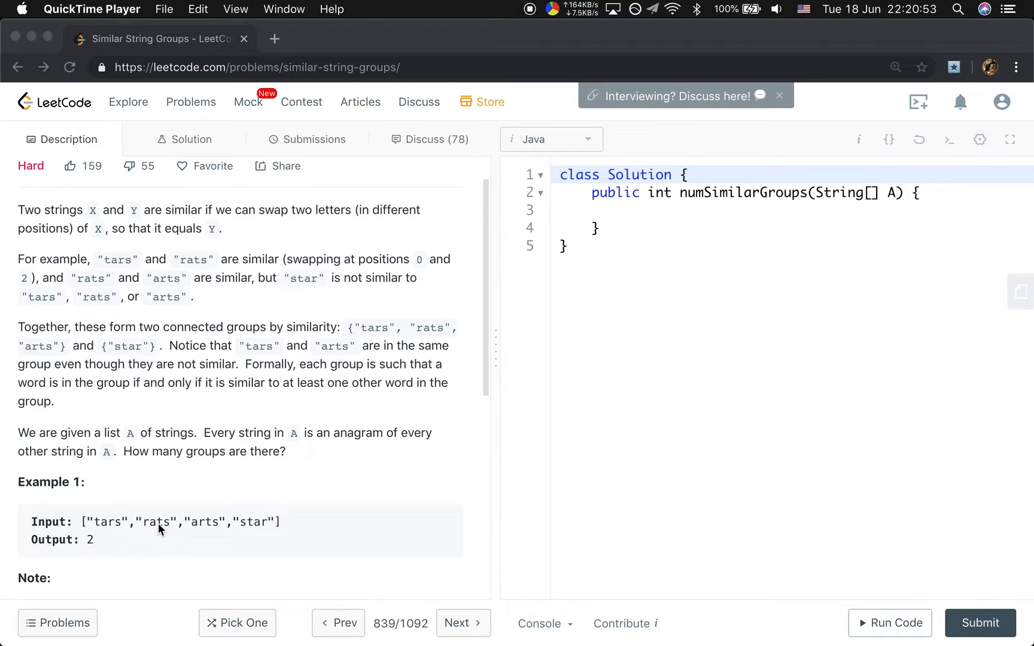
mouse_move(122, 346)
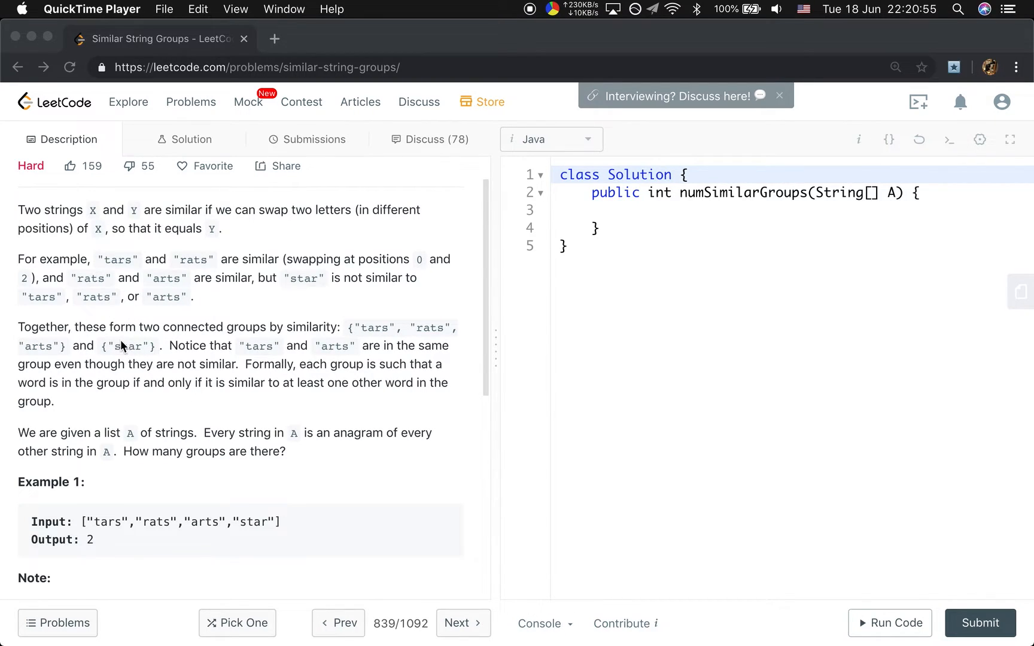
mouse_move(284, 337)
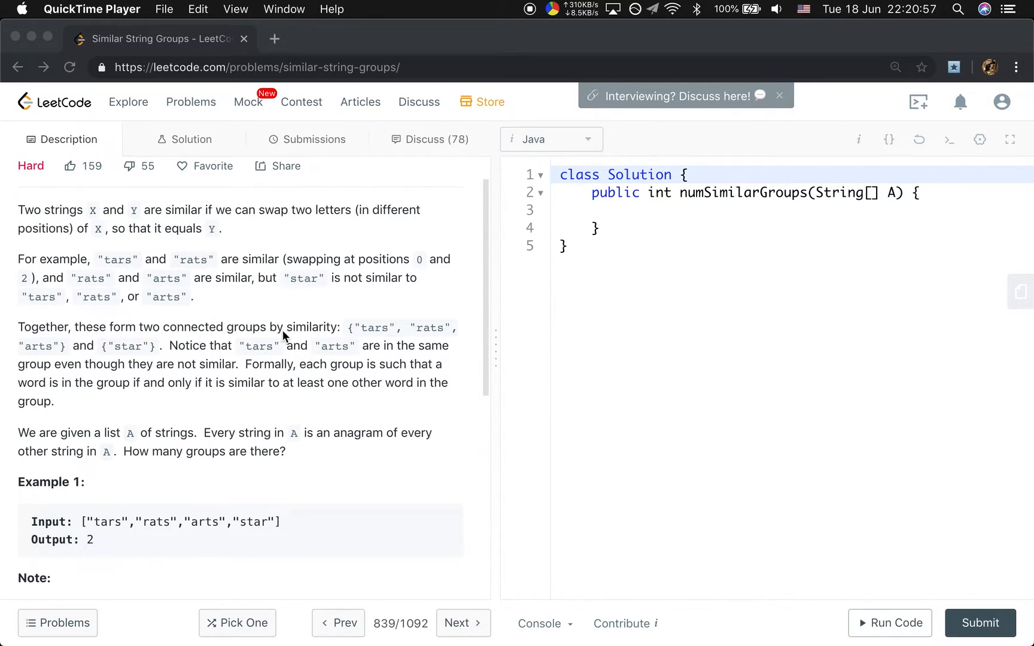
mouse_move(373, 340)
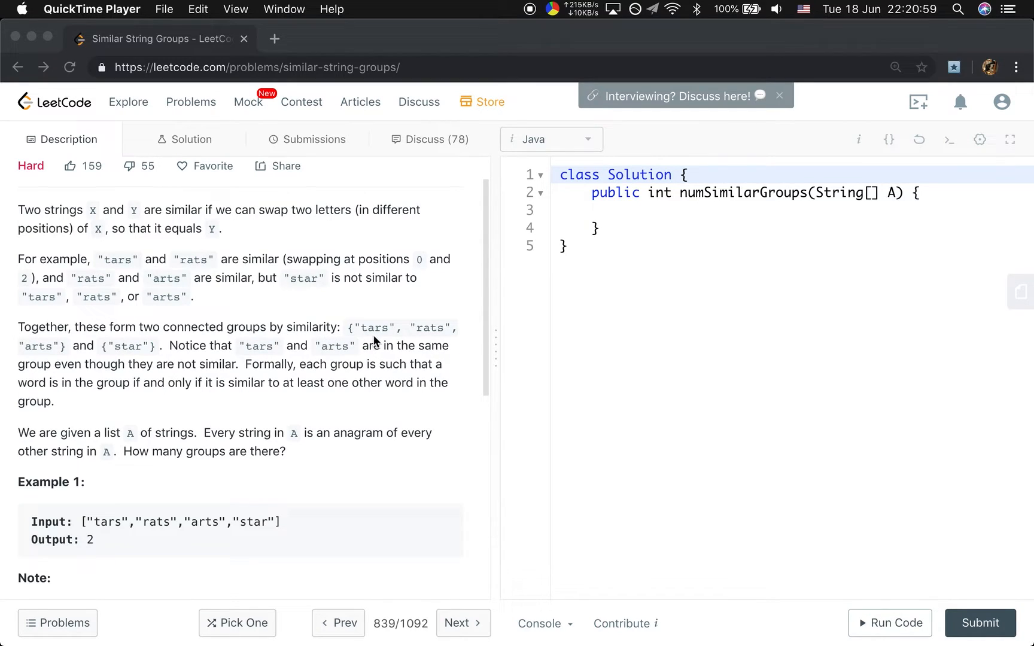
mouse_move(178, 365)
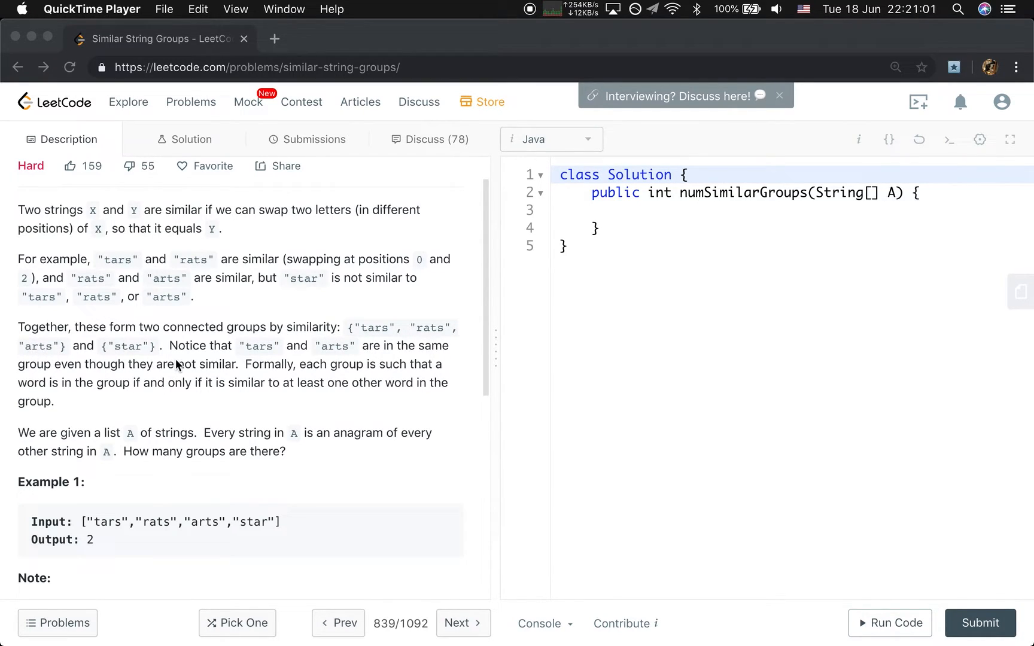
mouse_move(396, 341)
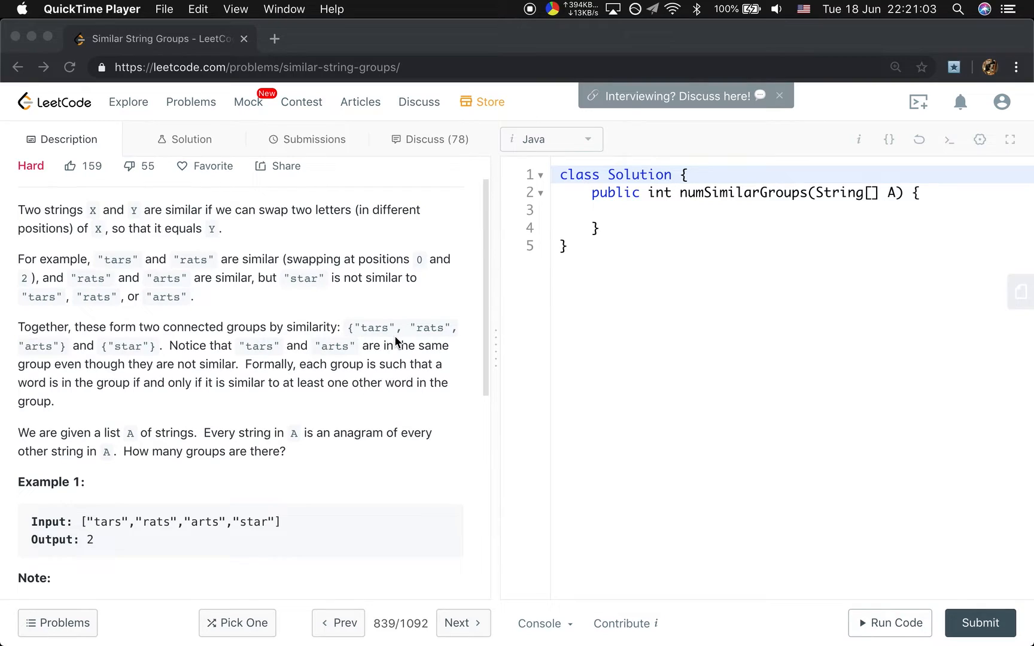
mouse_move(59, 398)
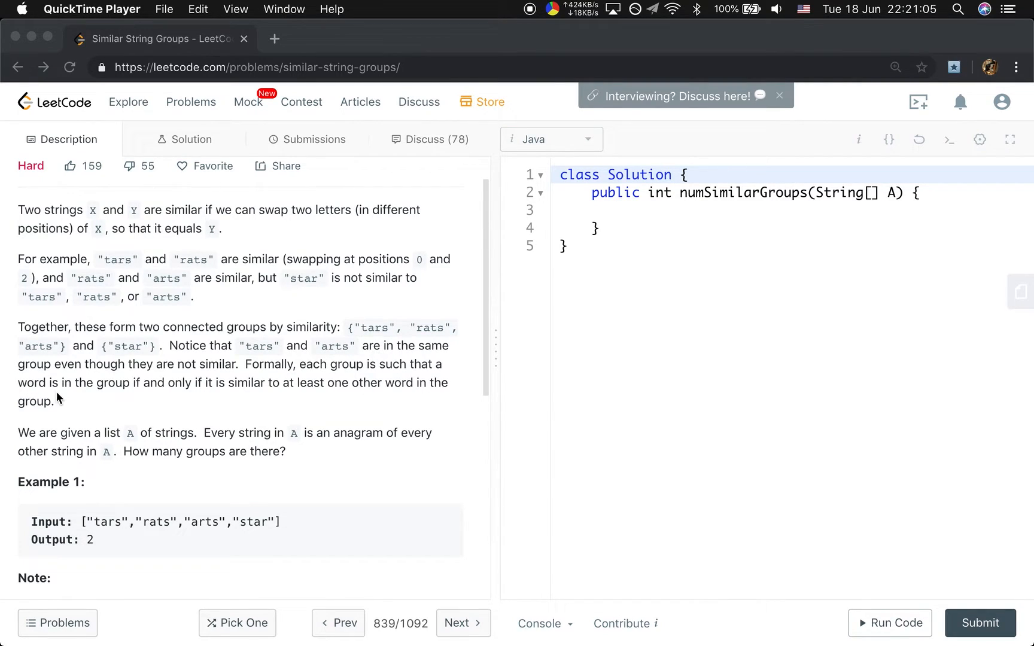
mouse_move(234, 384)
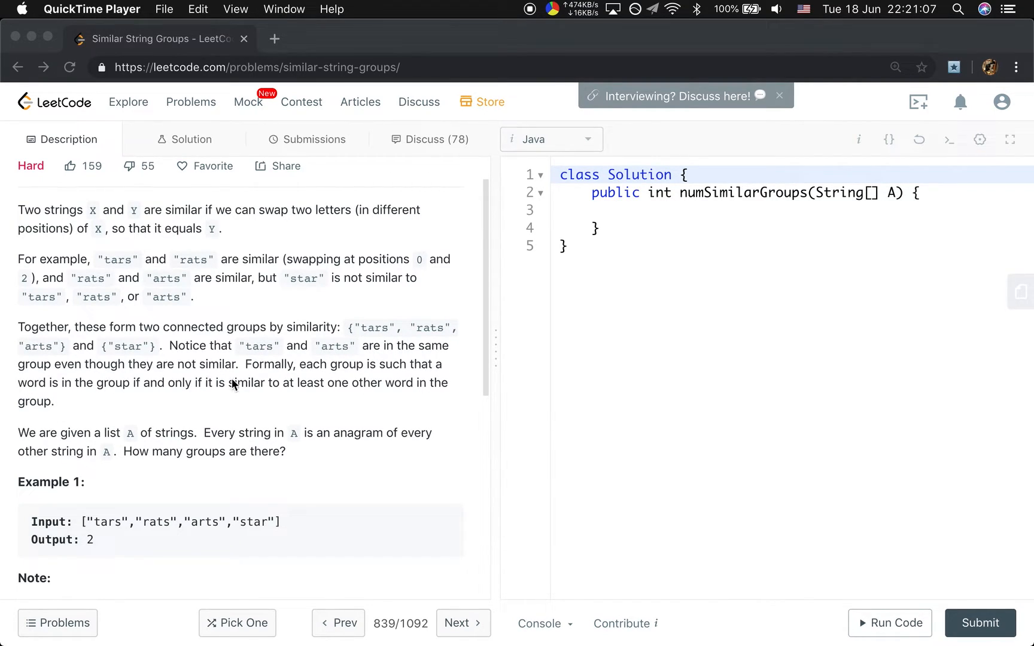
mouse_move(384, 340)
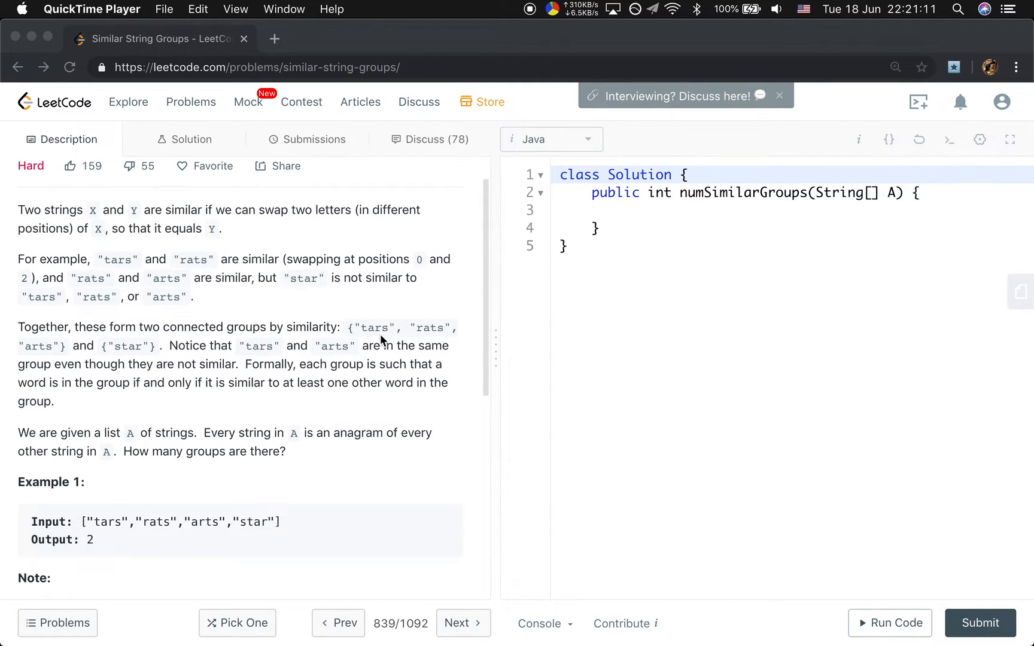
mouse_move(405, 314)
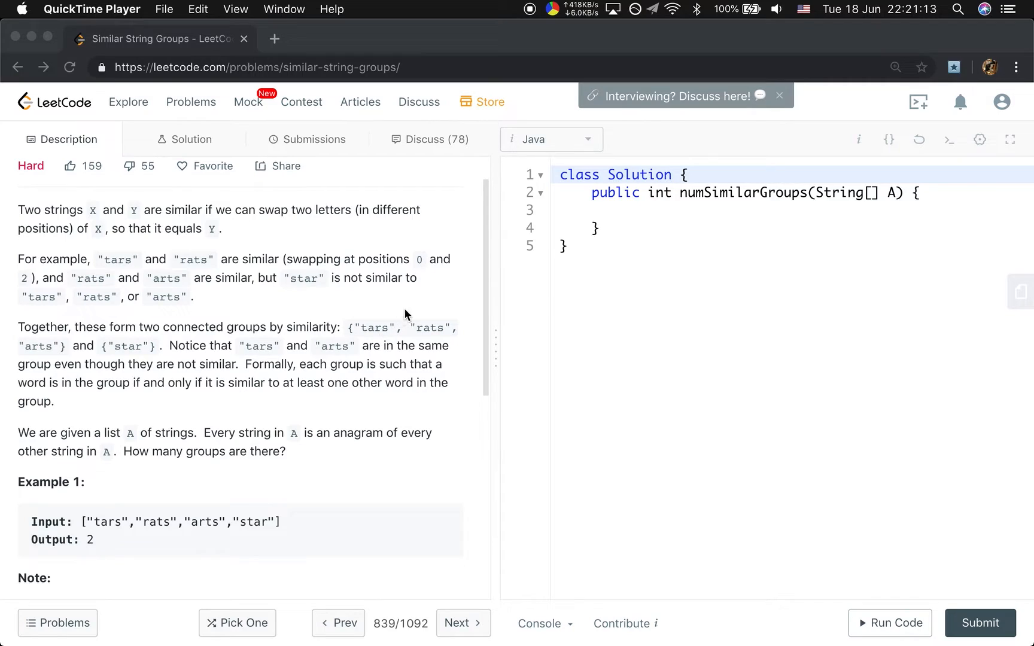
mouse_move(398, 328)
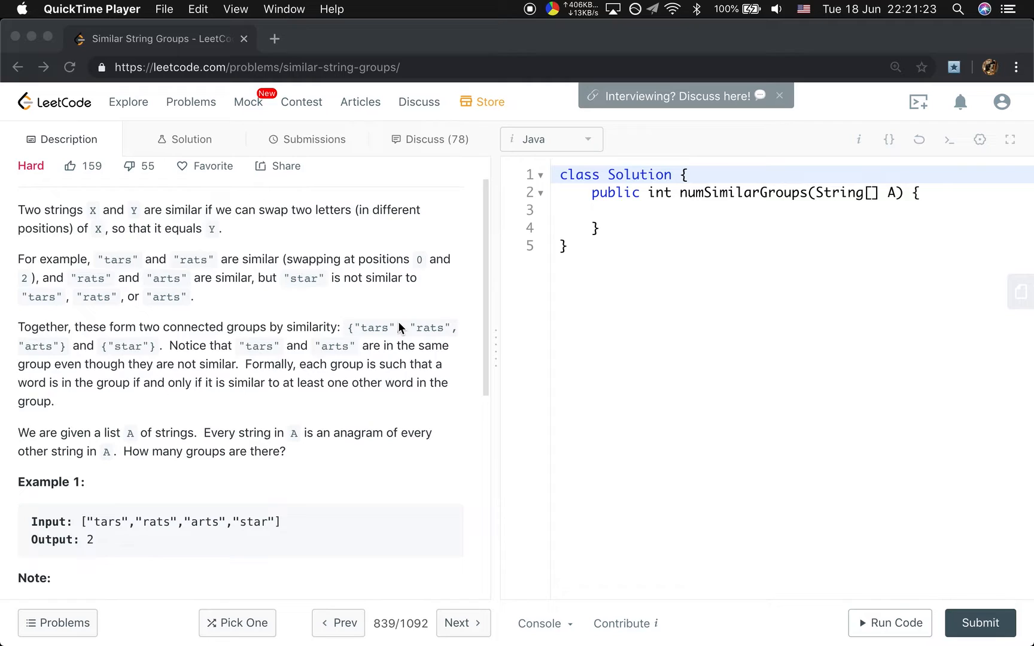
mouse_move(389, 339)
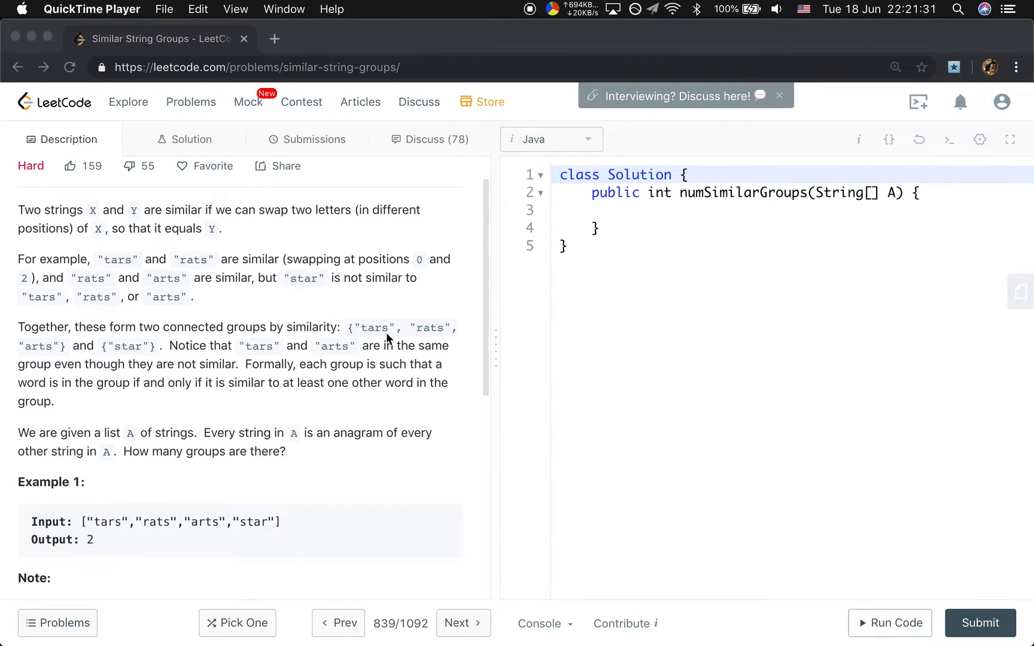
mouse_move(268, 514)
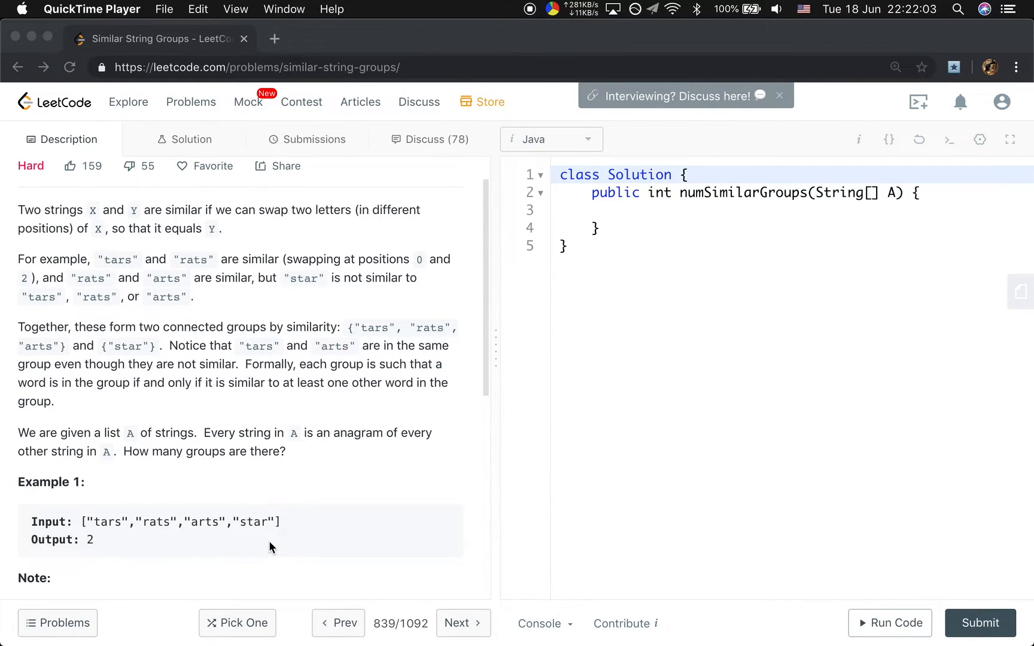
scroll(down, 3)
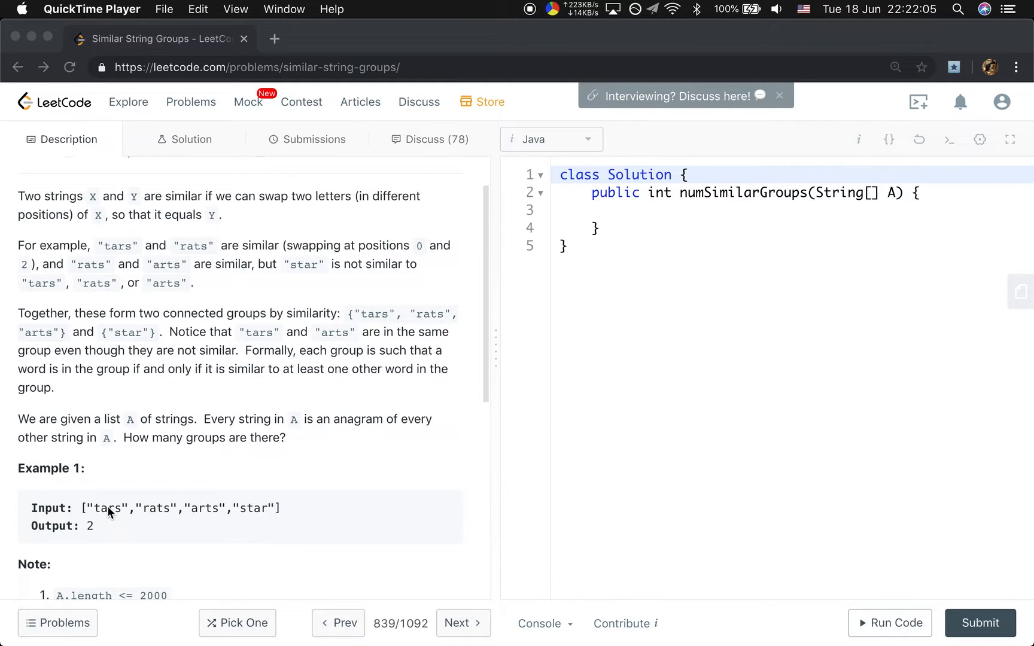
mouse_move(124, 520)
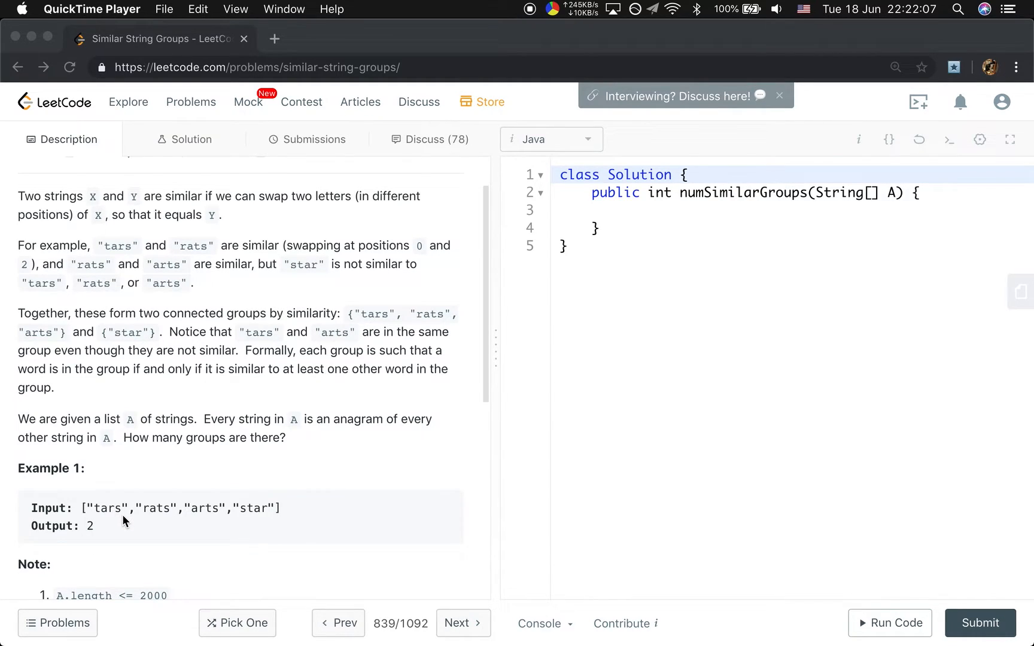
mouse_move(183, 523)
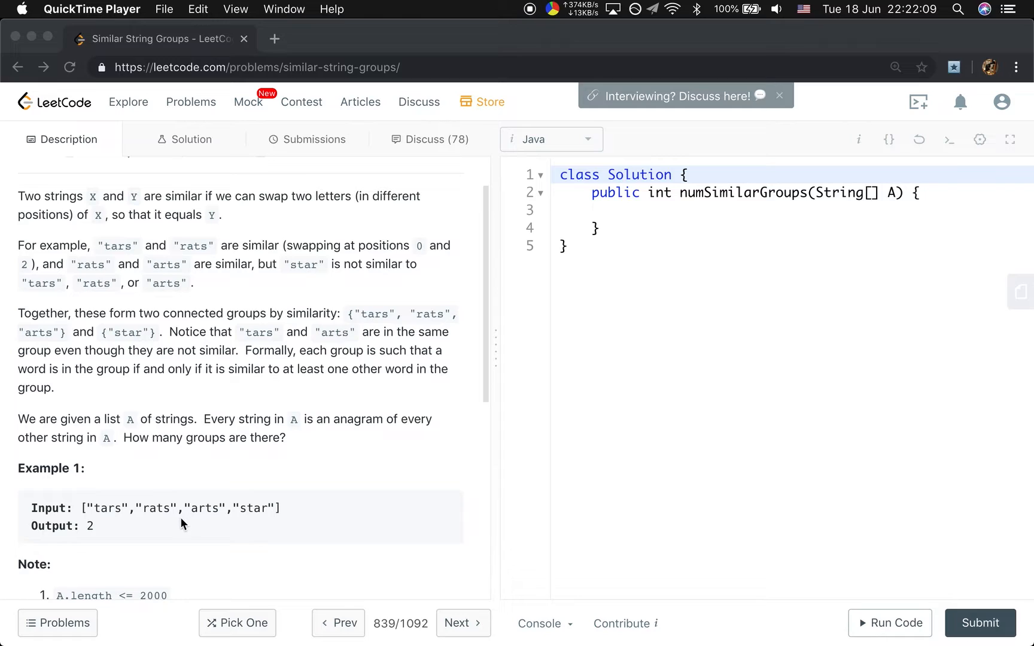
mouse_move(175, 498)
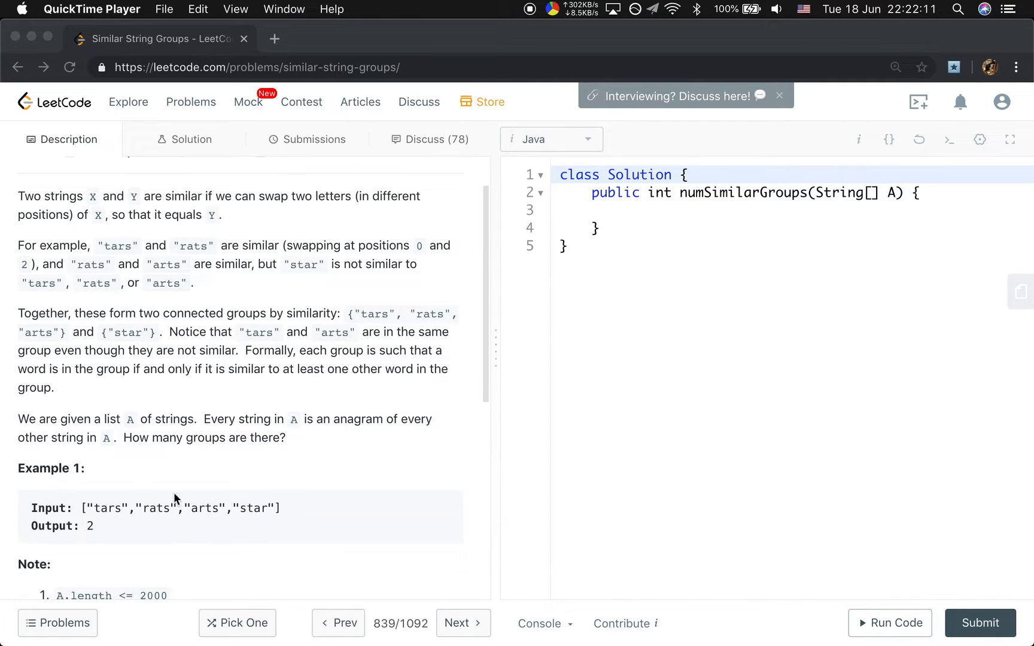
mouse_move(228, 532)
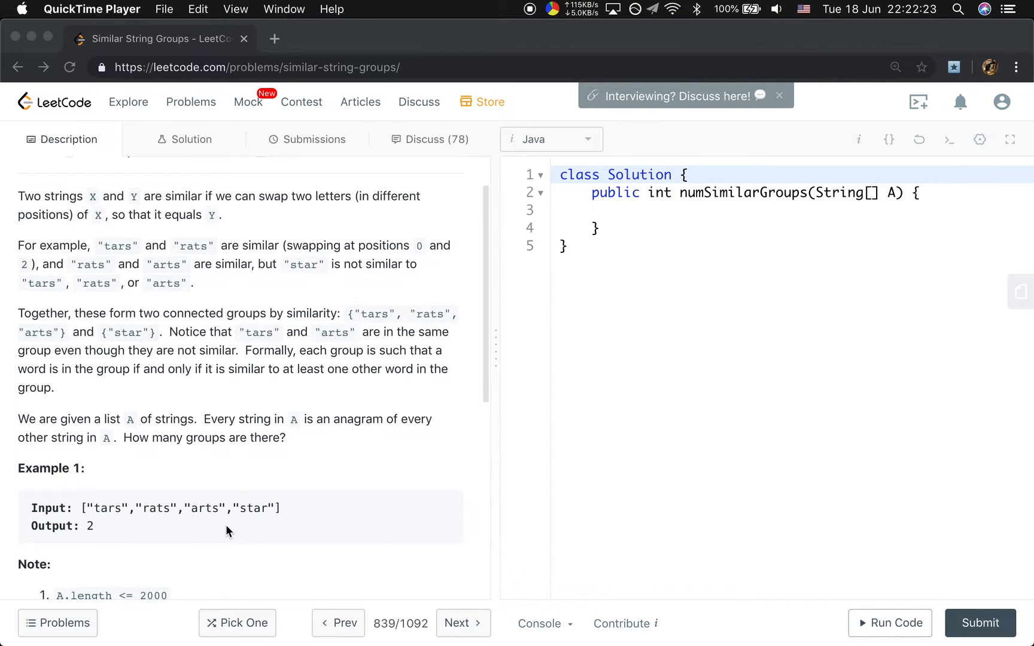
mouse_move(889, 214)
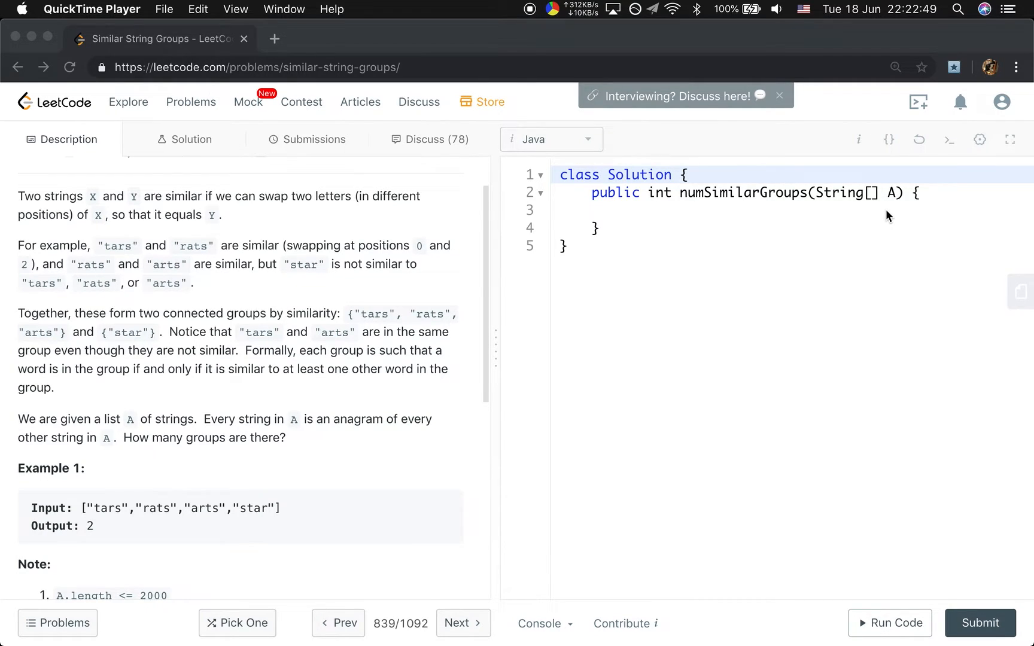
mouse_move(721, 217)
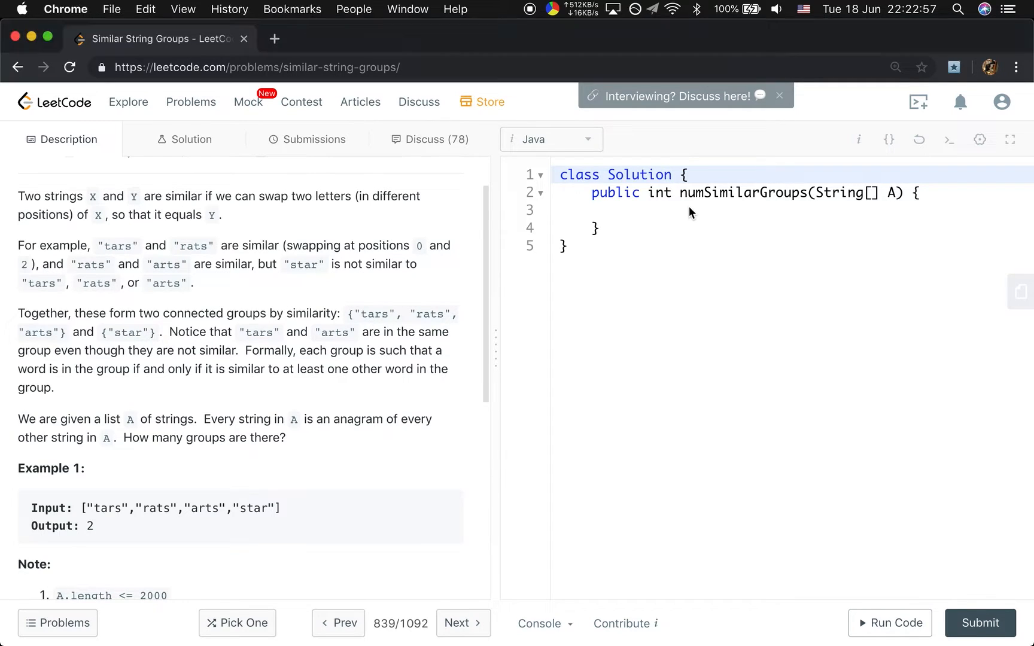
click(632, 209)
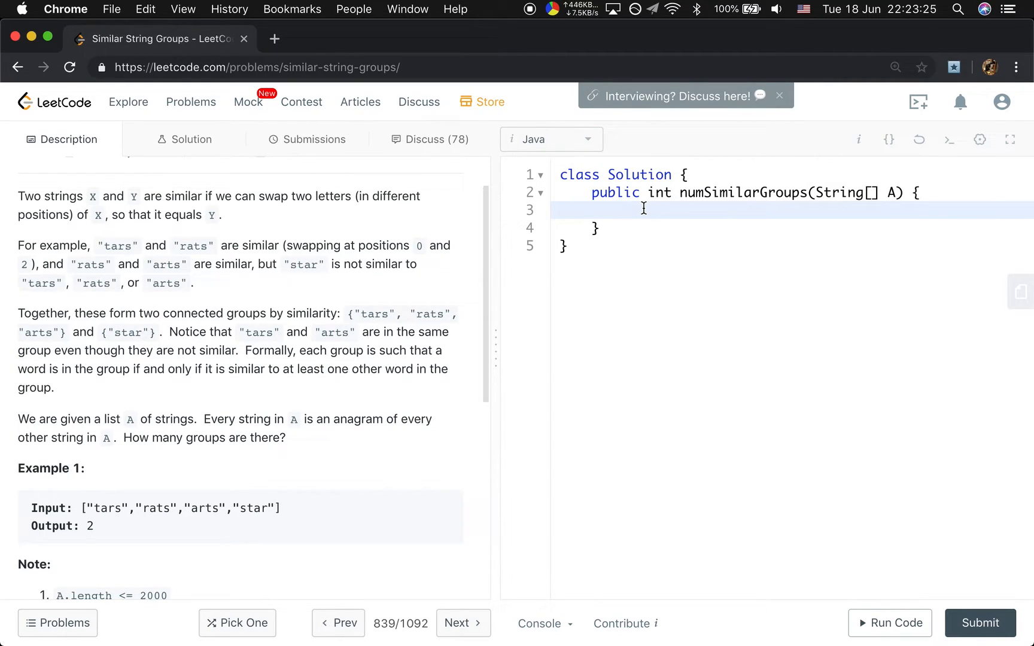
click(625, 209)
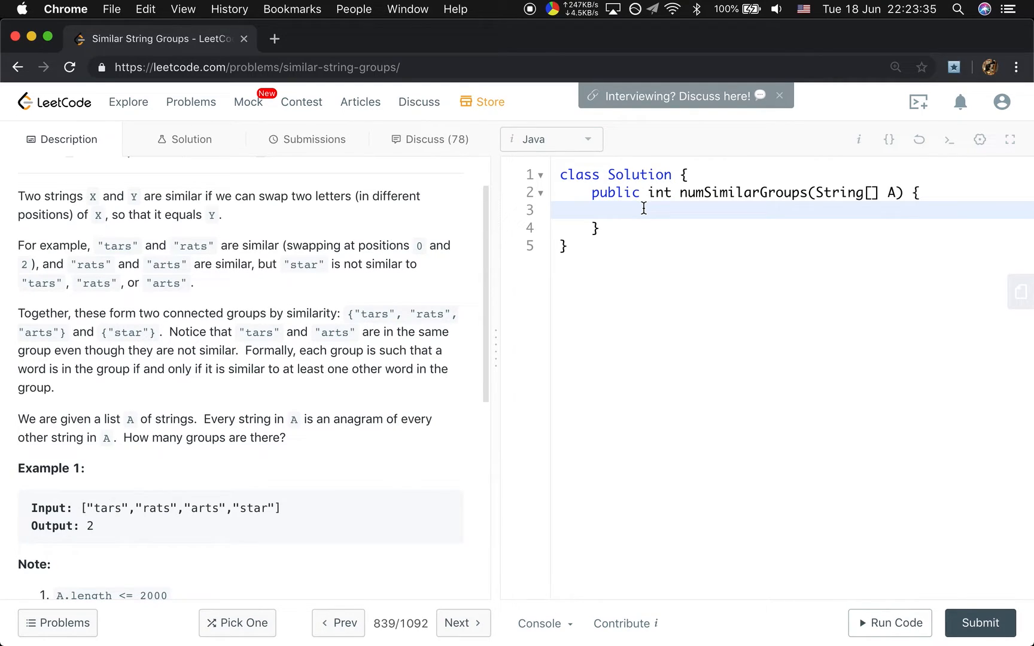
text(Map)
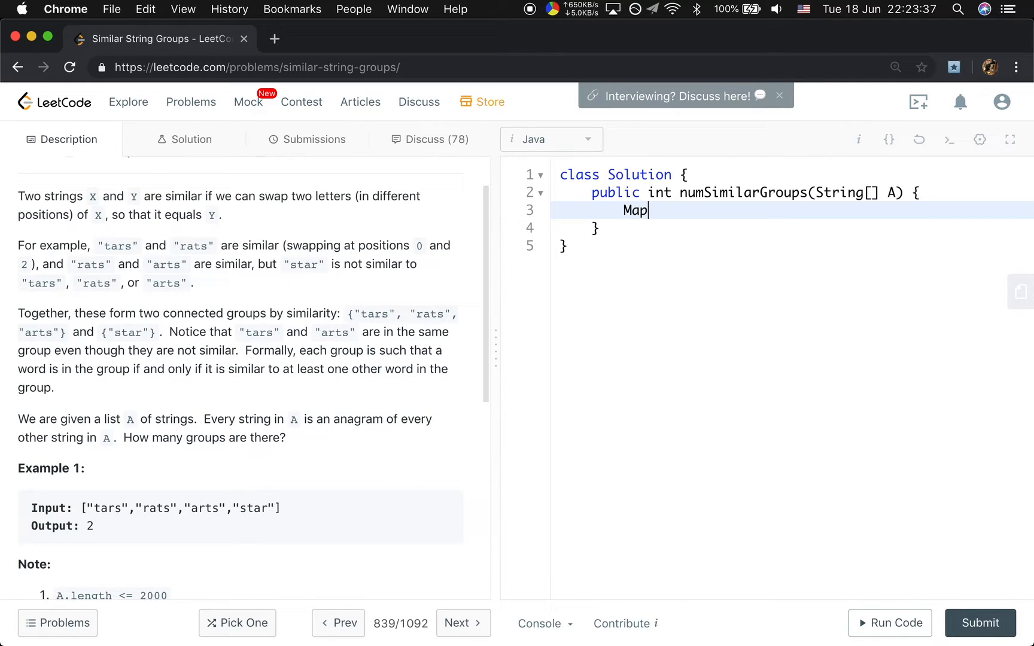
text(<String)
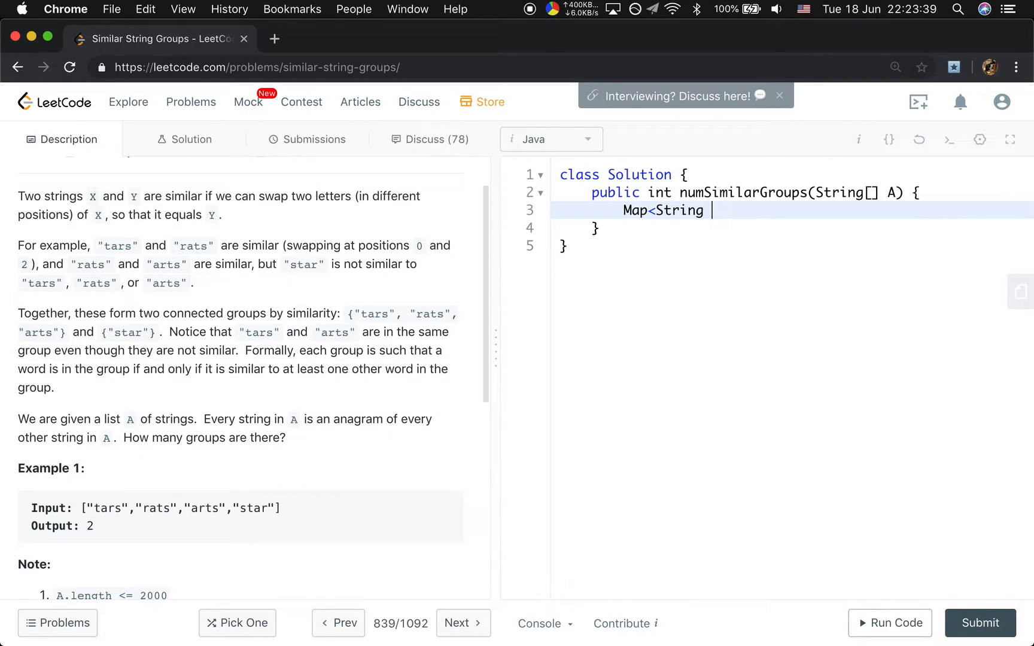
text(,)
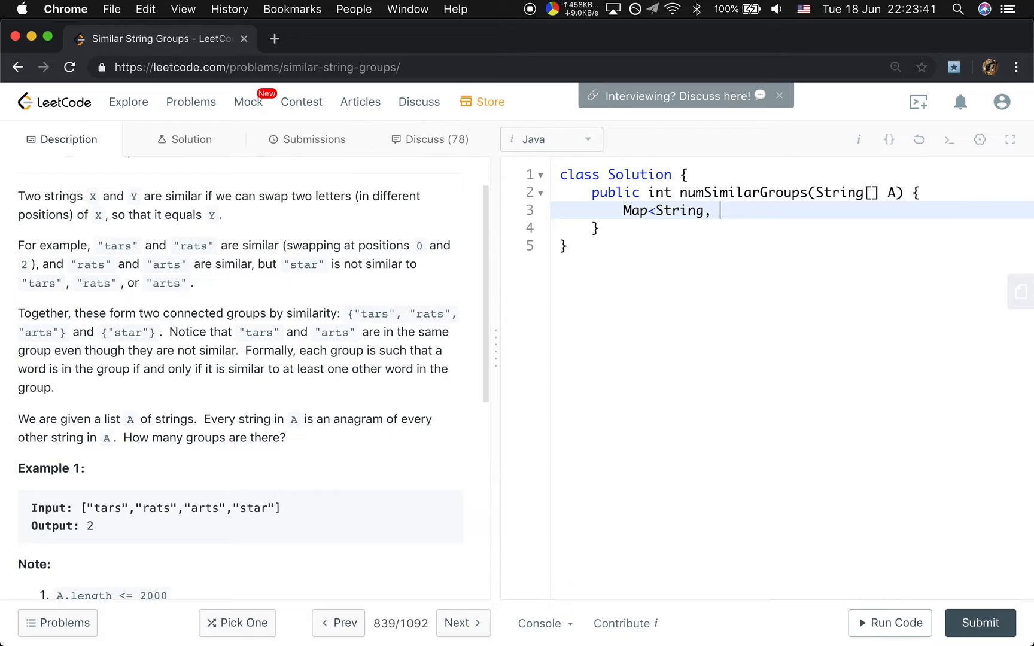
text(Set<st)
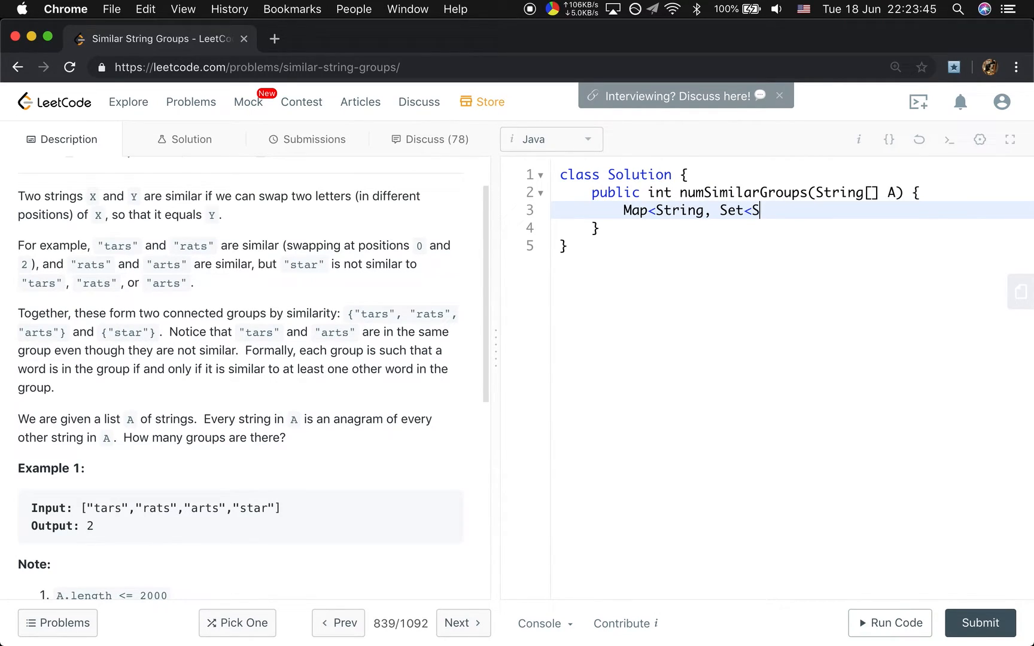
text(tring>)
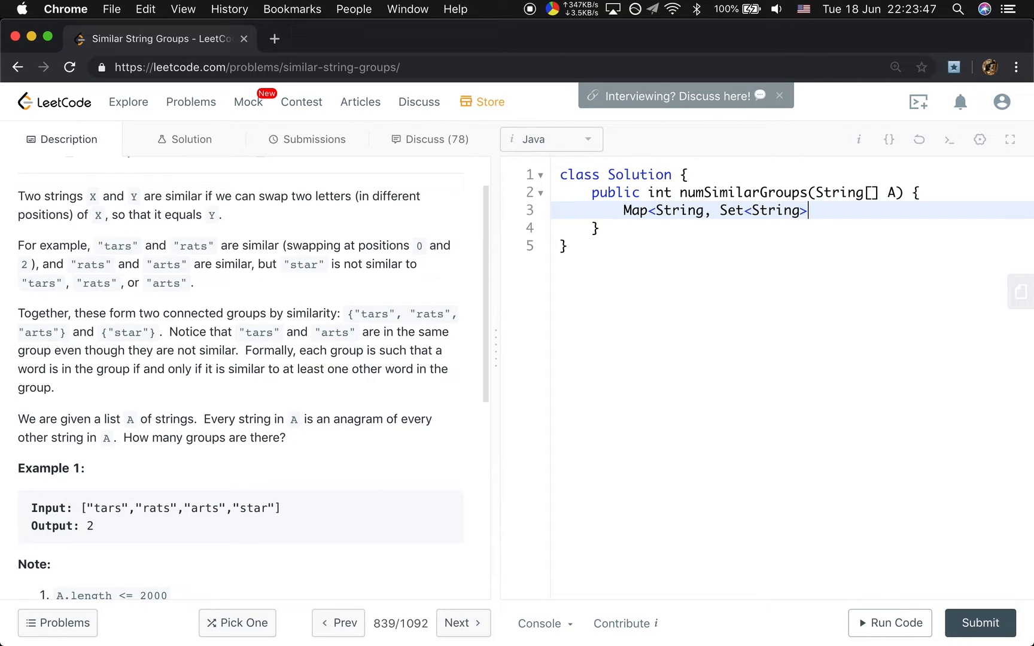
text(>)
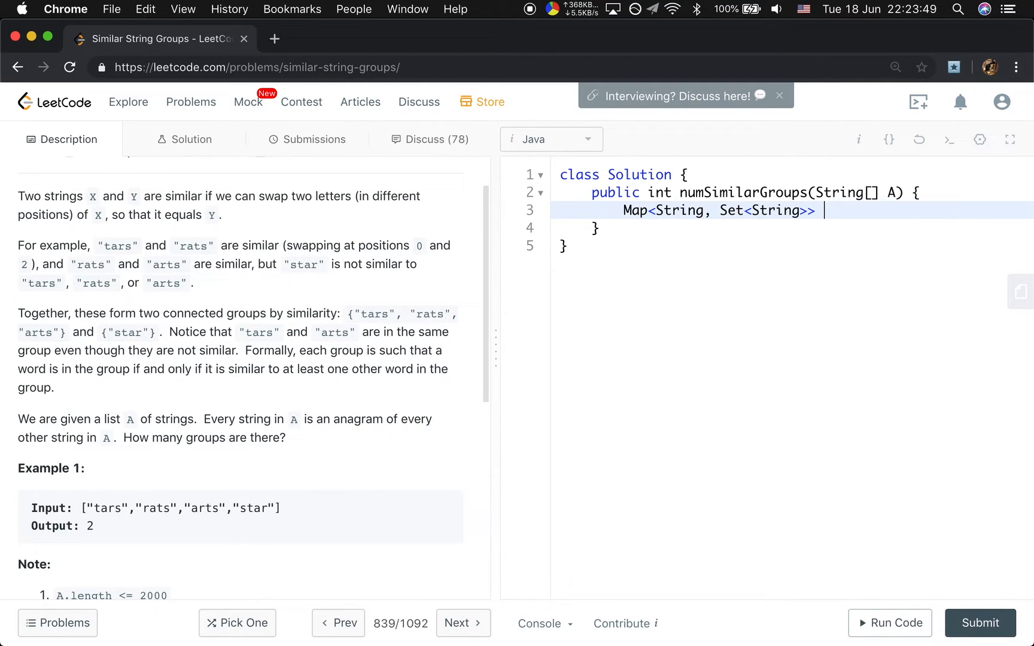
text(g)
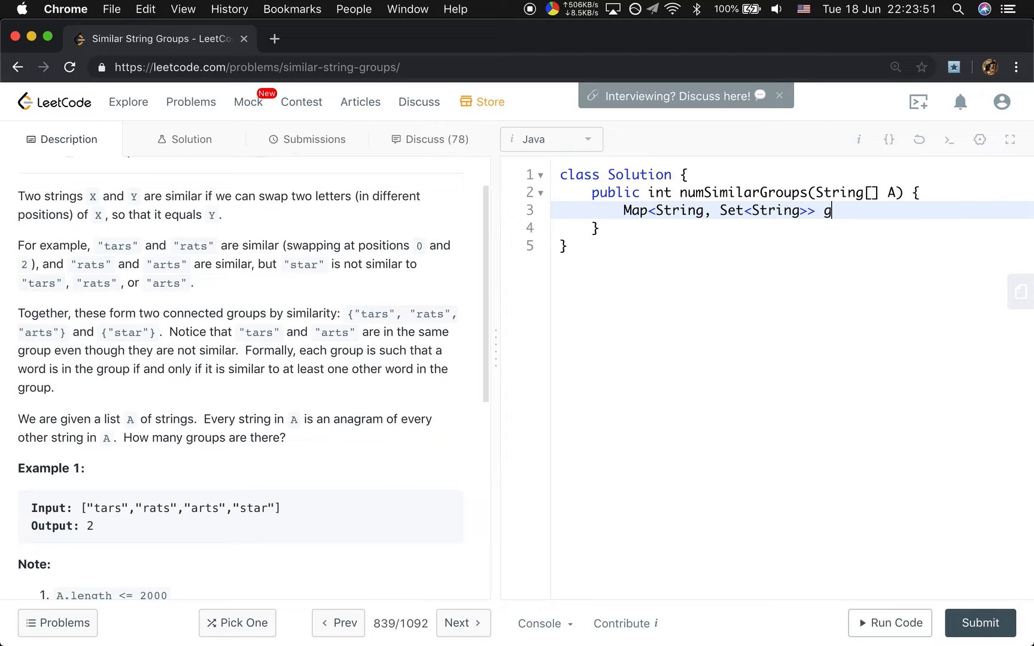
text(=)
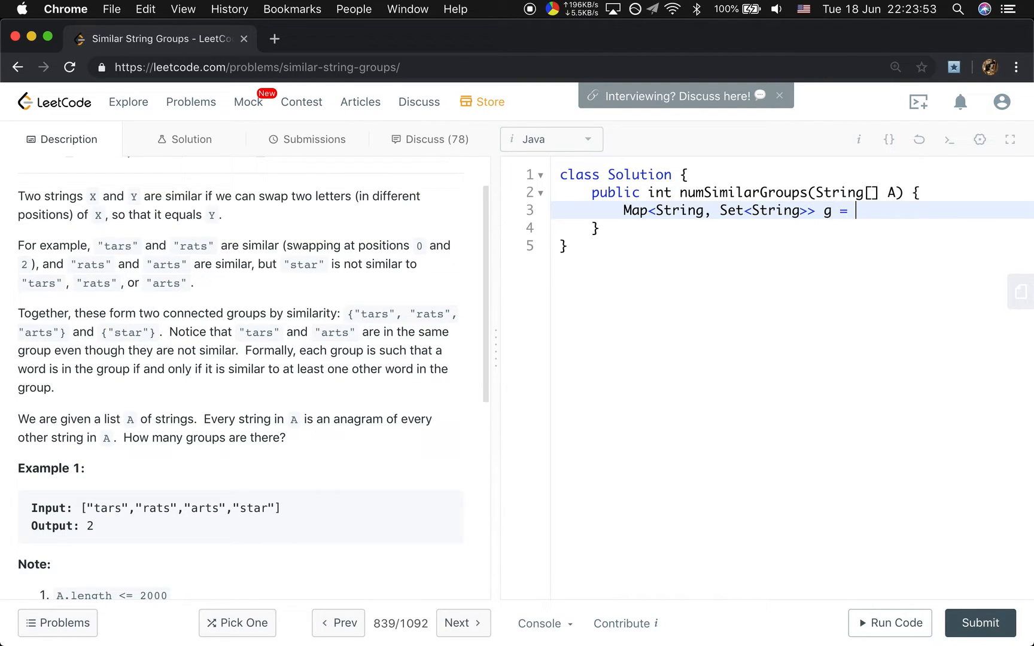
text(new HashMap<>();)
text(buildM)
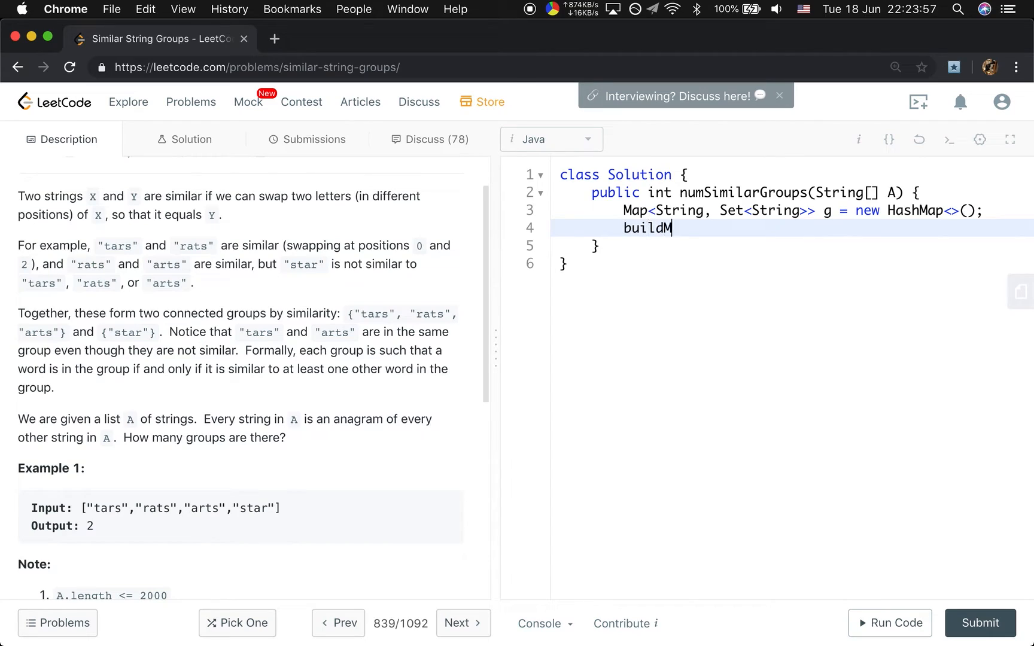
text(ap())
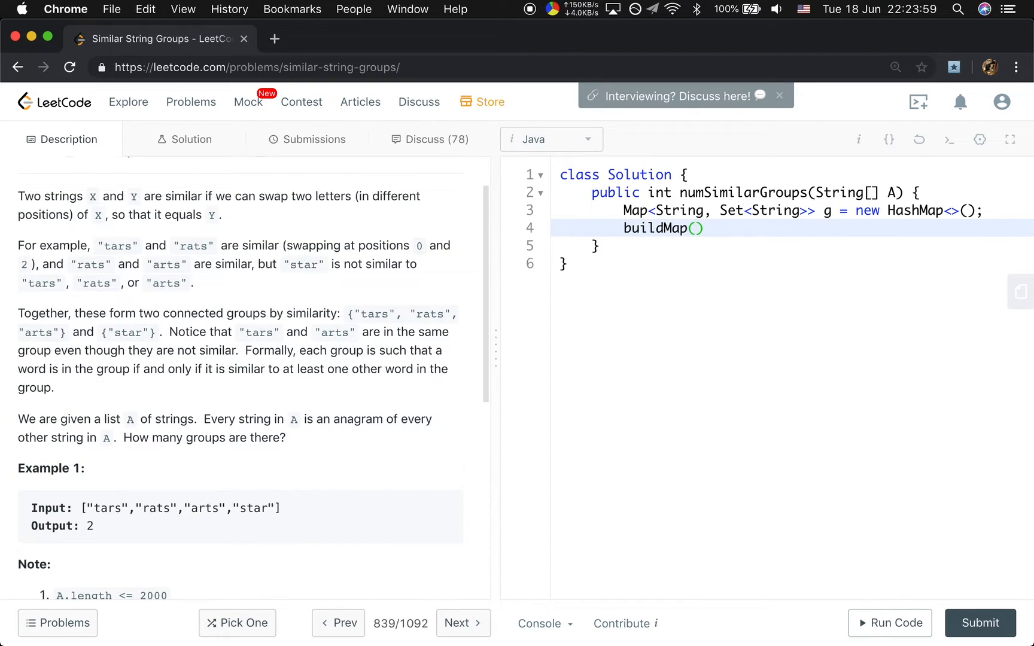
text(A, g);)
text(pria)
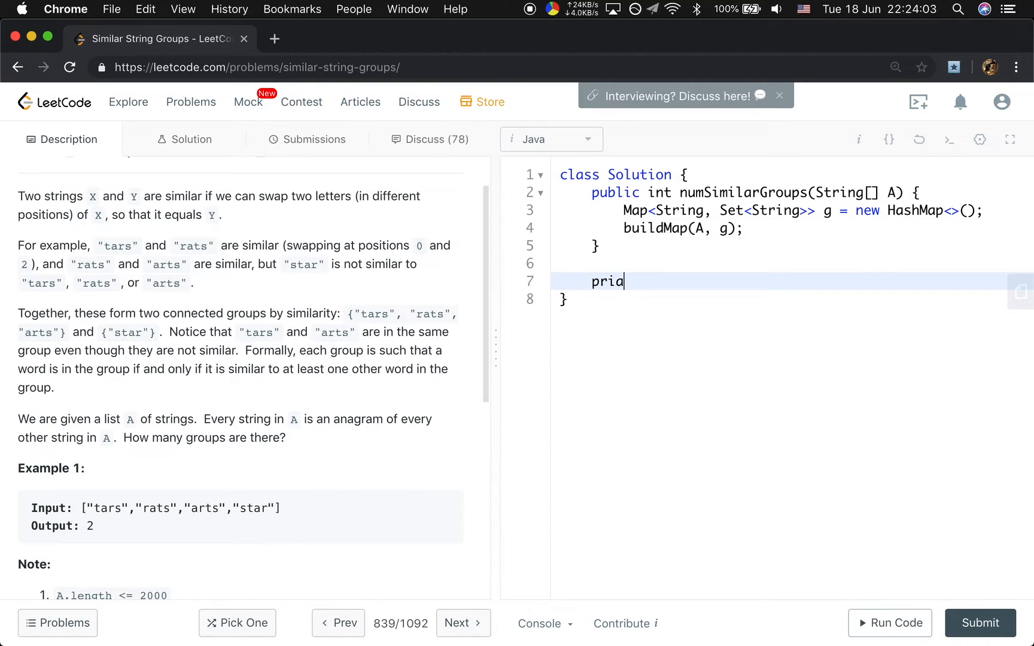
- Write the private void buildGraph(String[] A, Map<String, Set<String>> g) { signature
text(vate void bu)
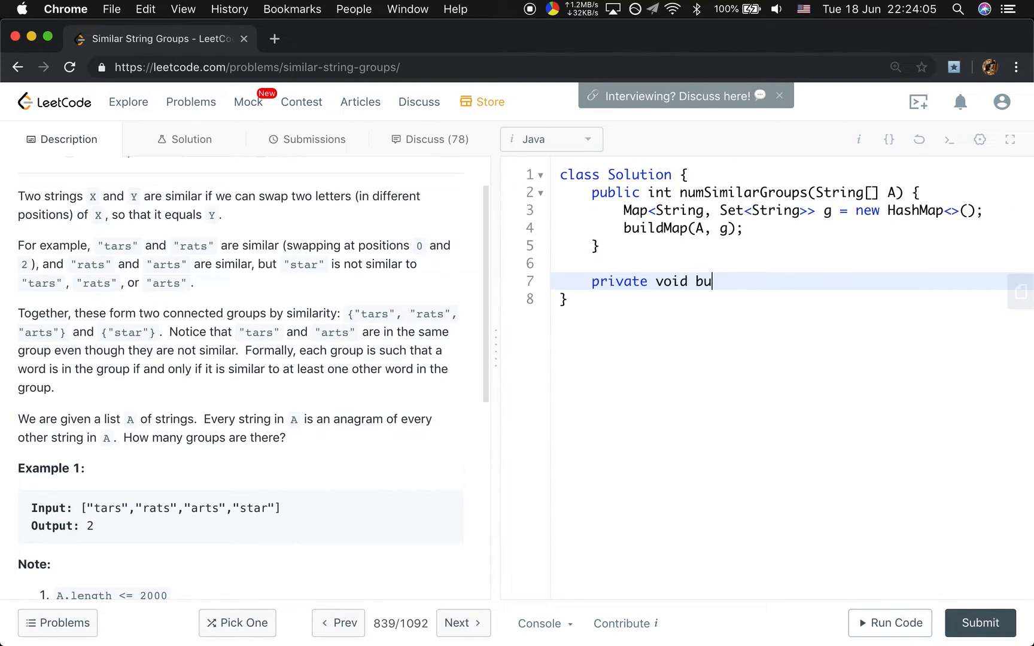
text(ildG)
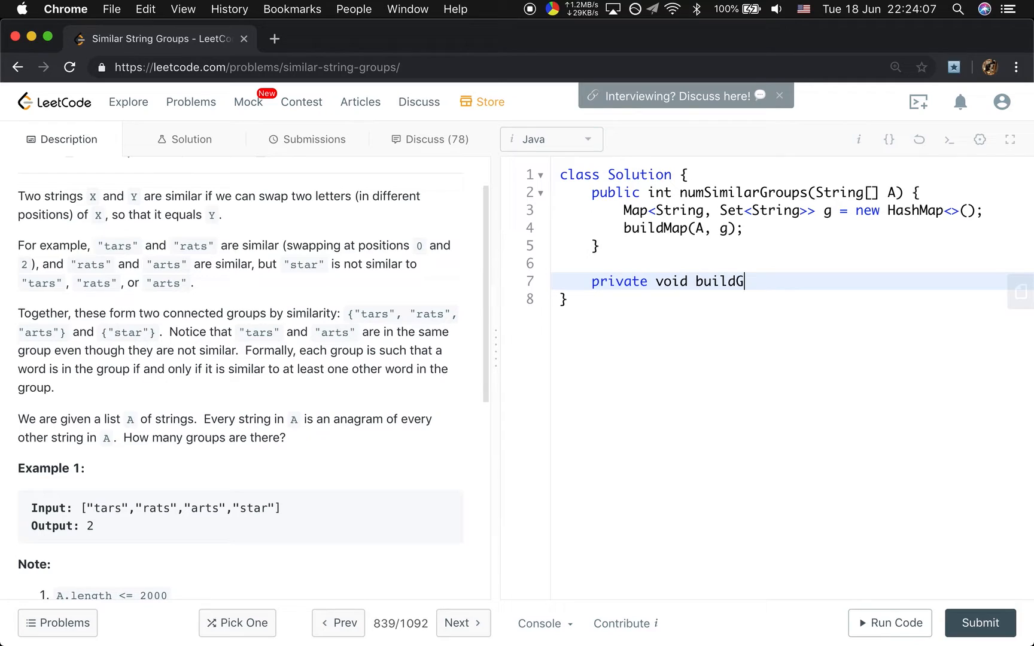
text(raph)
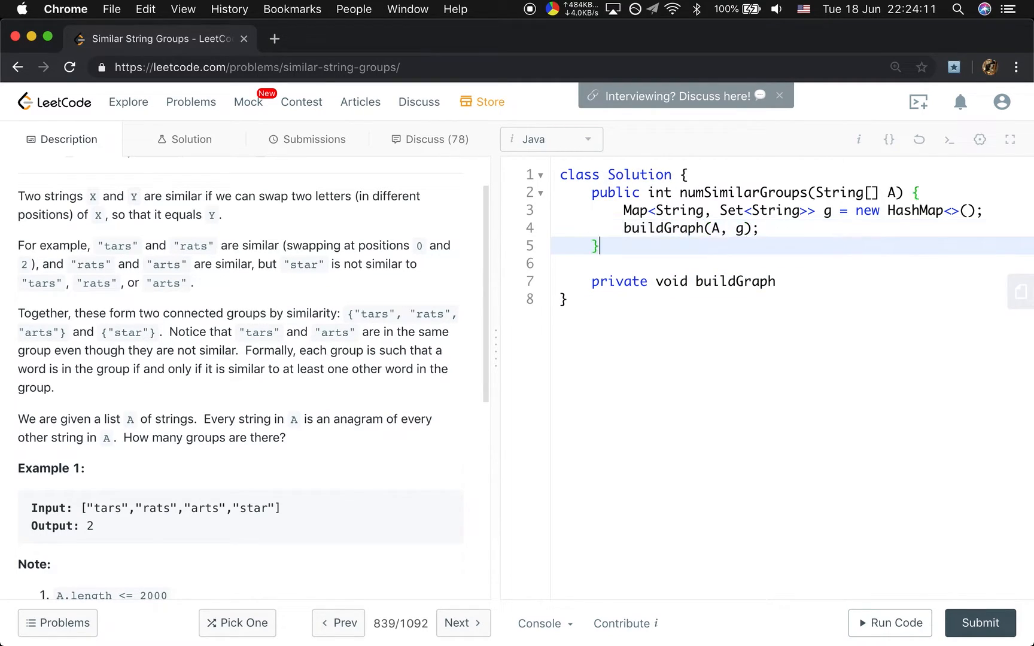
text(())
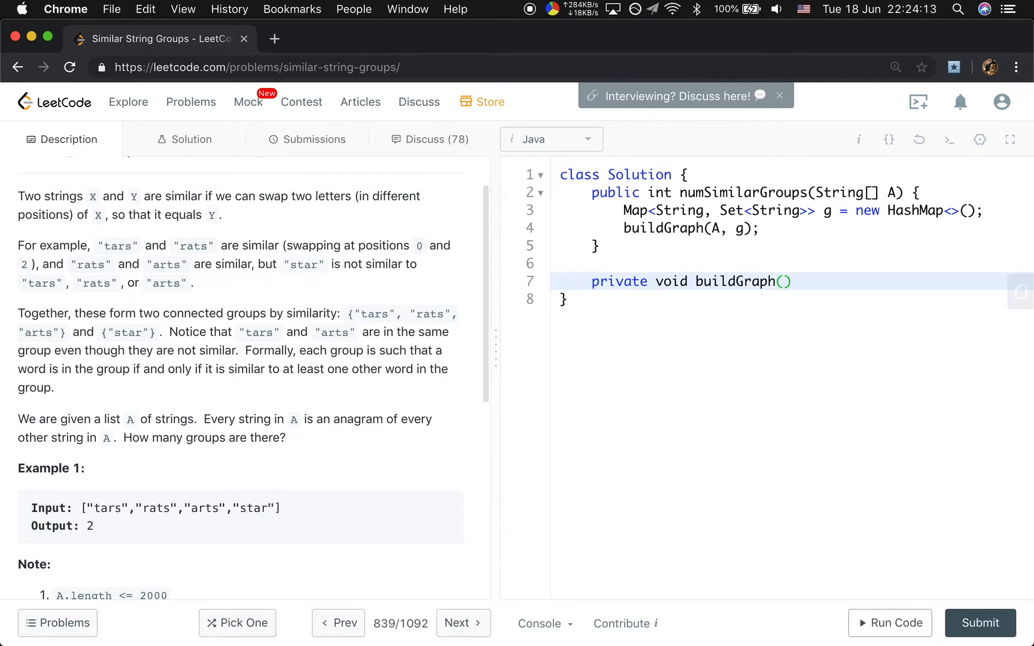
text(String[] Sa,)
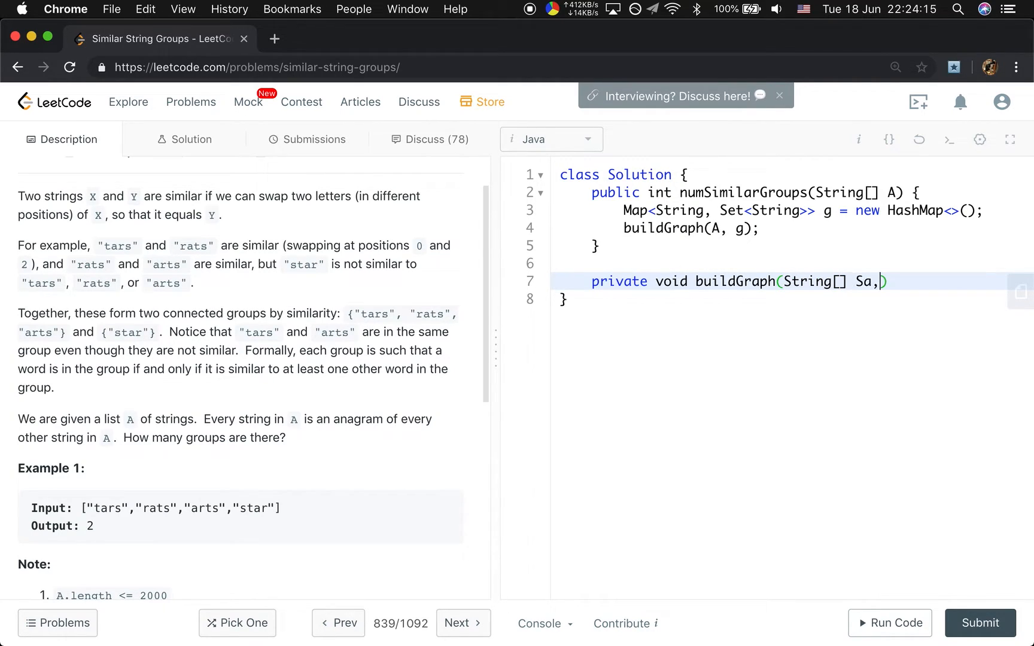
text(A,)
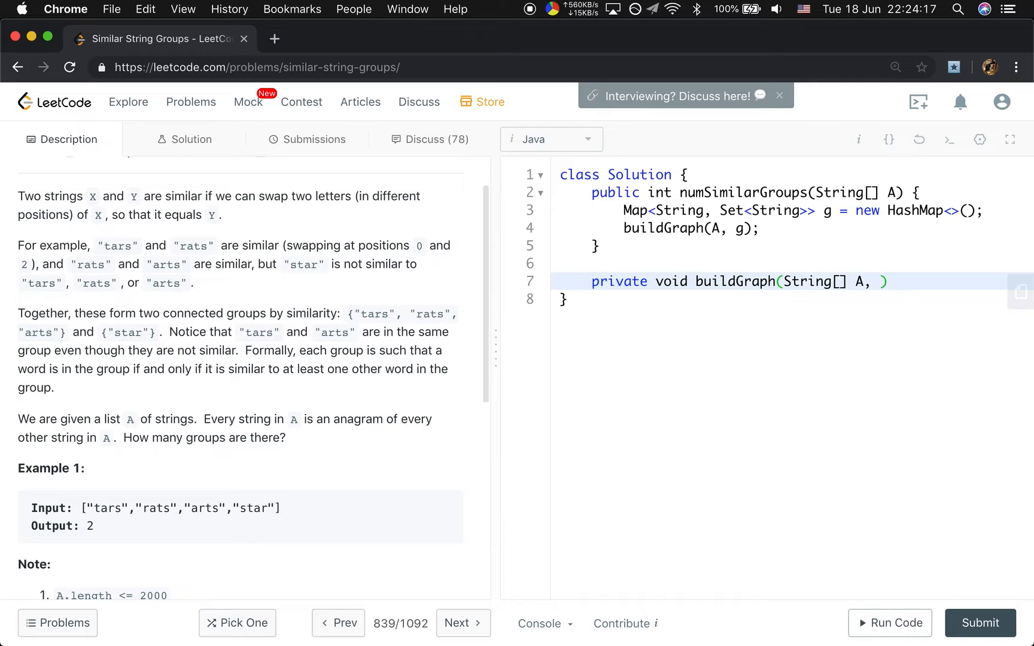
text(Map<String, S)
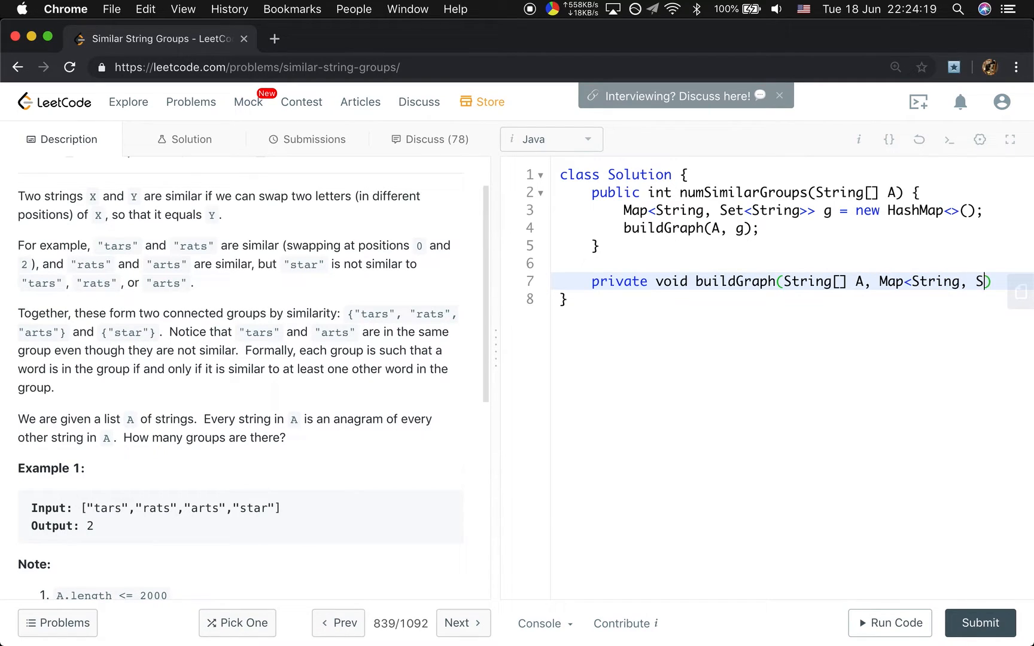
text(et<String>> g)
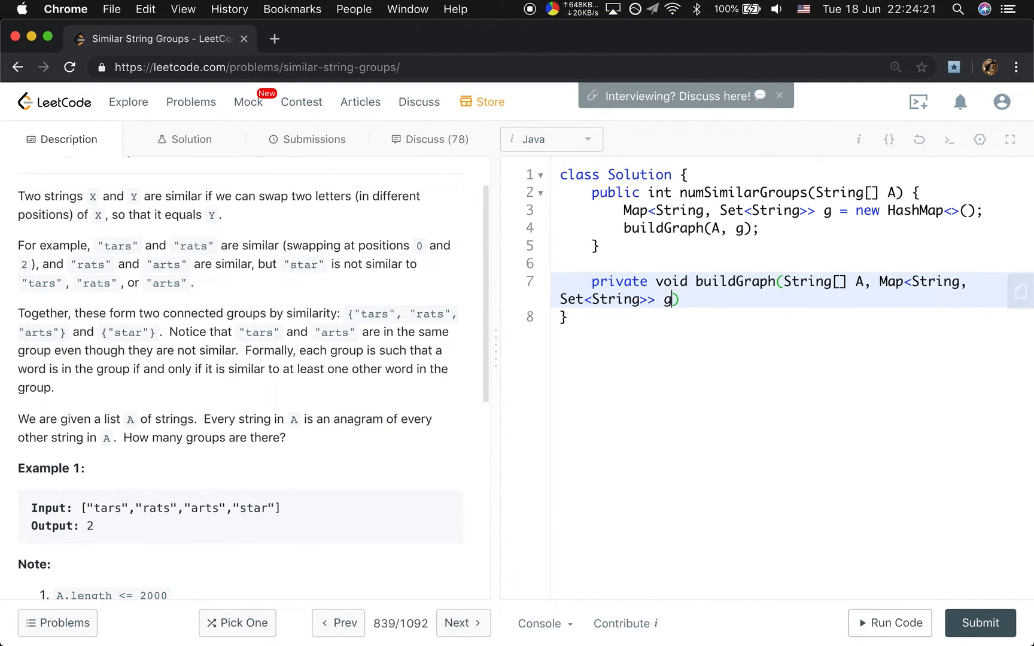
text() {)
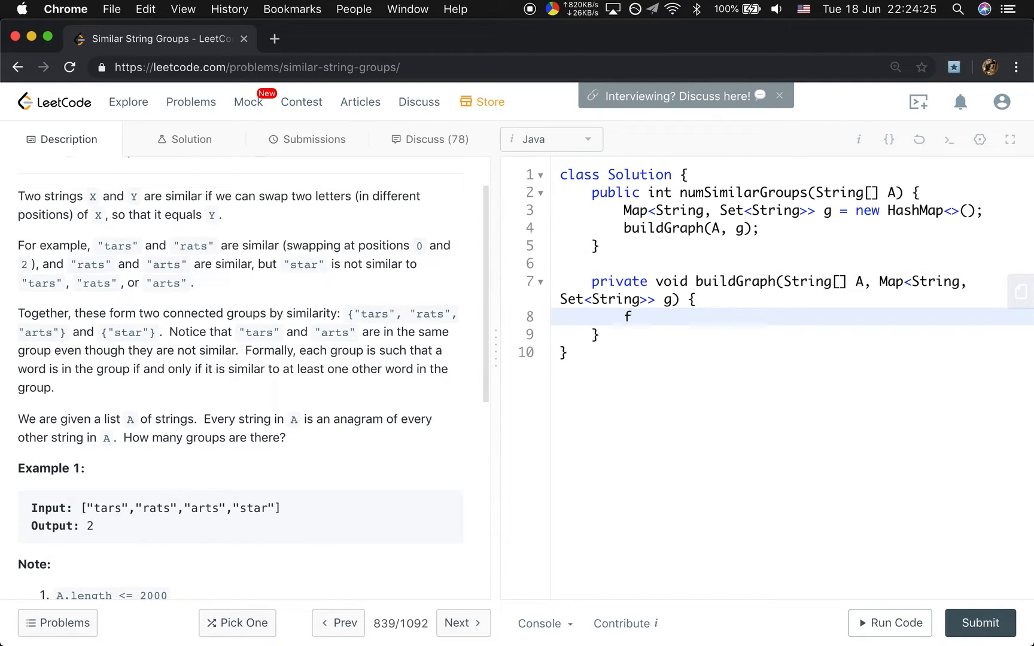
- Loop over each string s in A, putting g.put(s, new HashSet<>())
text(for (St))
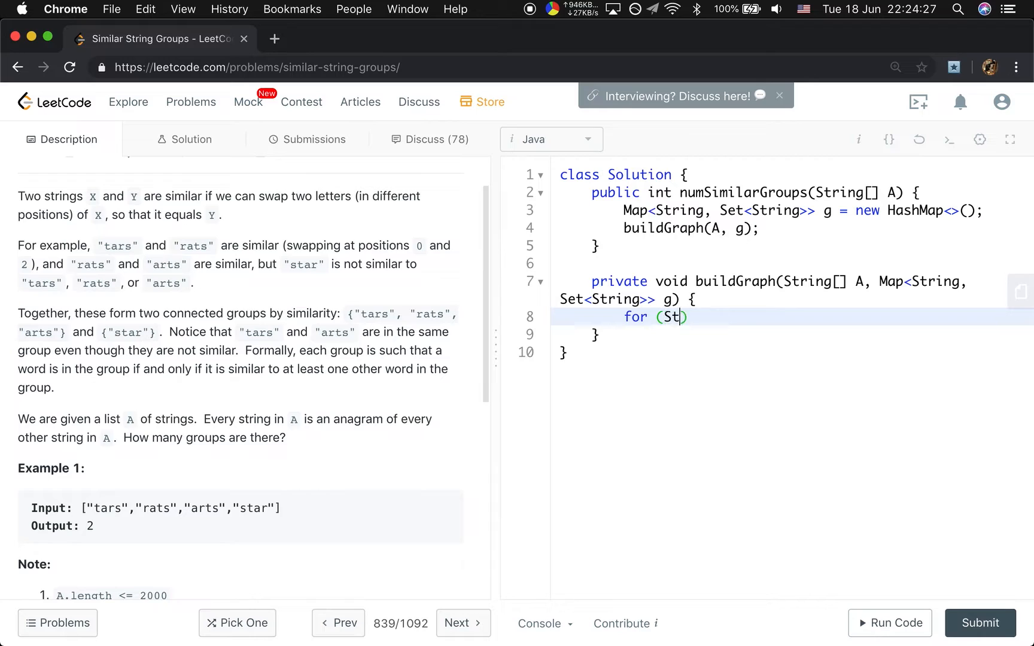
text(ring s :)
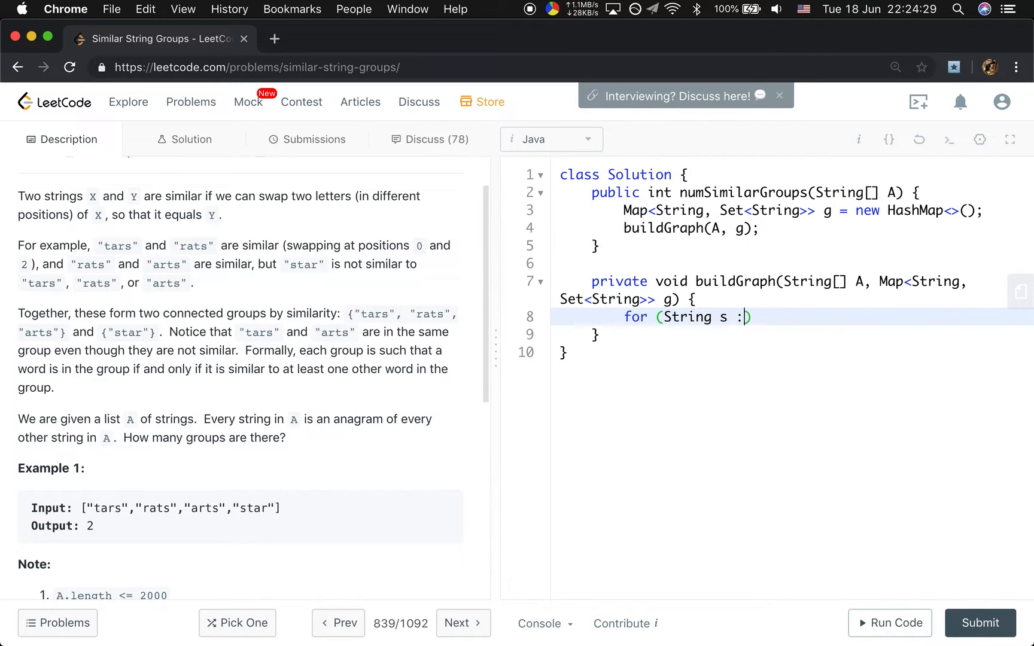
text(A) {)
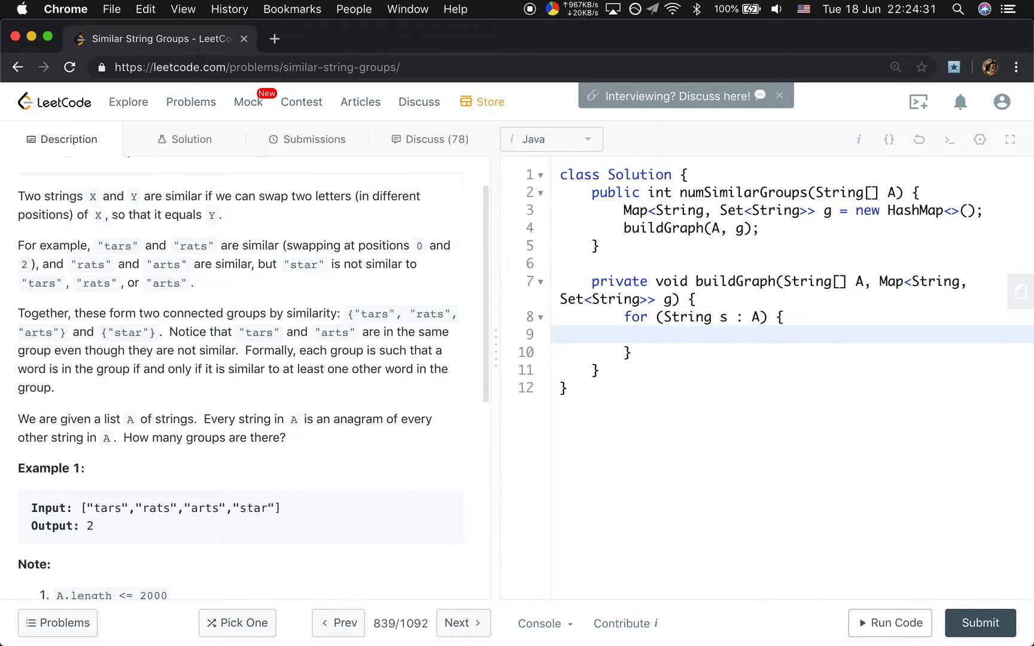
text(g.put())
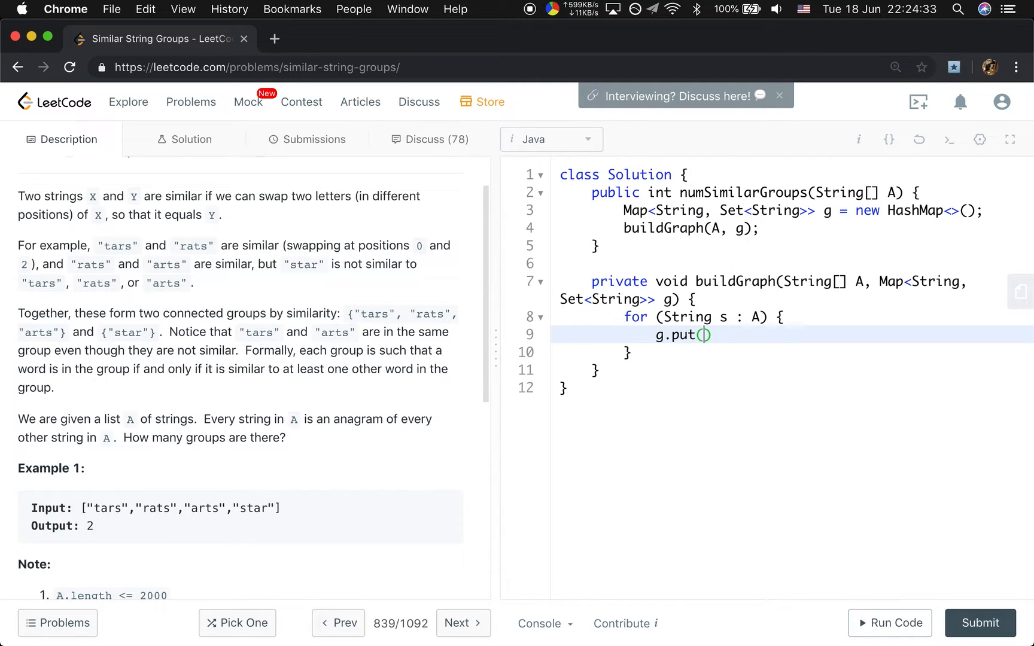
text(s, new HashS)
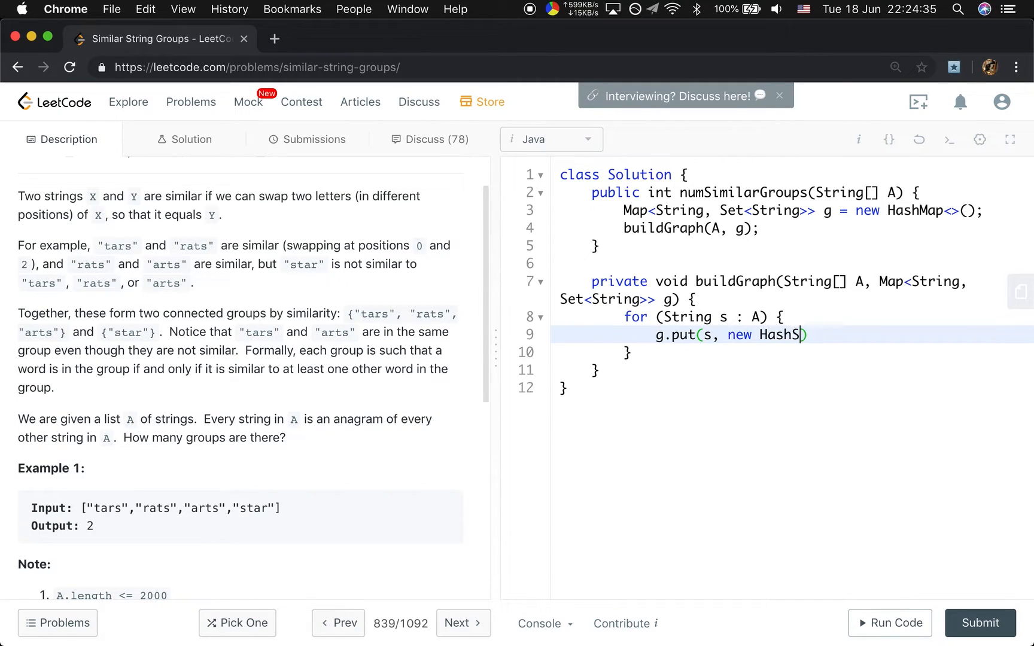
text(et<>());)
text(for ()
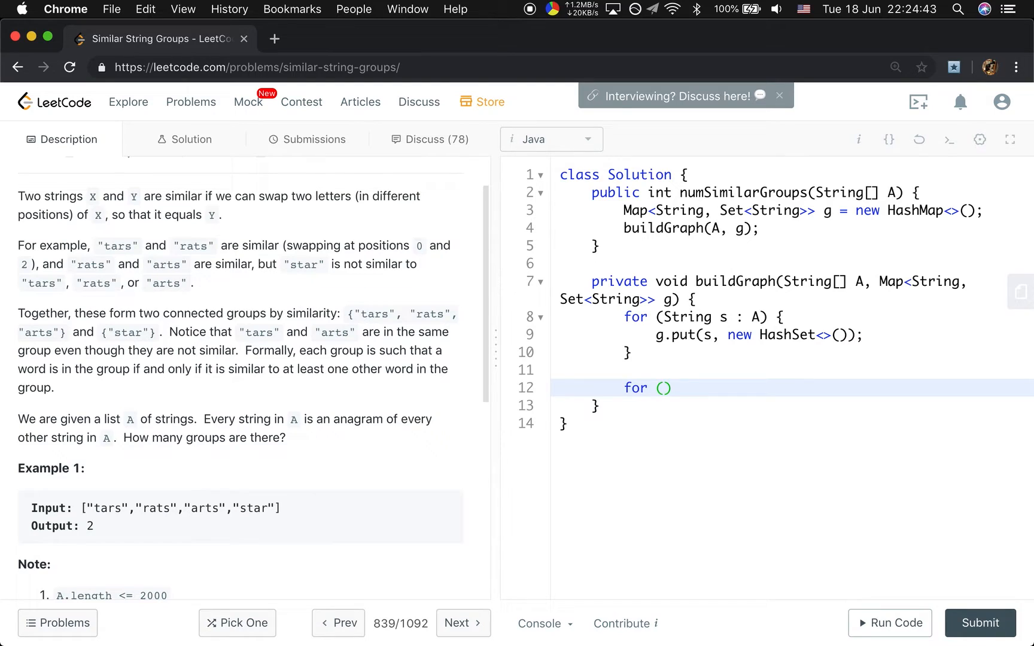
- Declare int n = A.length and nested for loops over i and j
text(int n -)
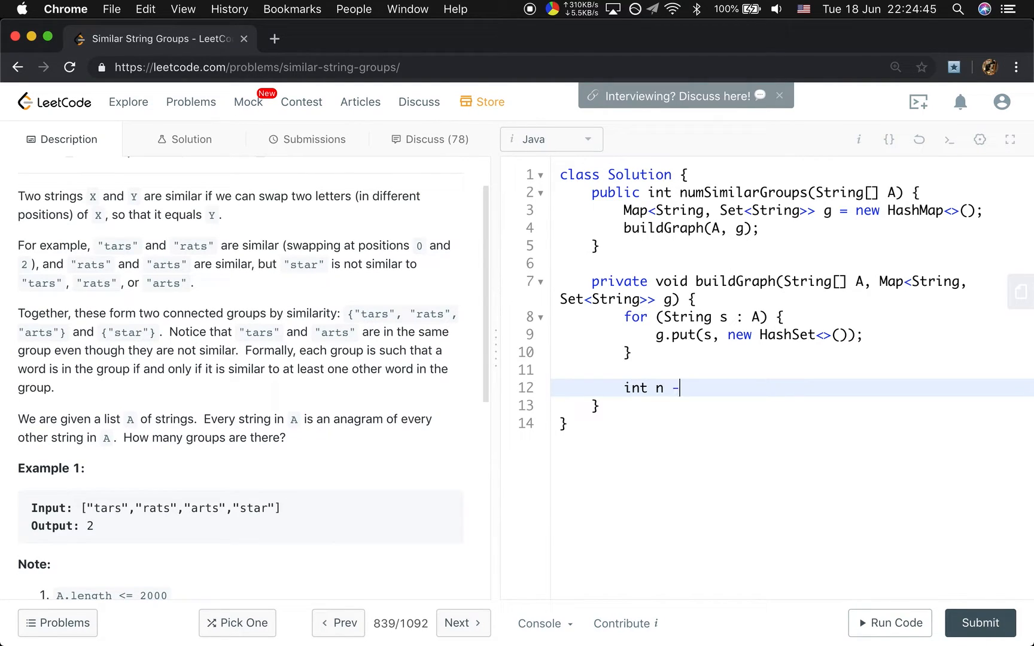
text(= A.leng)
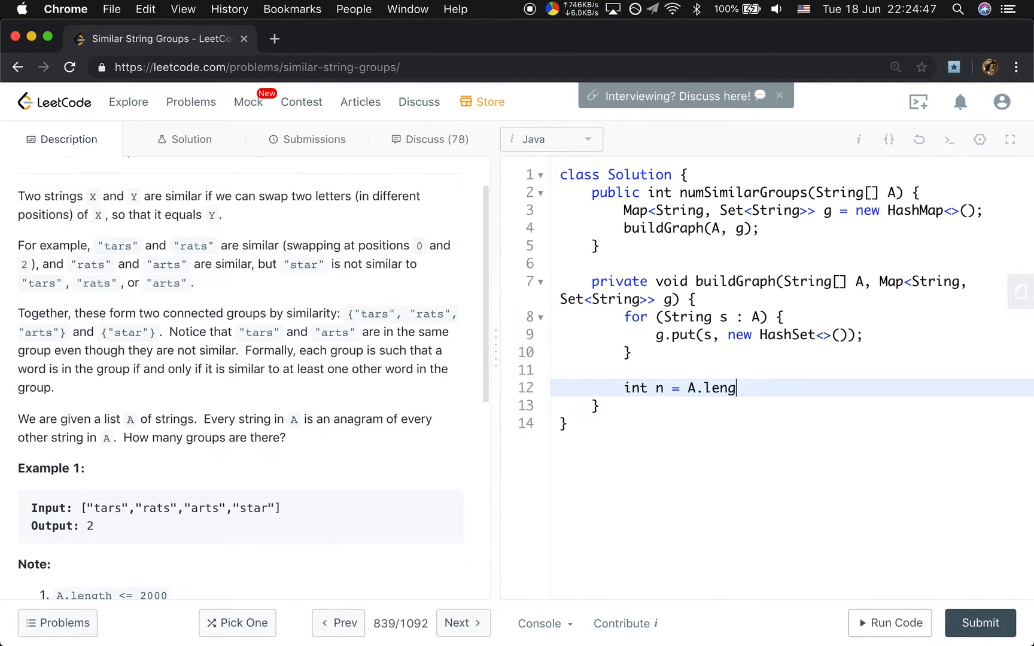
text(th;)
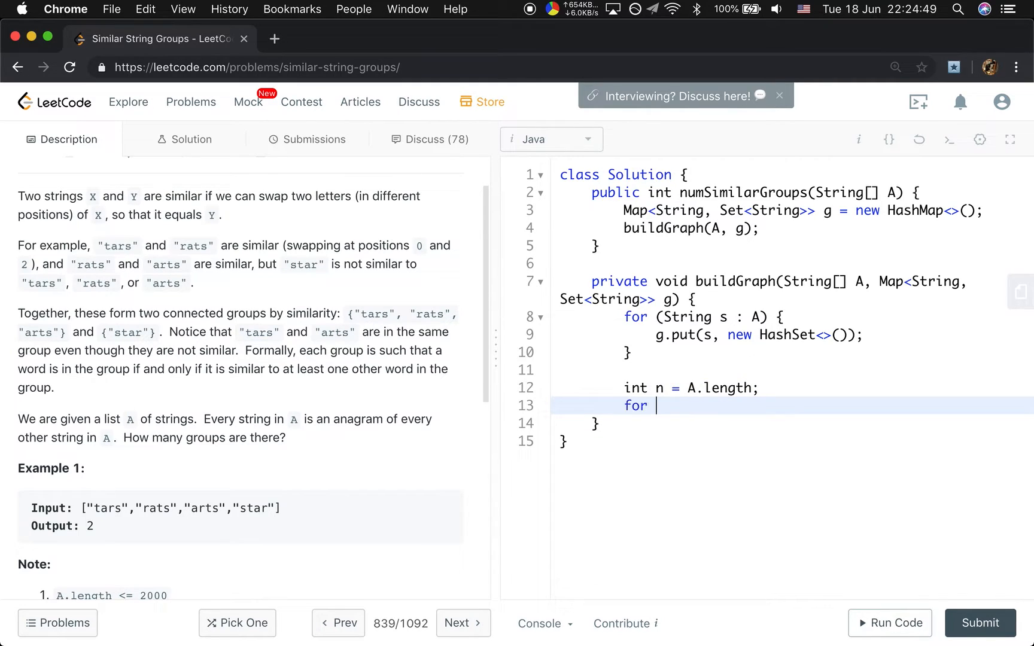
text((int i = 0; i < n - 1; i++) {)
text(for (int h)
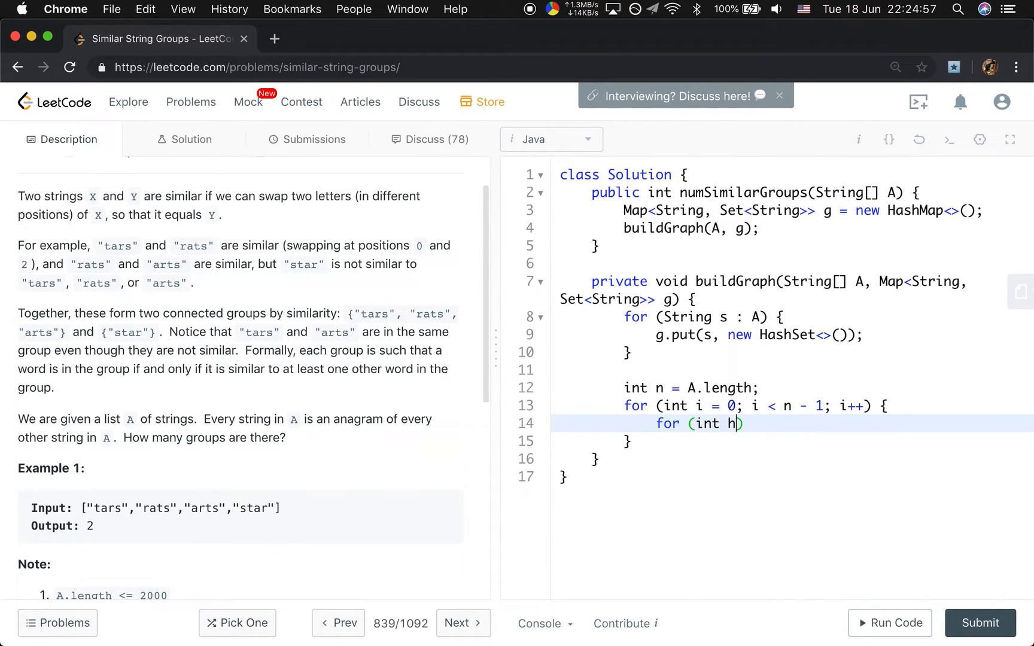
text(j = 0)
text(if)
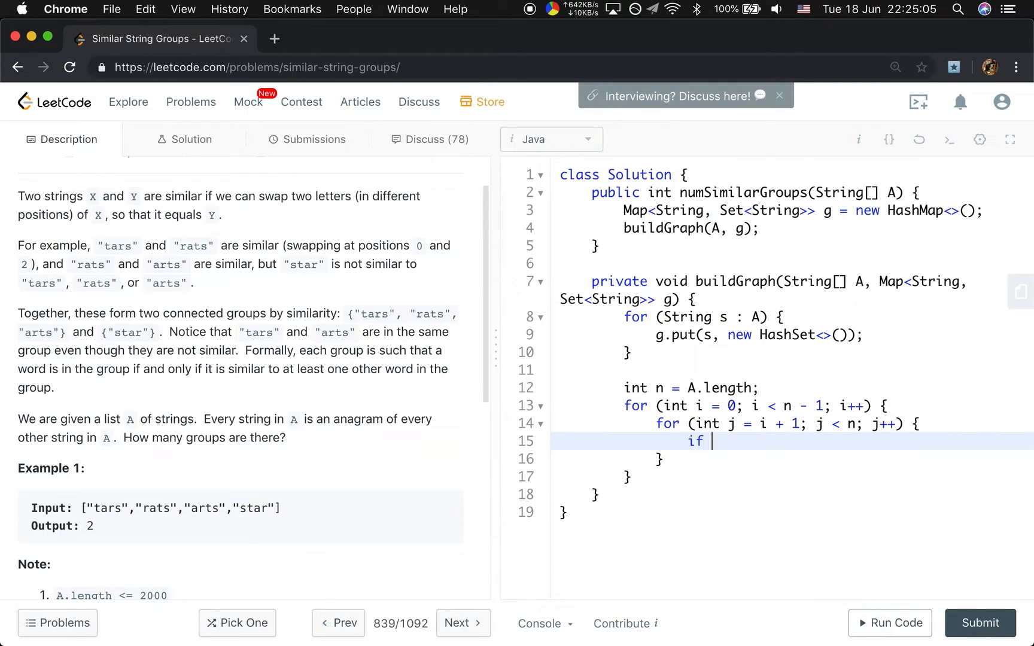
- When isSimilar(A[i], A[j]) holds, add A[j] to g.get(A[i]) and A[i] to g.get(A[j])
text((isS))
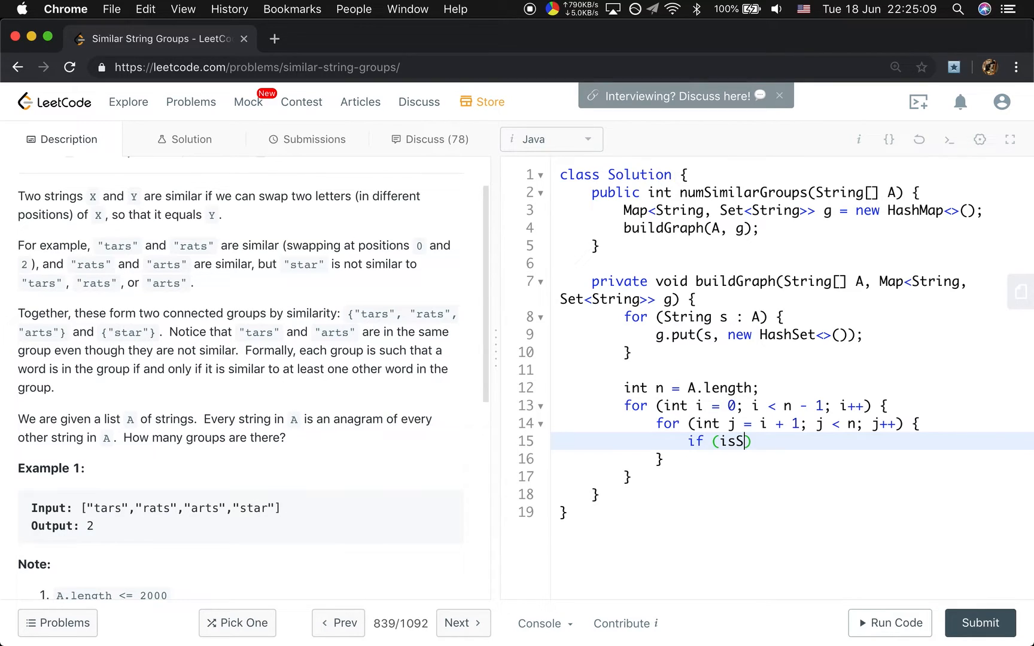
text(imilar())
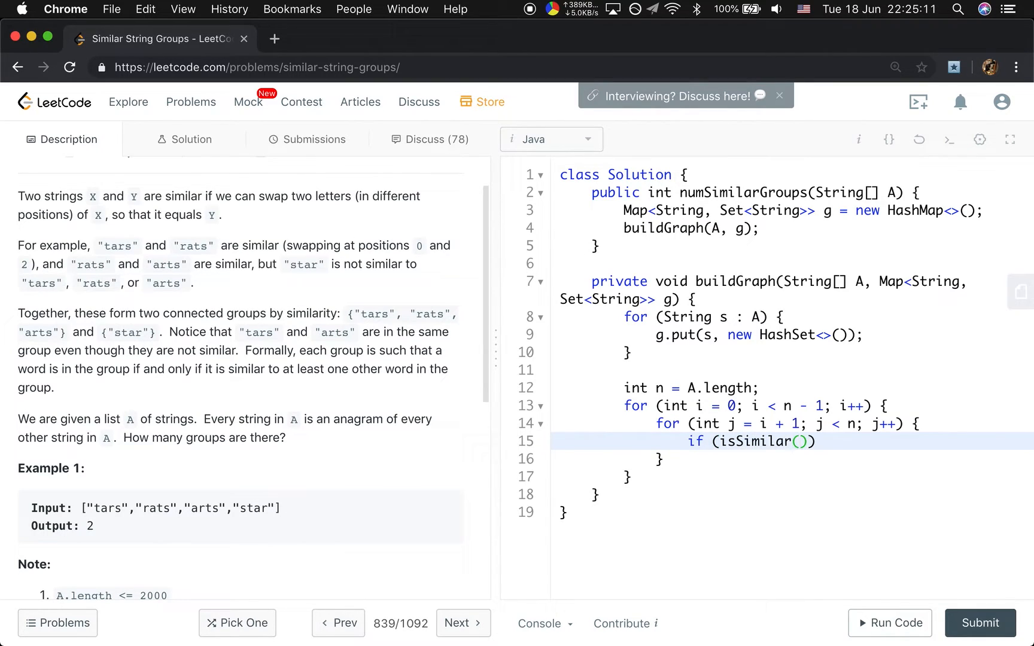
text(A[i], A[j])
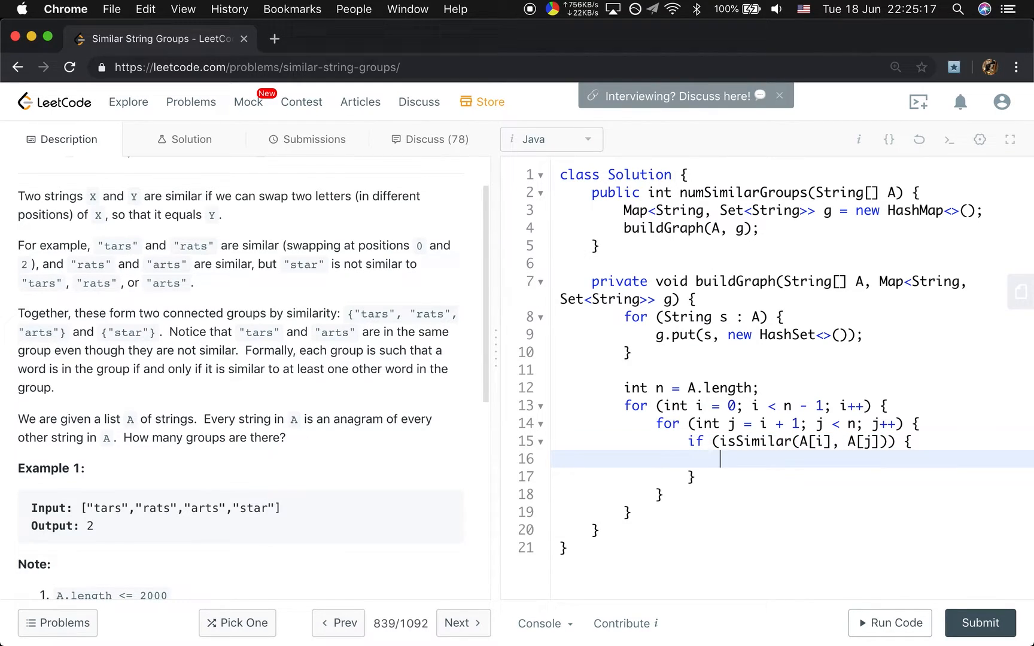
text(g.get())
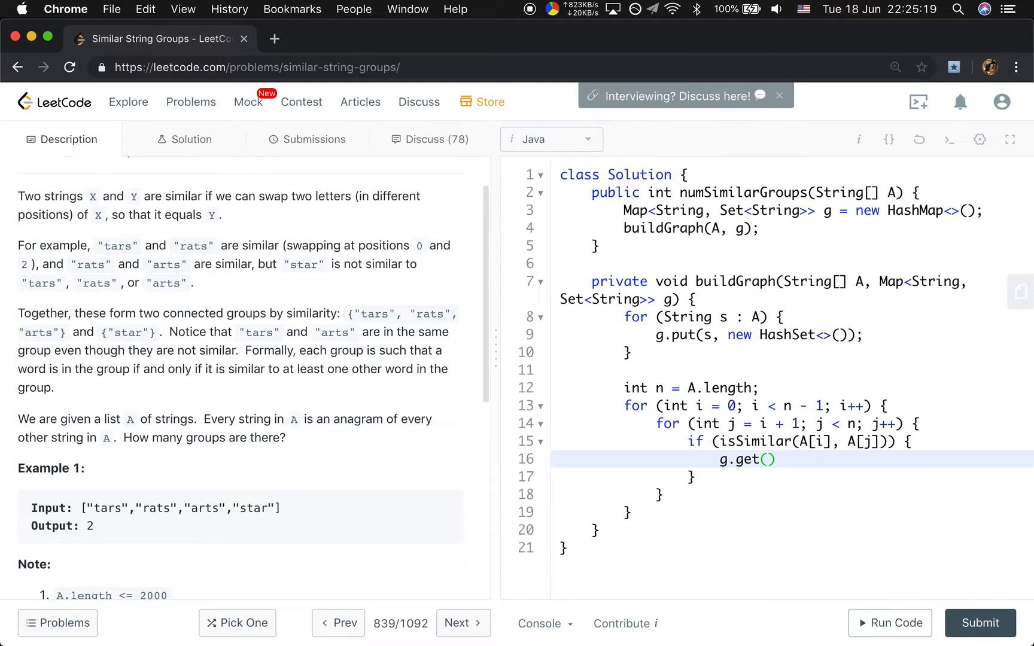
text(A[i])
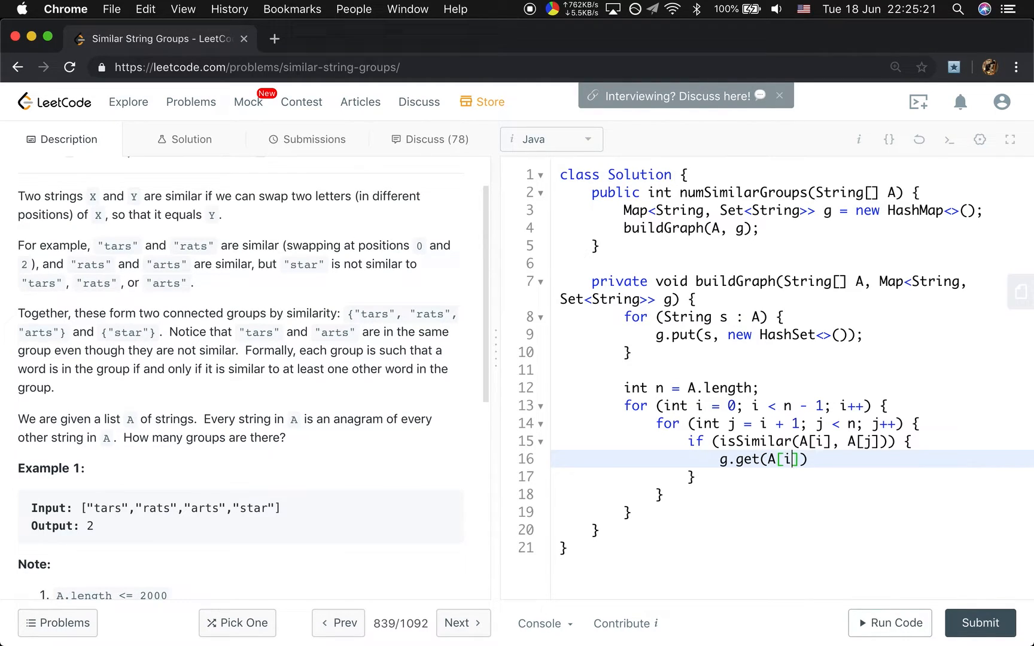
text(].add(A)
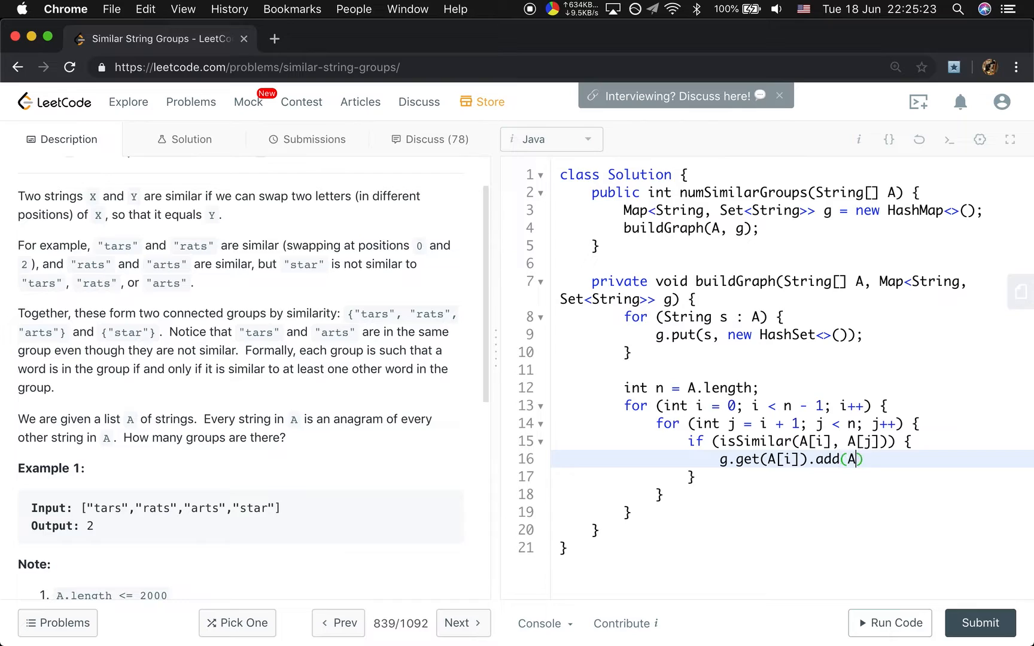
text([j]);)
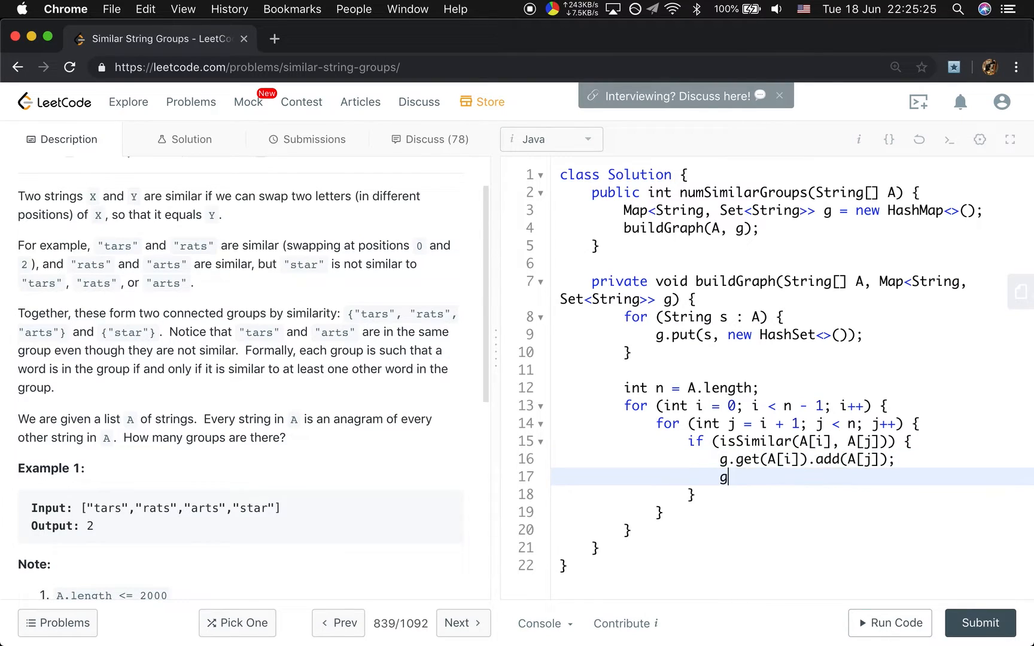
text(.get(A[]))
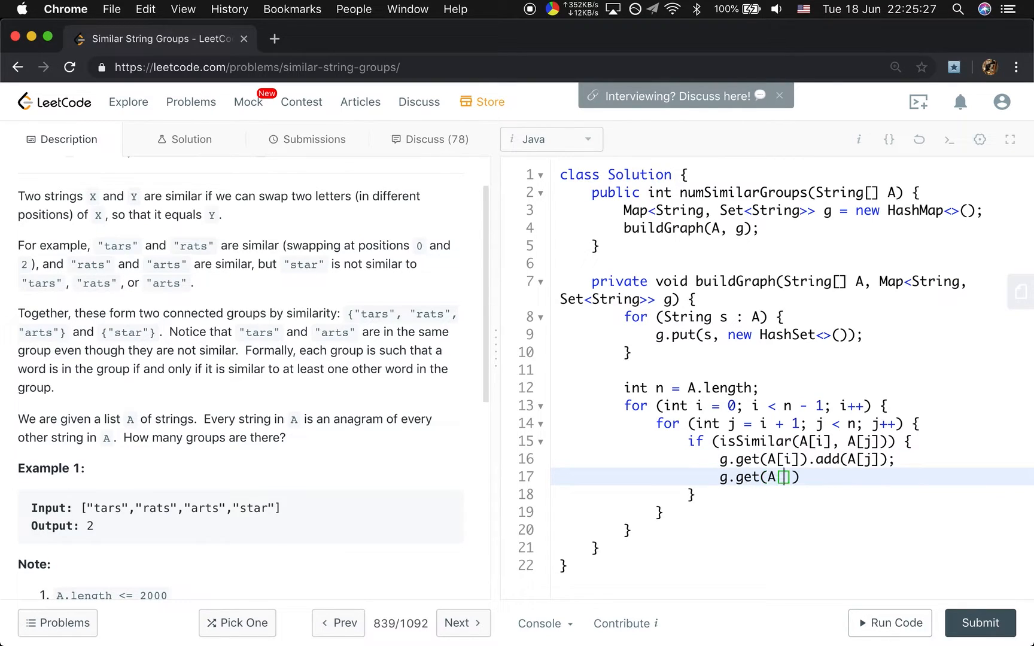
text(j)
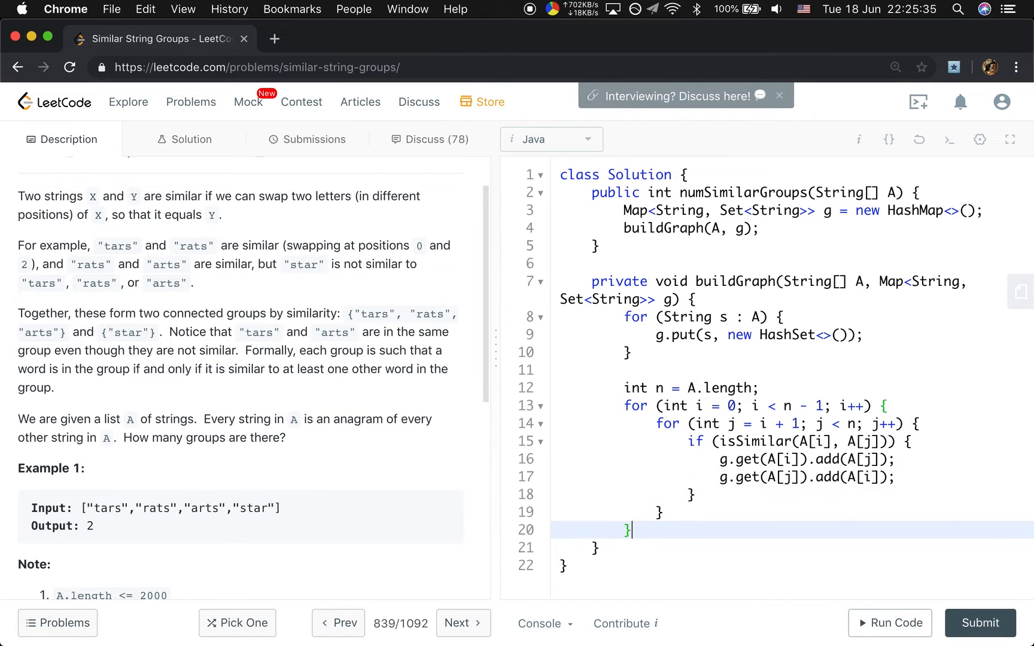
- Write the private boolean isSimilar(String a, String b) signature with an empty body
text(private)
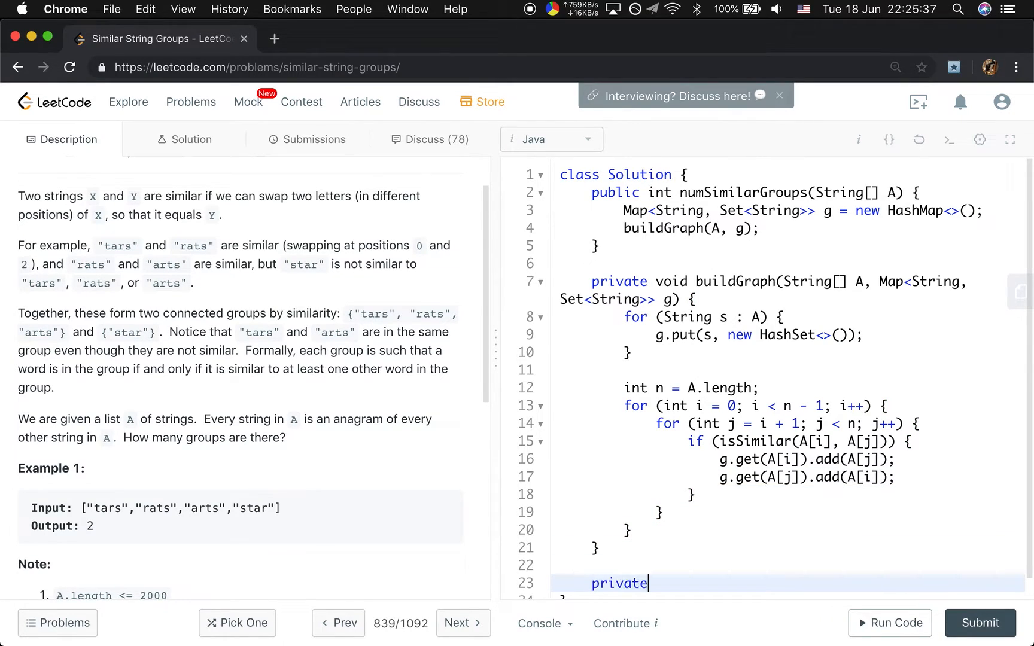
text(b)
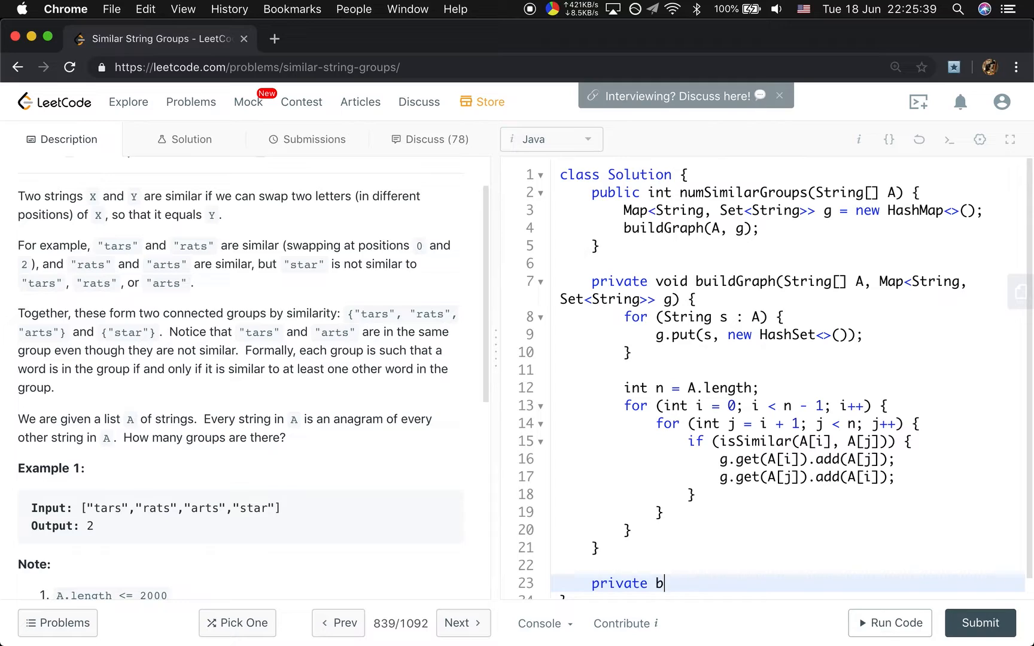
text(oolean)
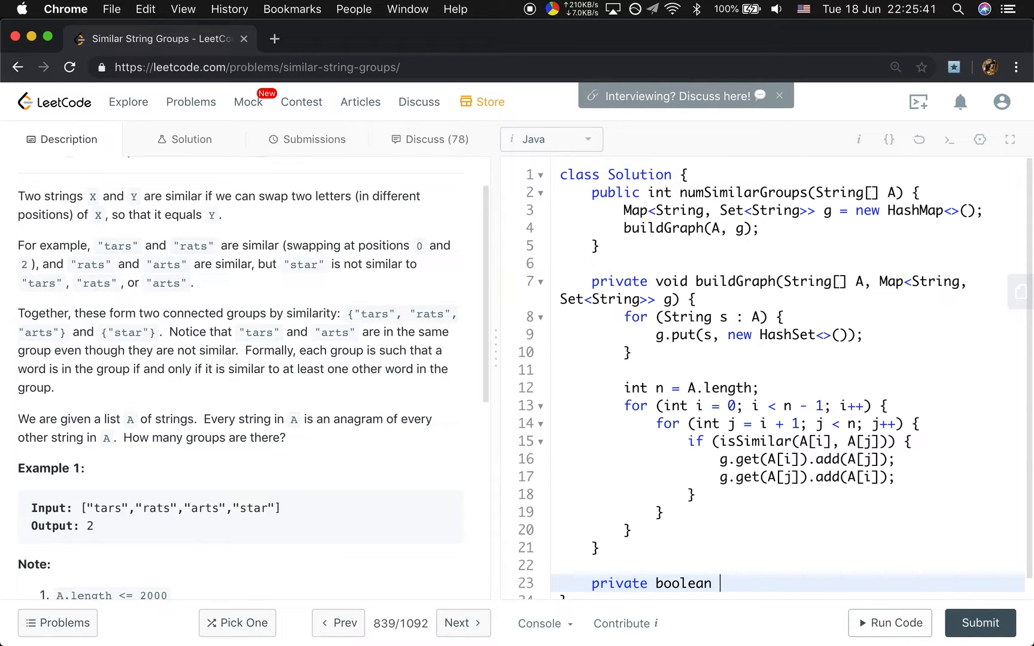
text(isSmi)
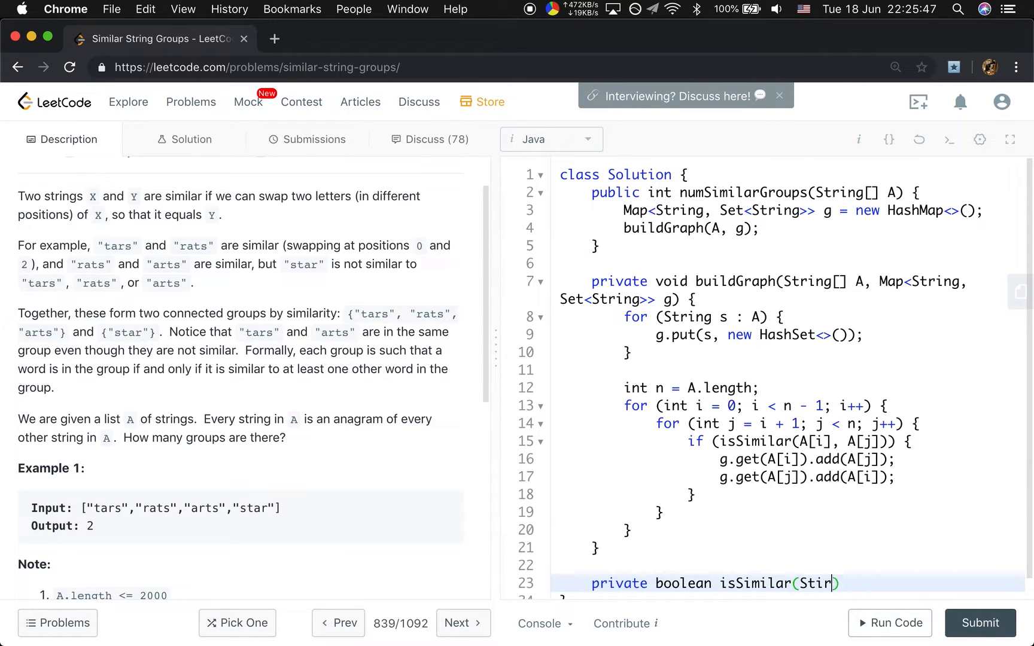
text(ng a, String b)
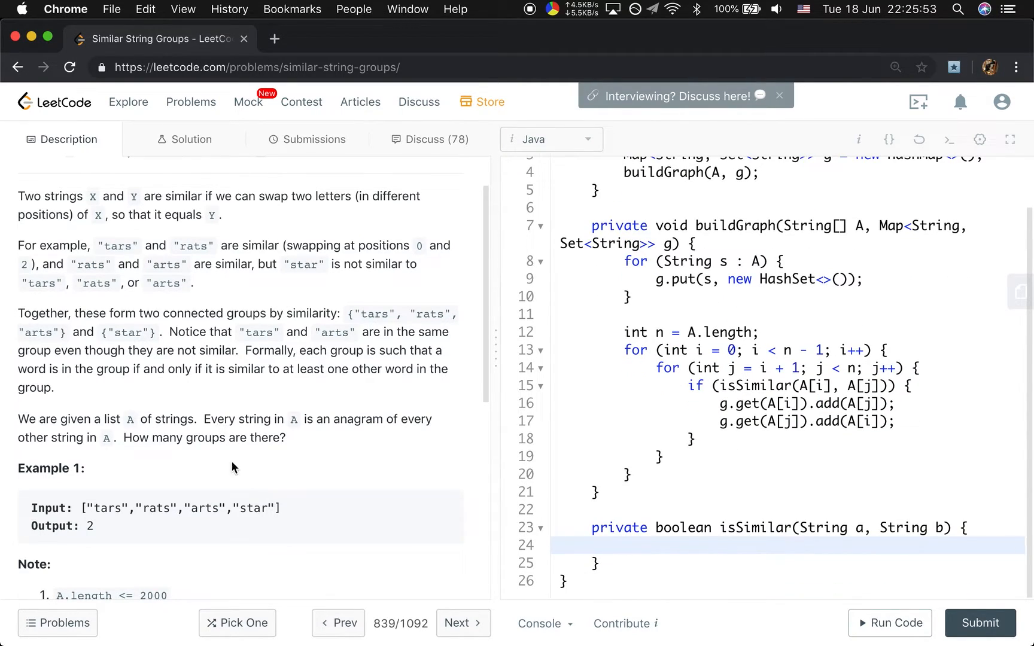
mouse_move(311, 432)
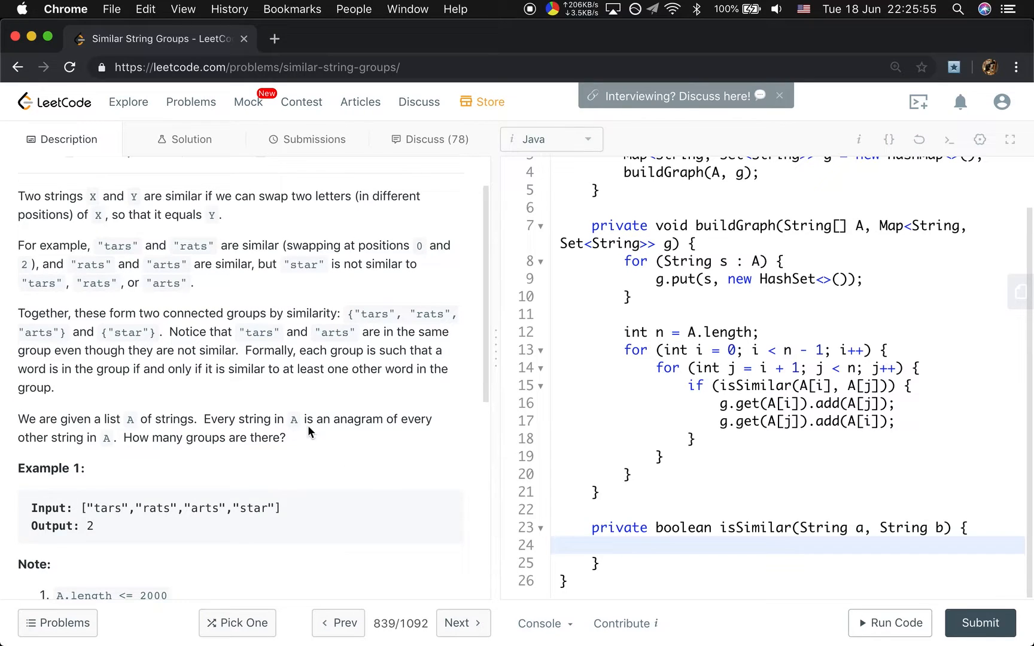
mouse_move(378, 502)
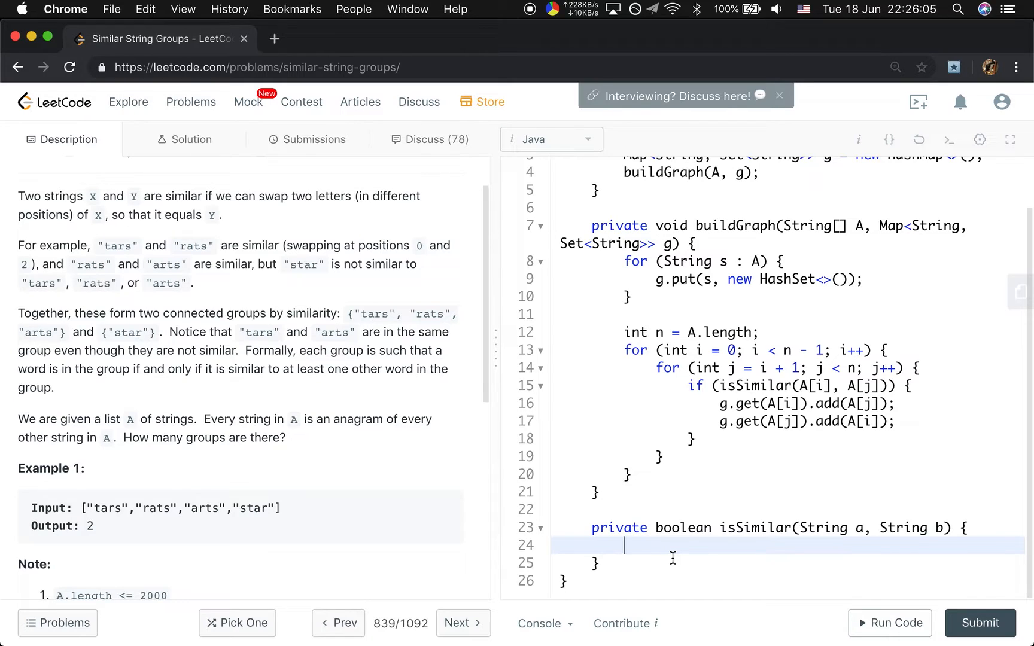
- Declare int len = a.length() and a diff counter initialised to 0
text(int e)
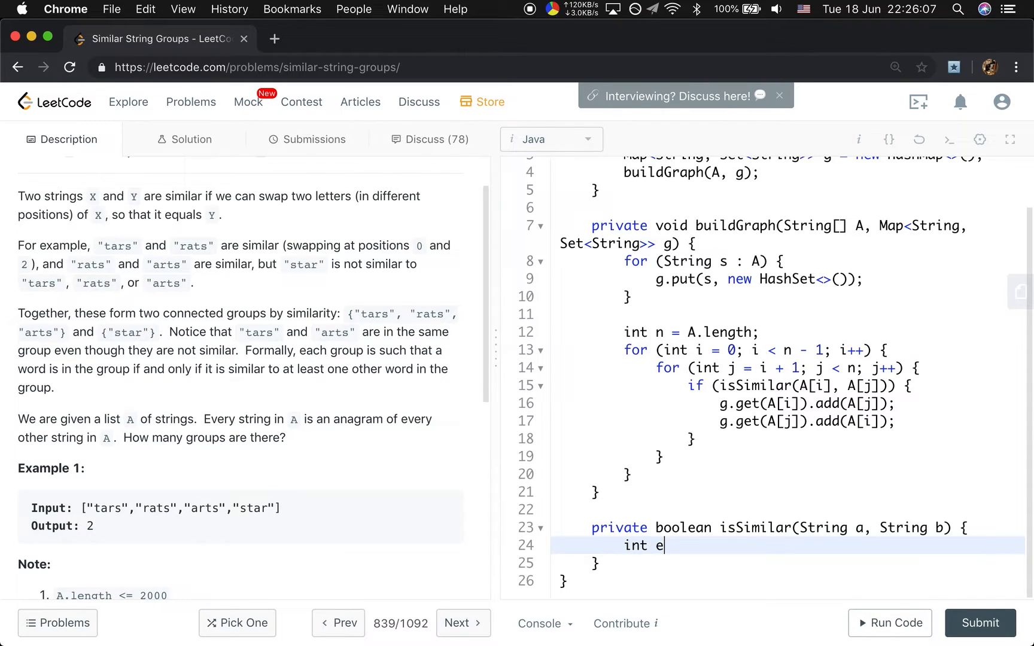
text(len = a.len)
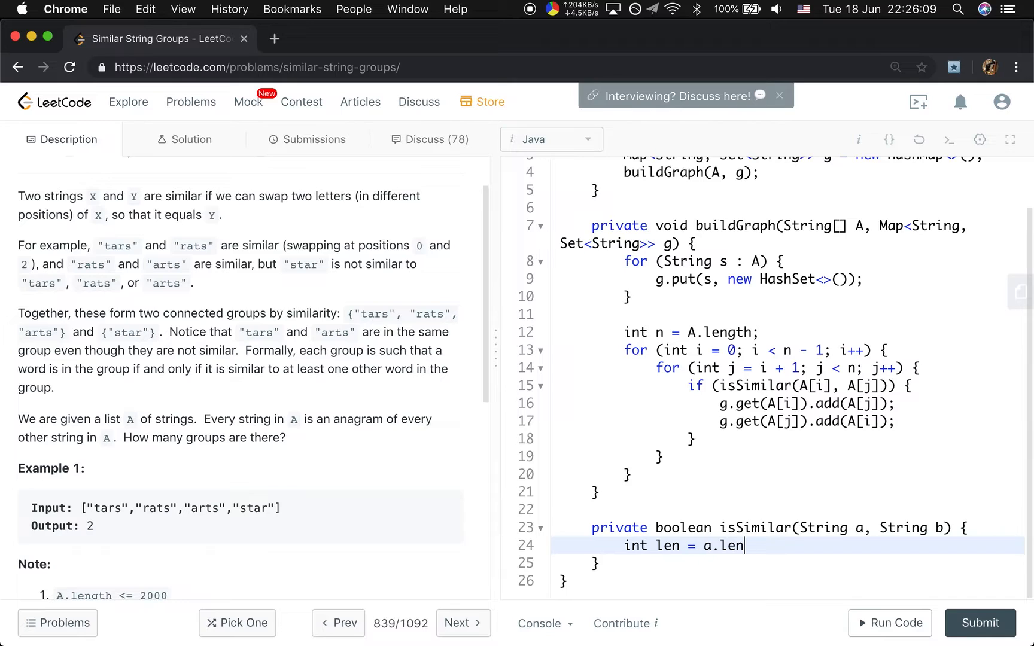
text(gth();)
text(int diff)
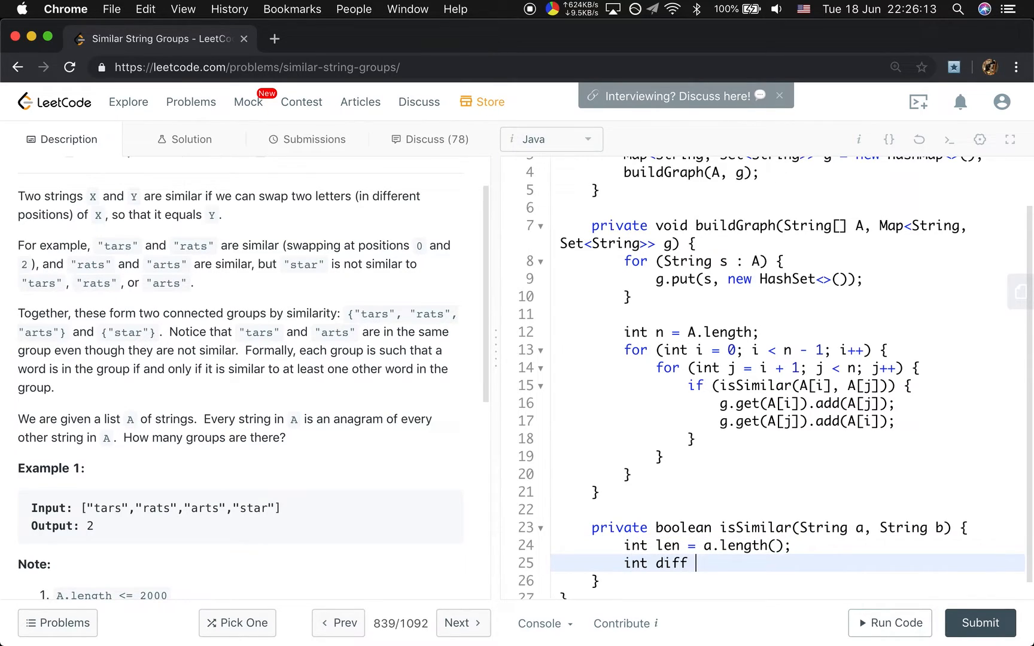
text(= 0;)
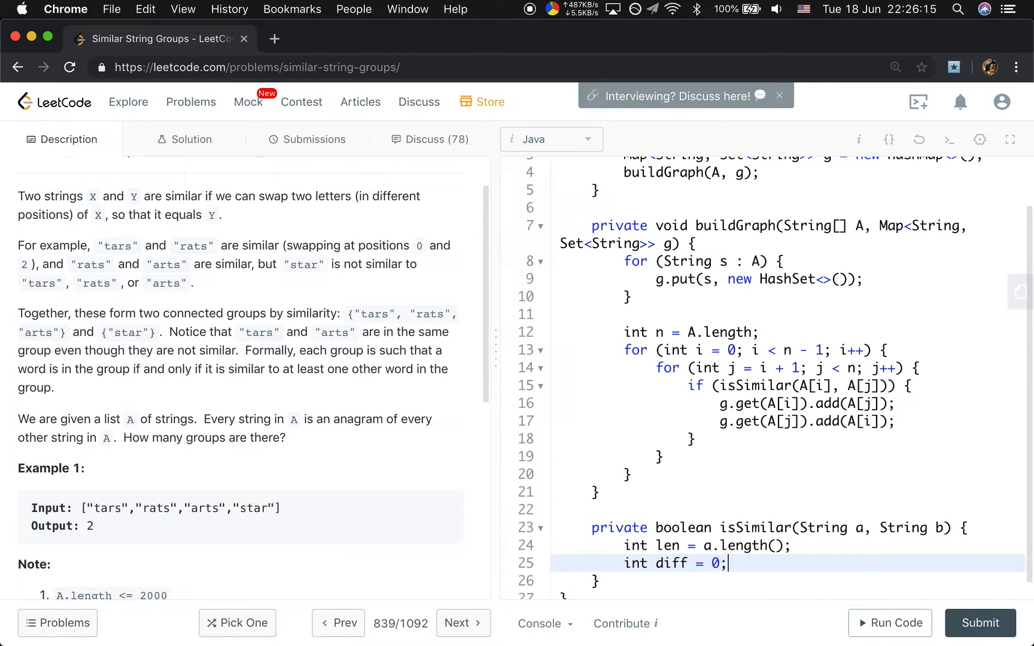
key(Return)
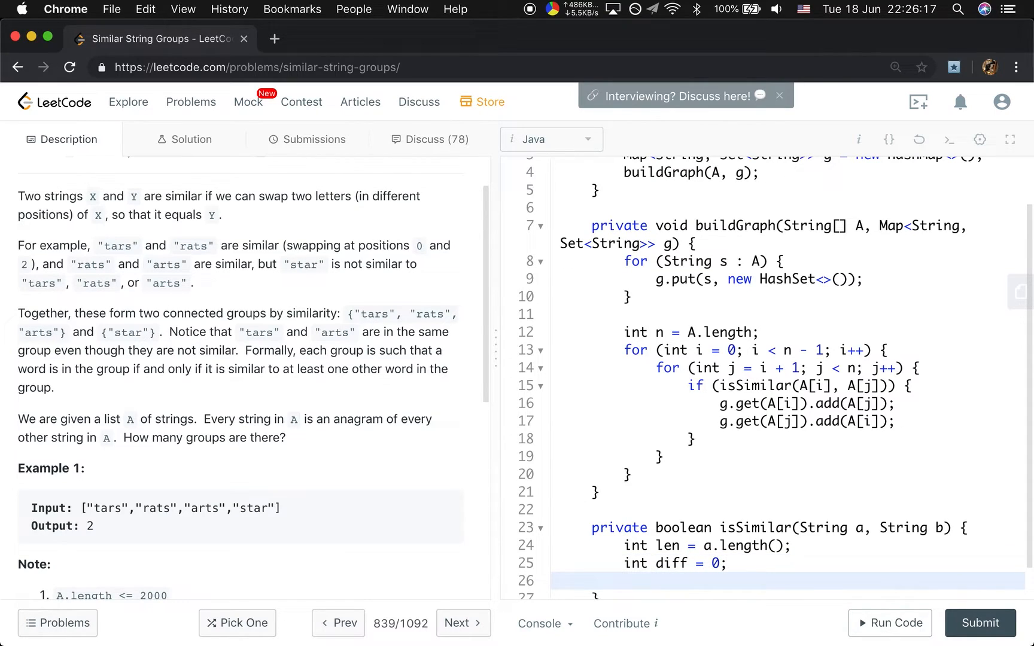
click(624, 580)
text(for (int i = 0; i < len; i++) {)
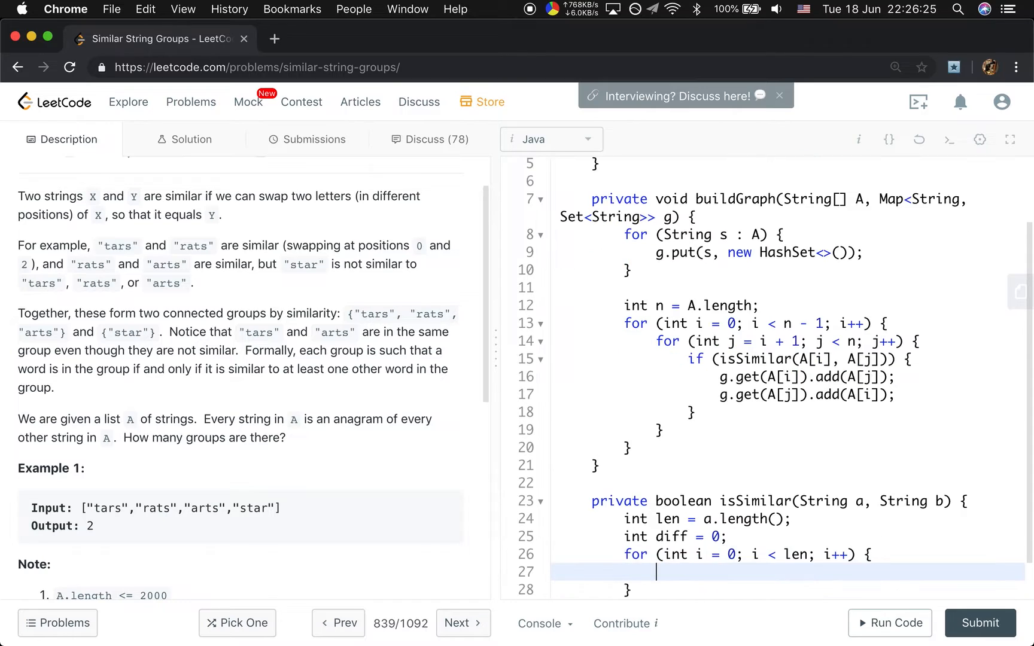
- Count positions where a.charAt(i) != b.charAt(i), return false if diff > 2, else return true
text(if (a)
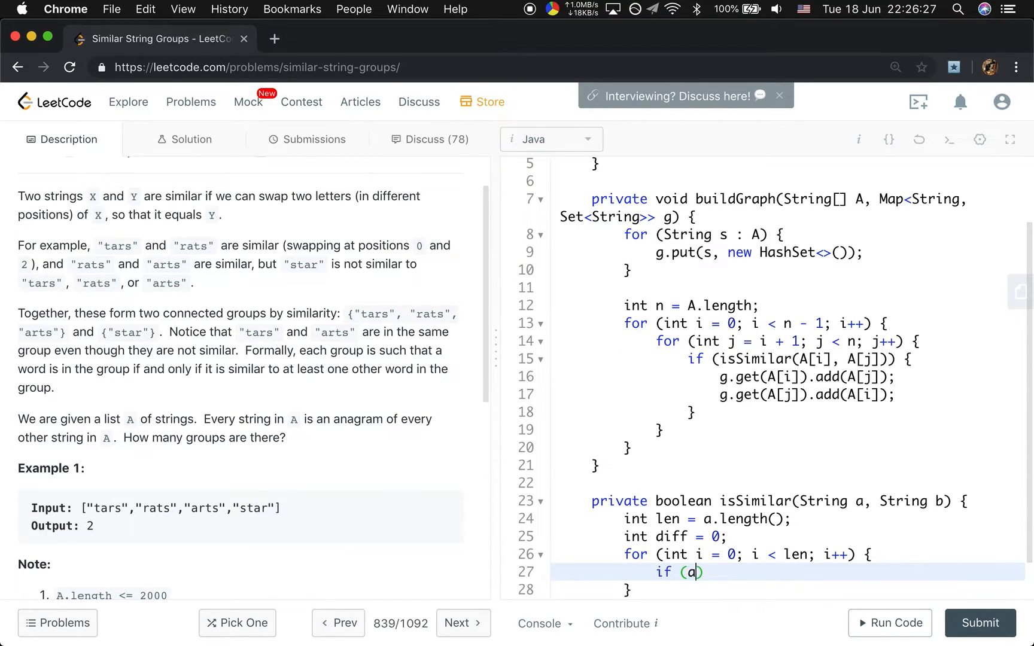
text(.charAt(i))
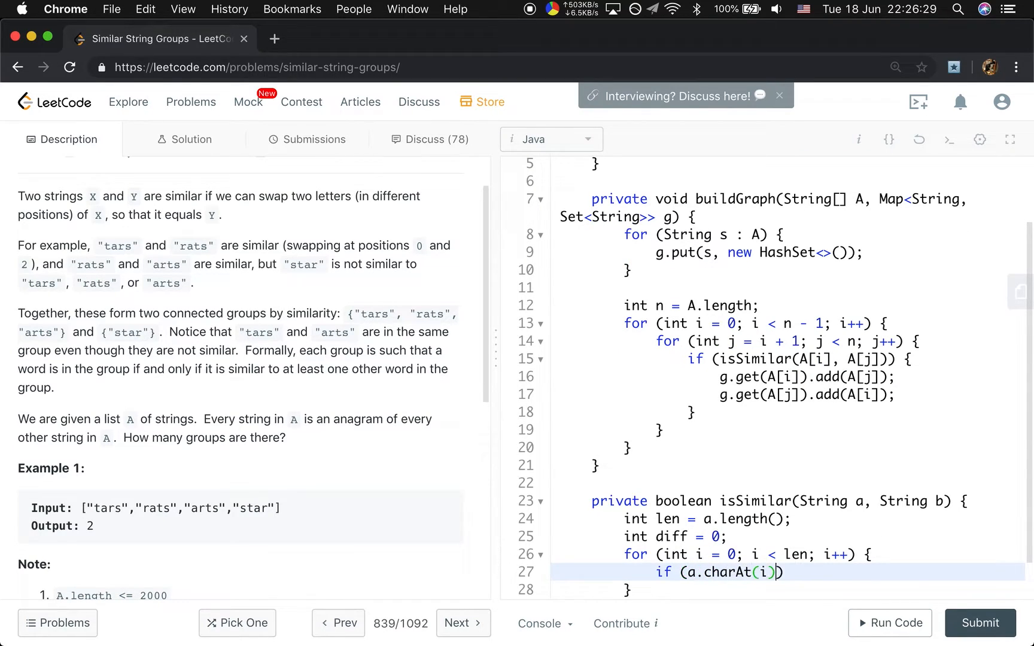
text(!= b.cha)
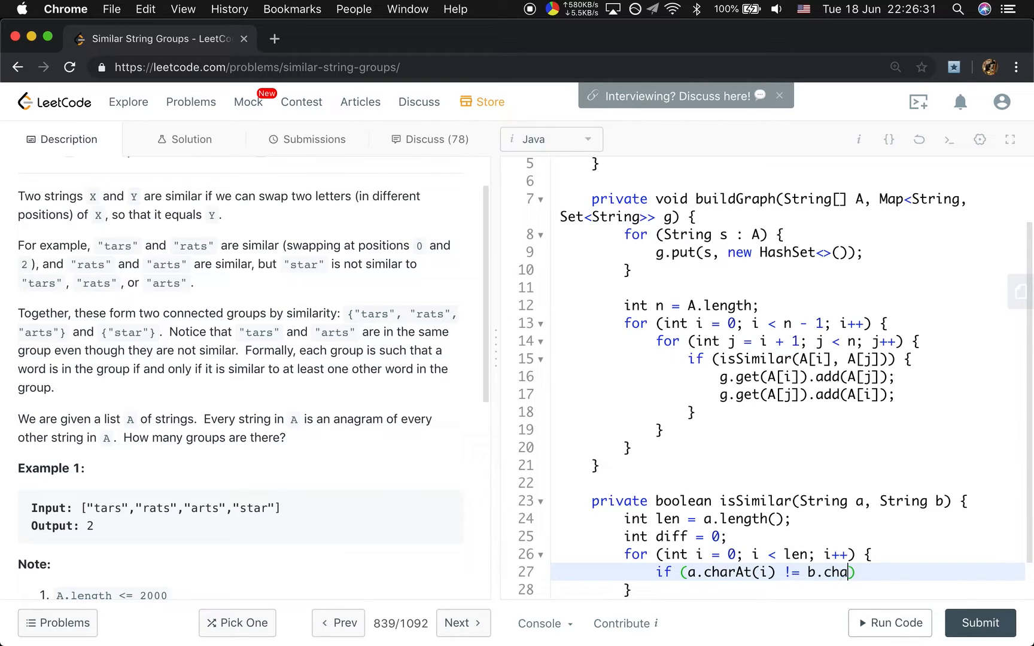
text(rAt(i)))
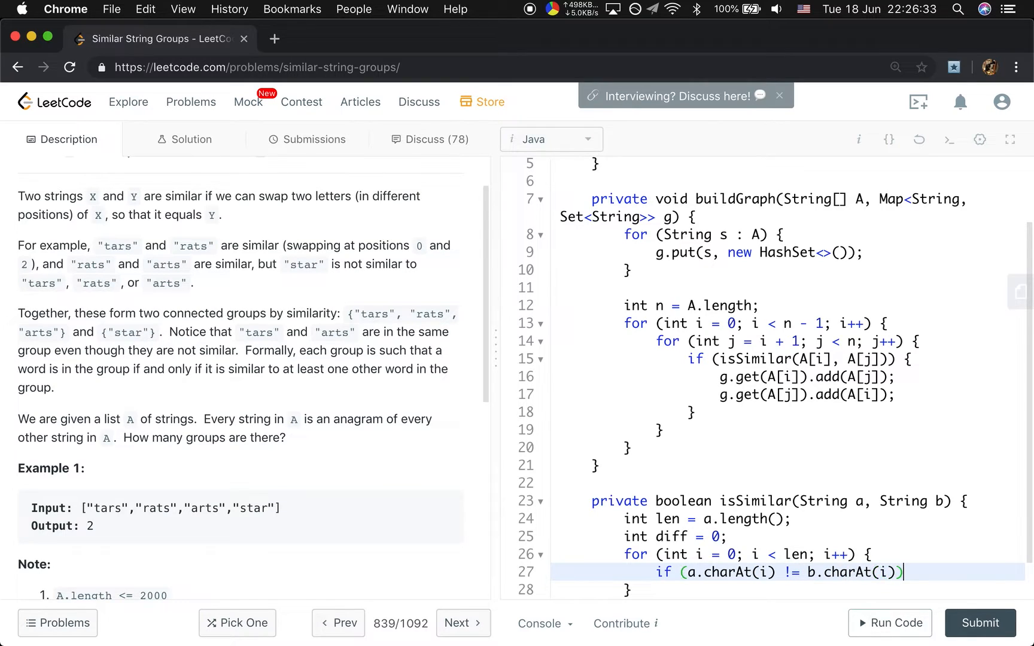
text({)
text(if ()
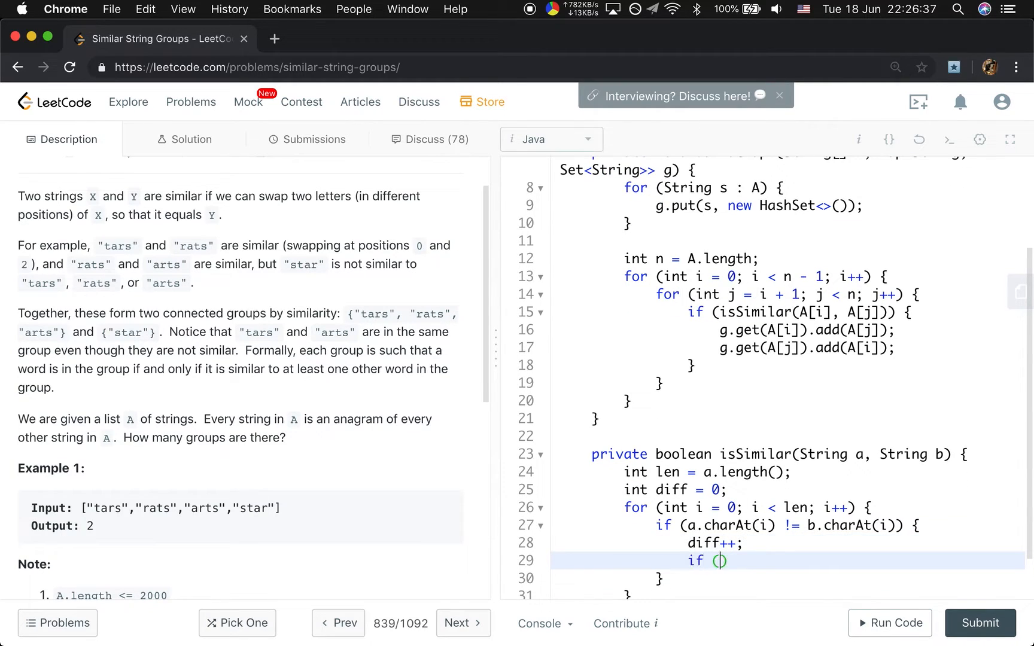
text(diff)
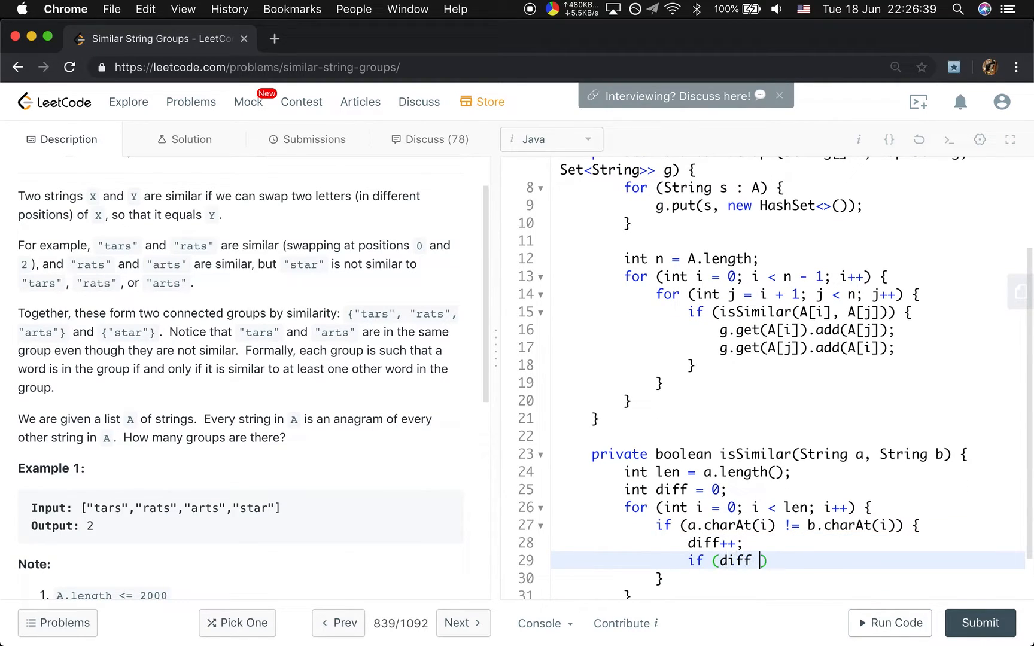
text(> 2) return fals)
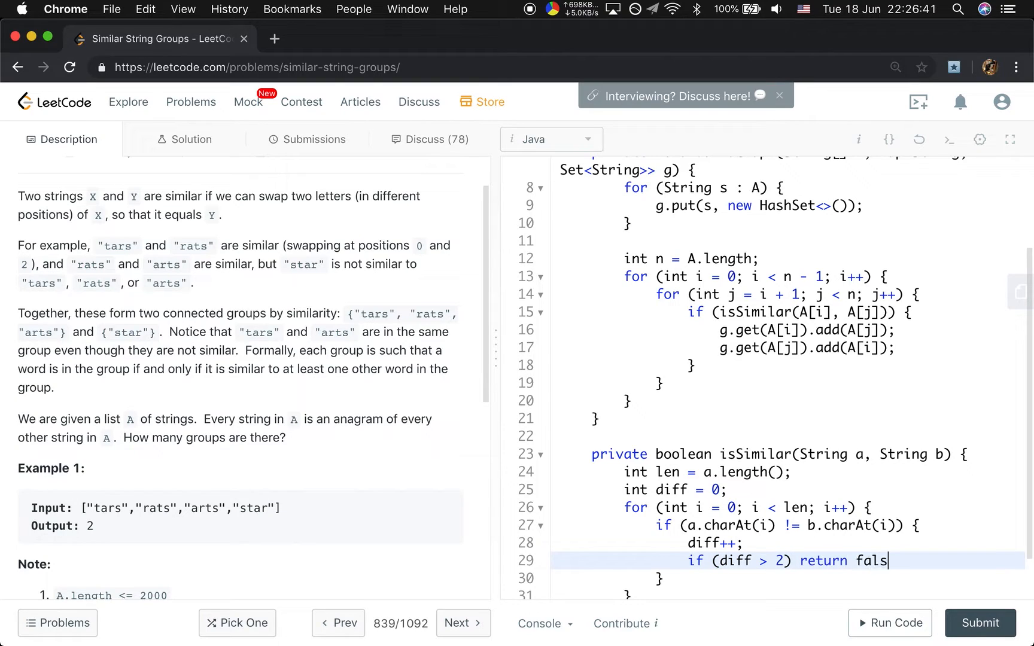
text(e;)
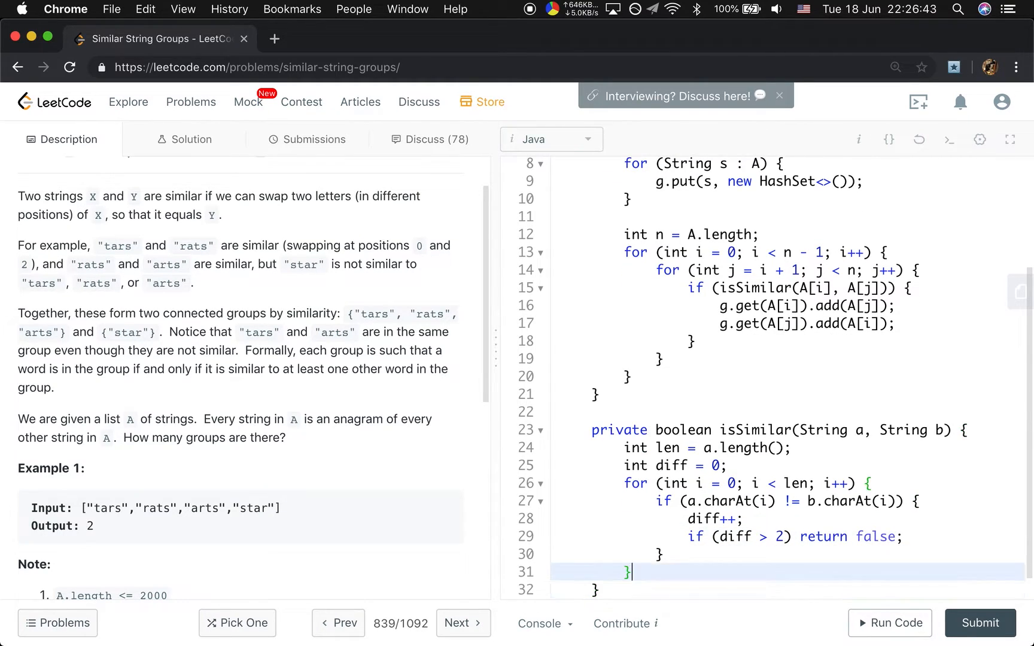
text(return true)
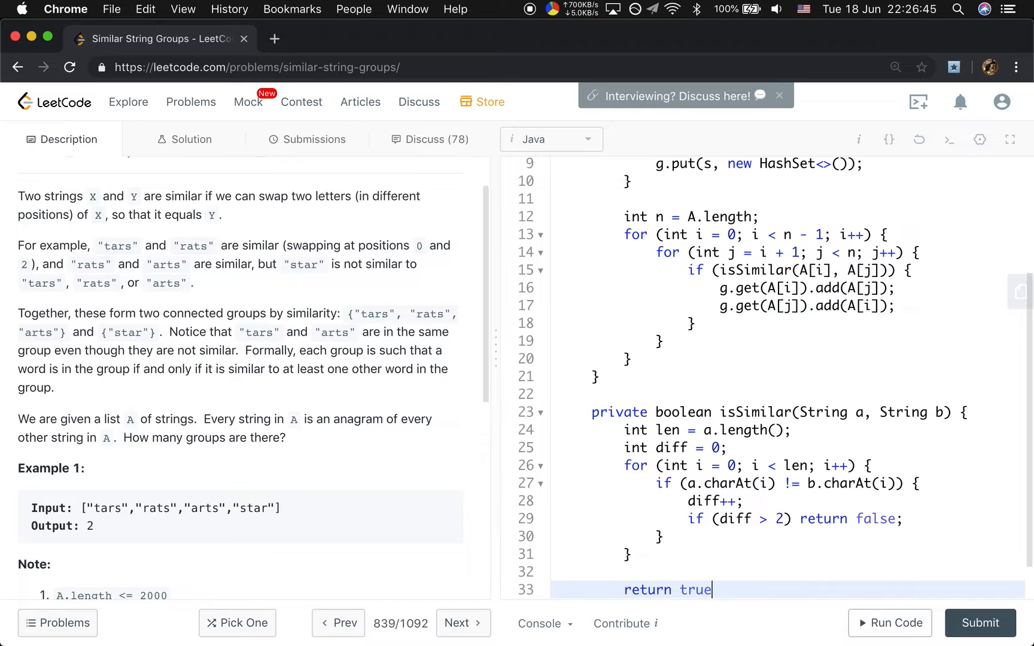
- Add if (a.equals(b)) return true; at the top of isSimilar
text(if)
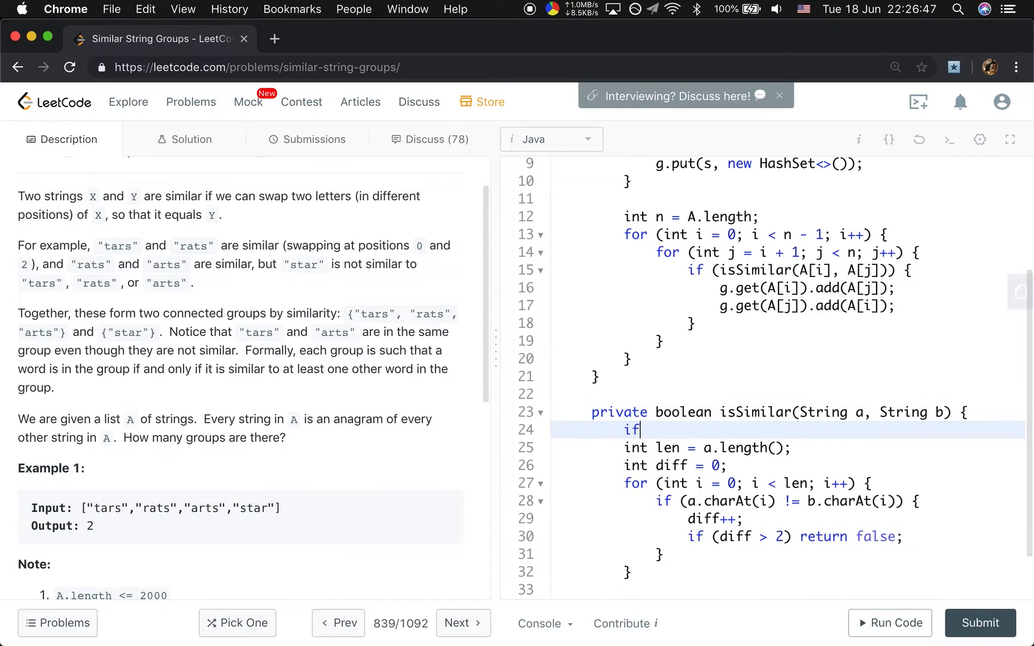
text((a.e))
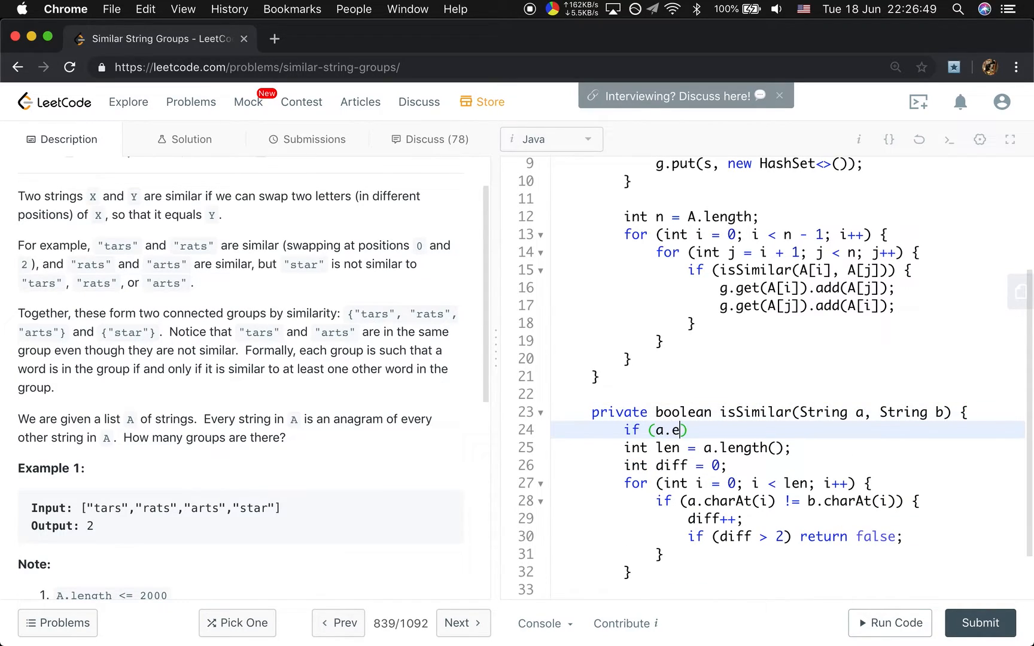
text(quals(b))
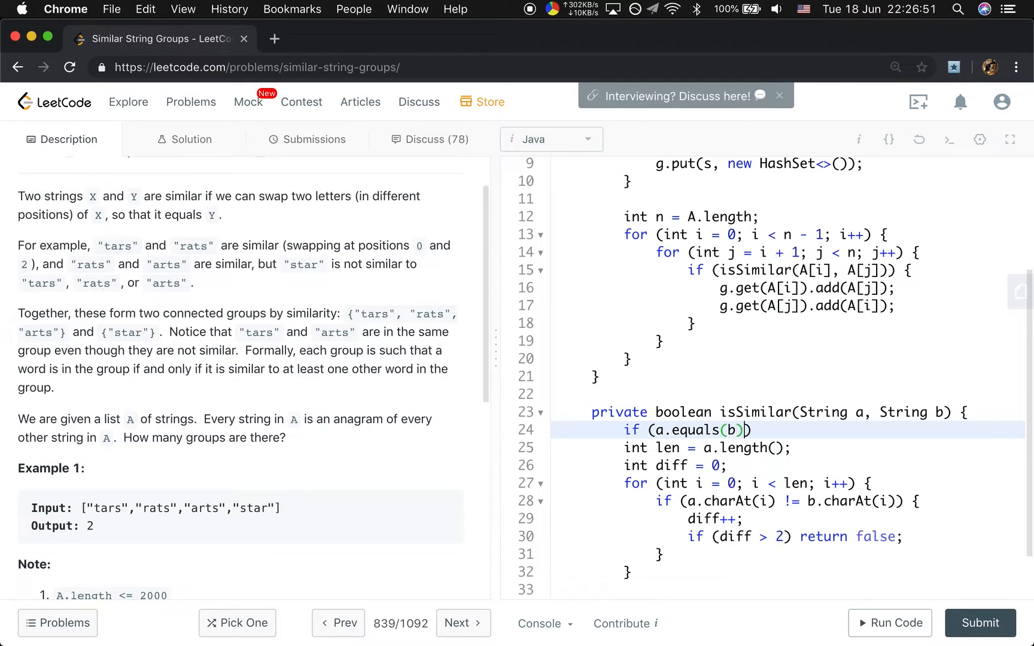
text(return treu;)
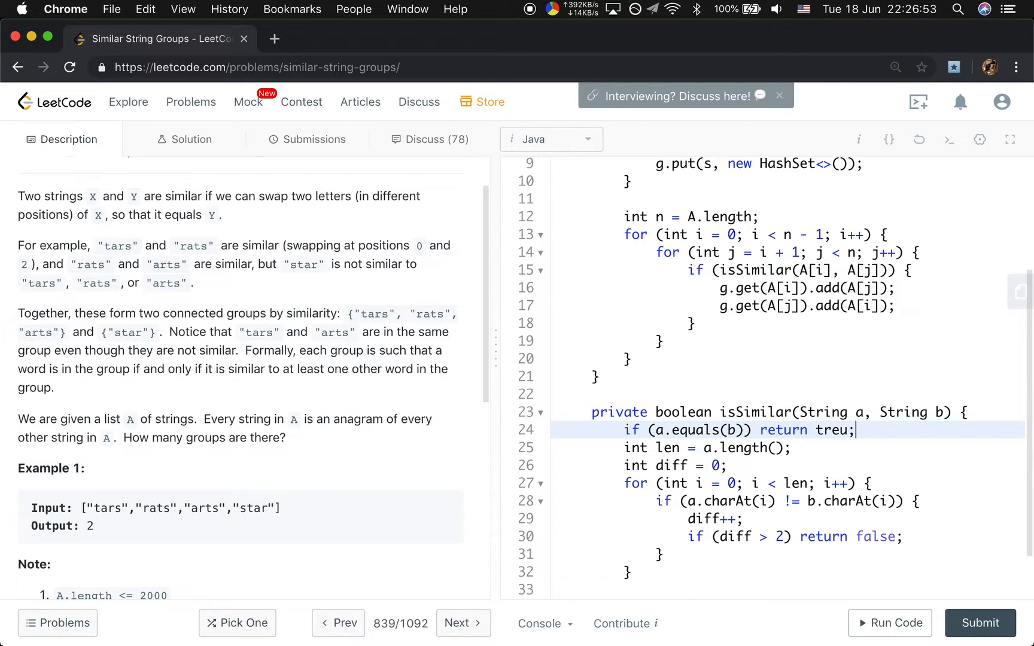
text(true)
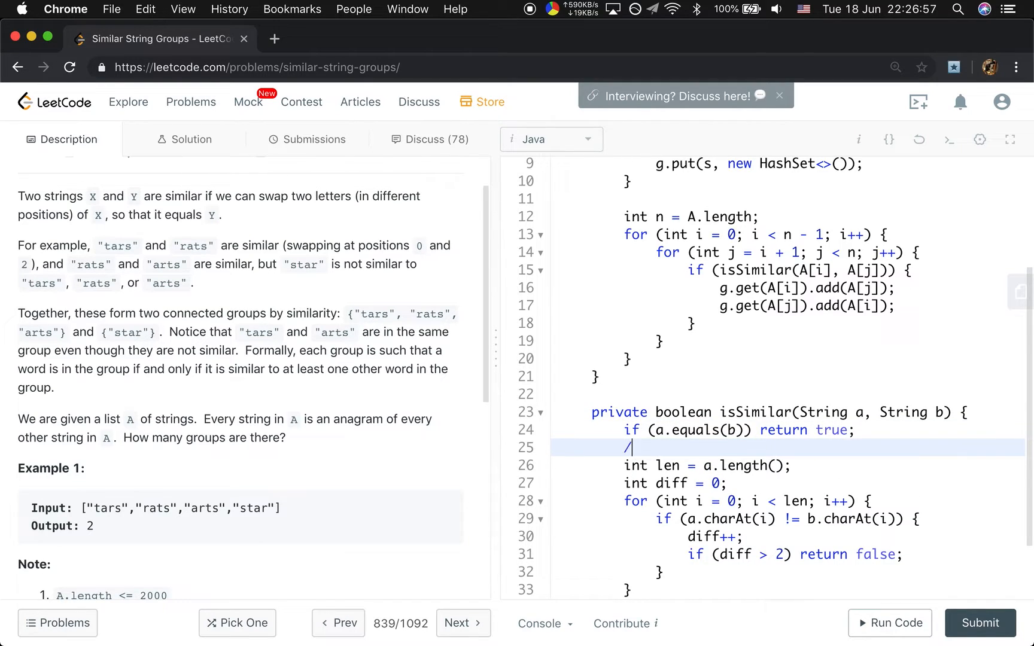
- Comment out the equals check and add a placeholder comment line below it
text(/ aa)
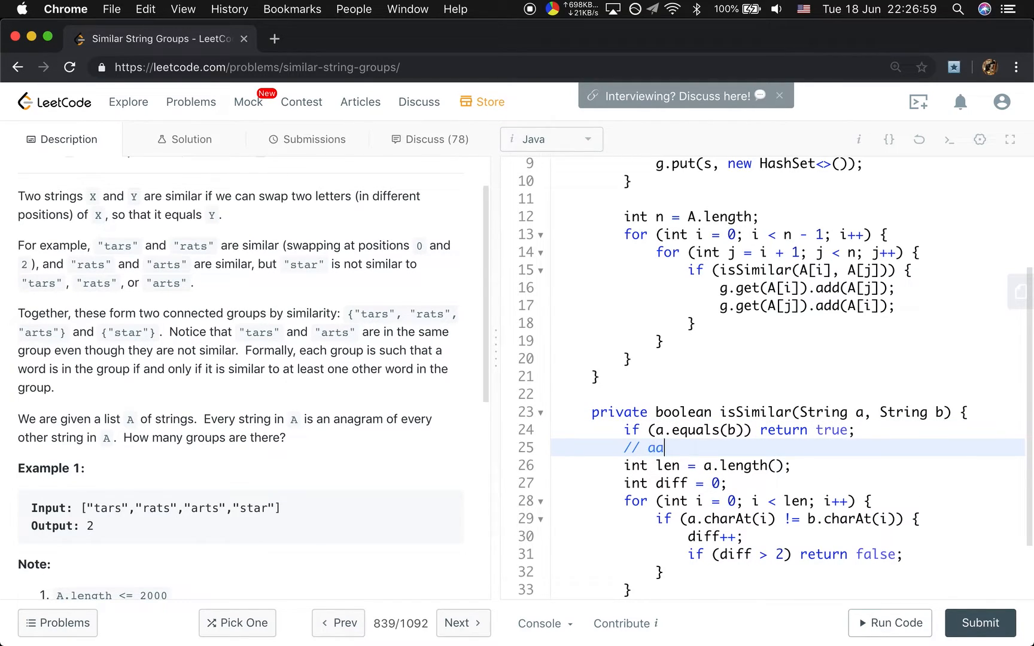
text(aa)
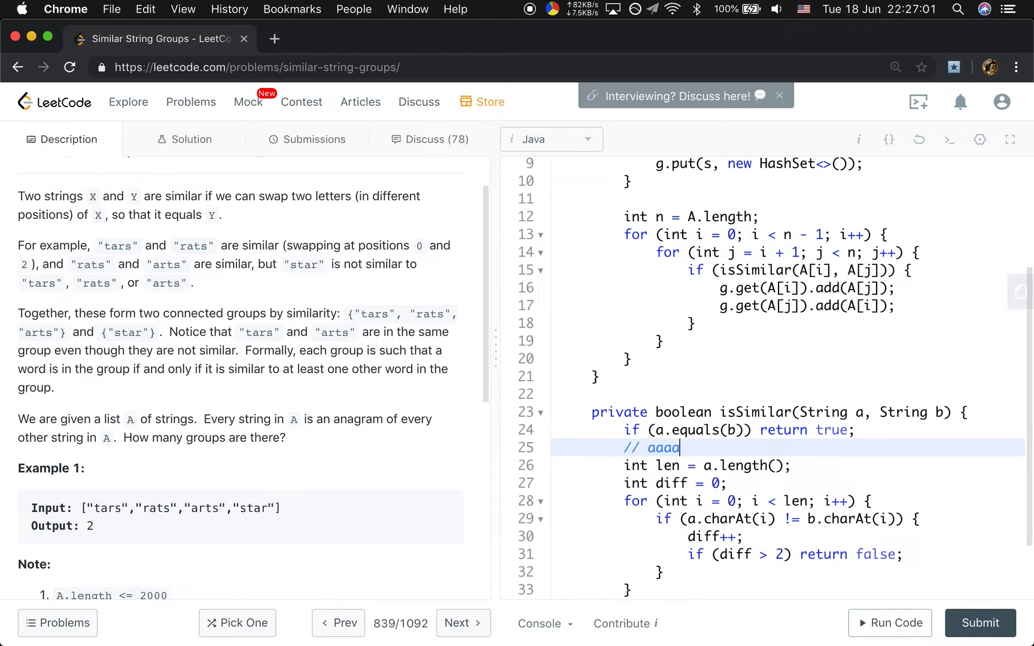
text(aaaa)
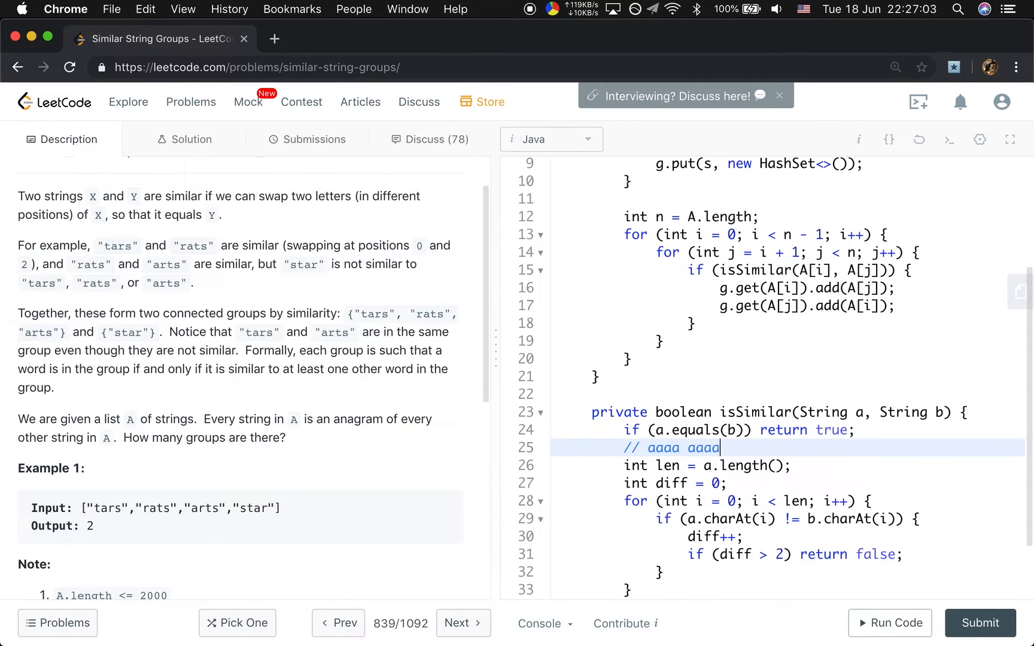
mouse_move(794, 554)
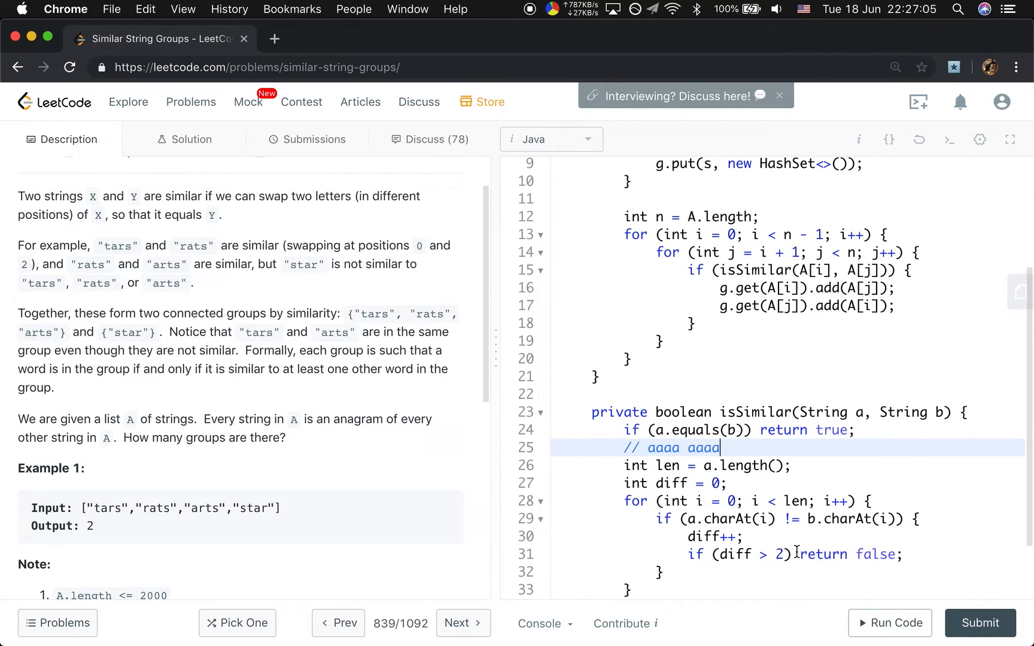
scroll(down, 3)
text(// )
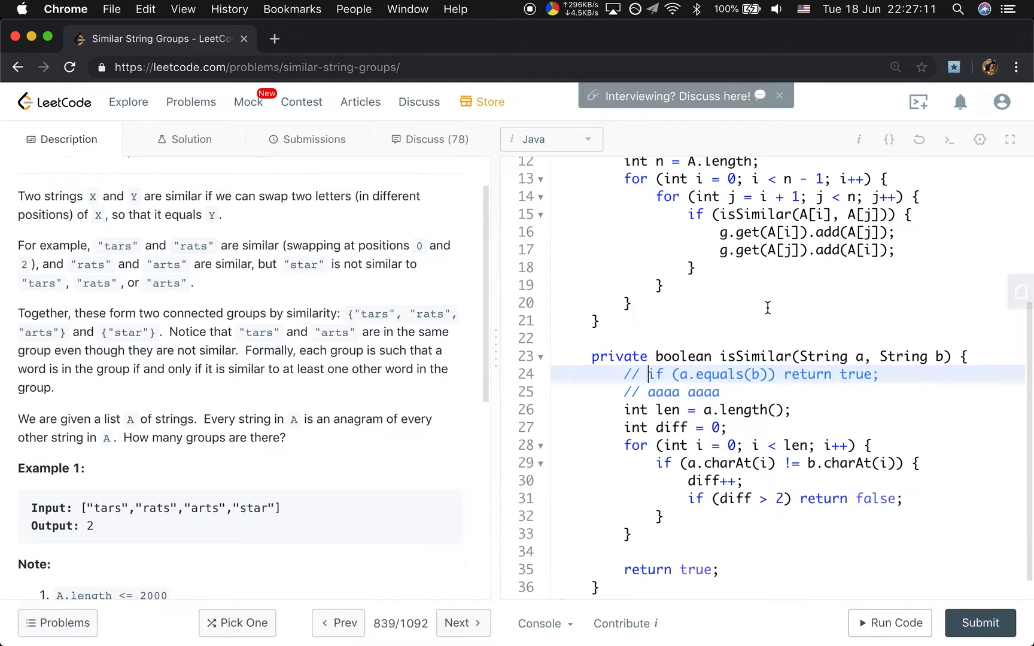
scroll(up, 3)
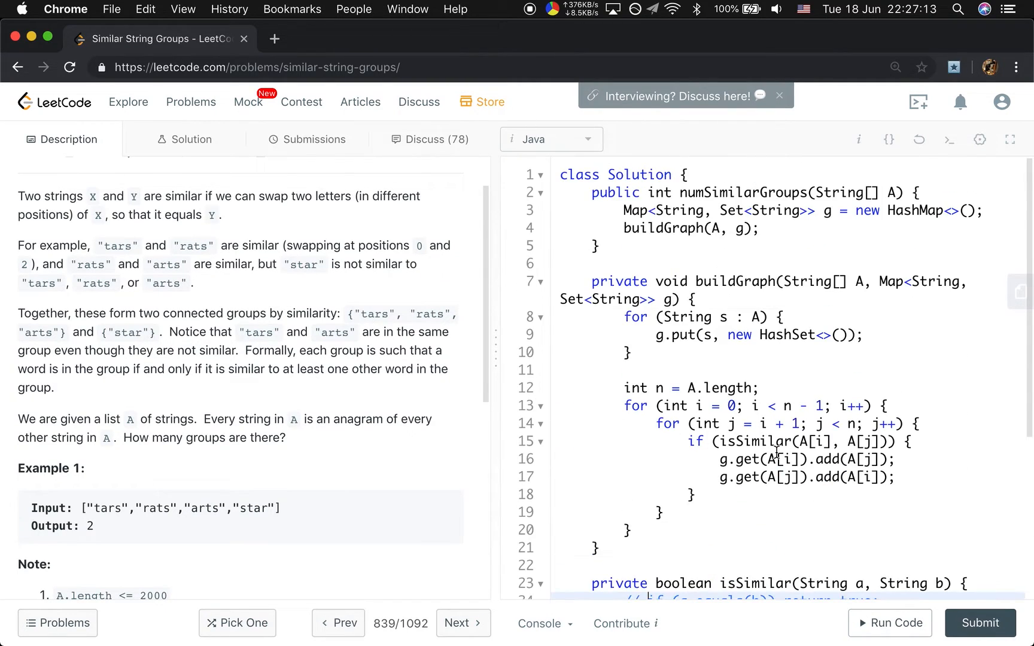
mouse_move(764, 241)
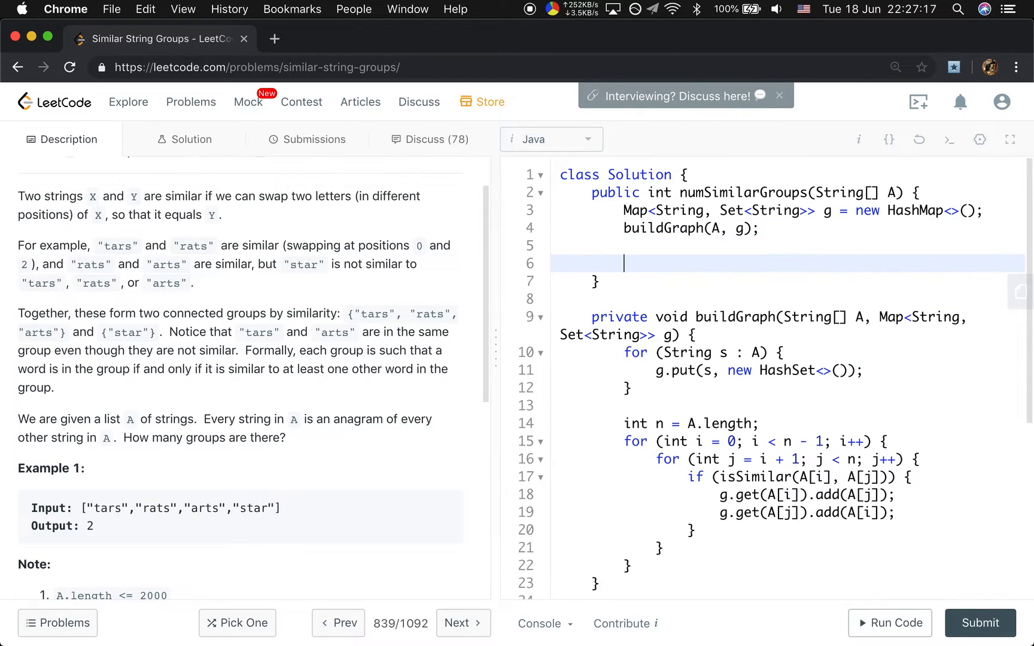
- Declare int size = 0 and a for loop over each String key in g.keySet()
text(int s)
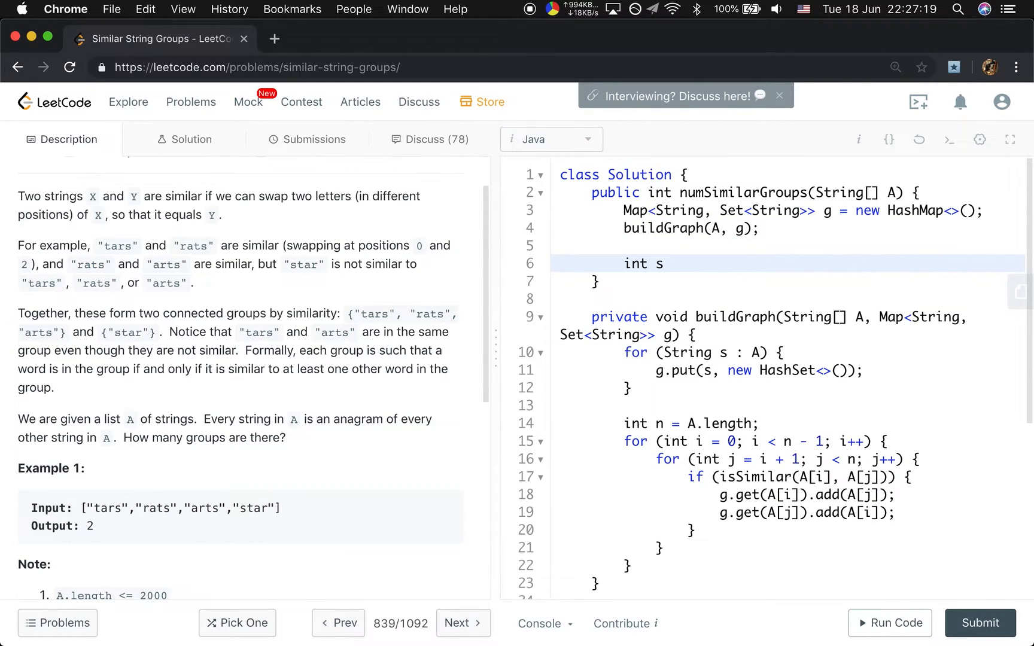
text(ize =)
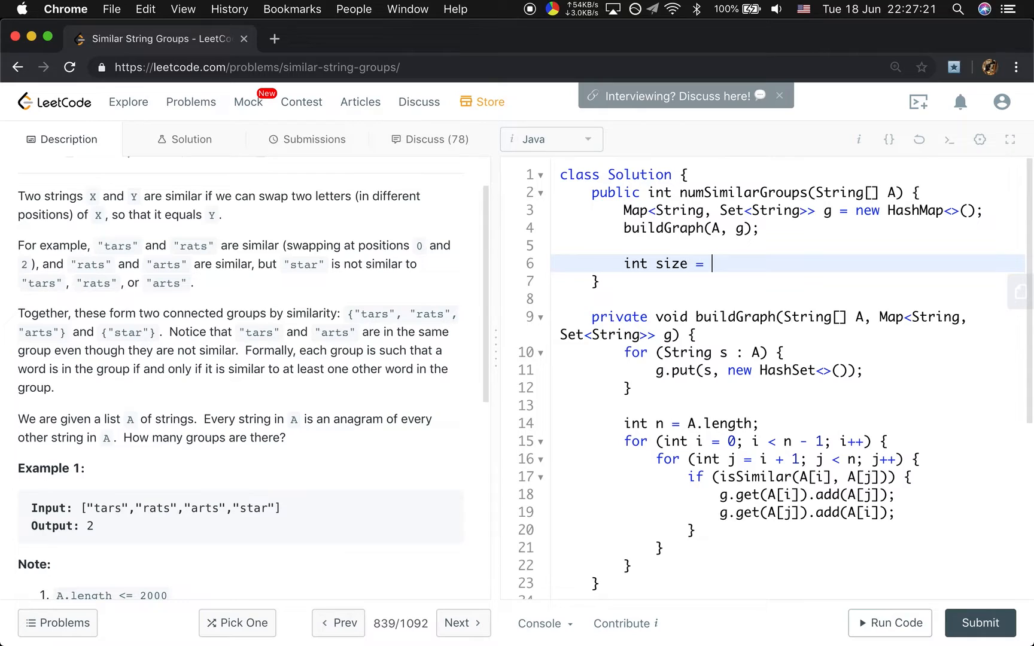
text(cou)
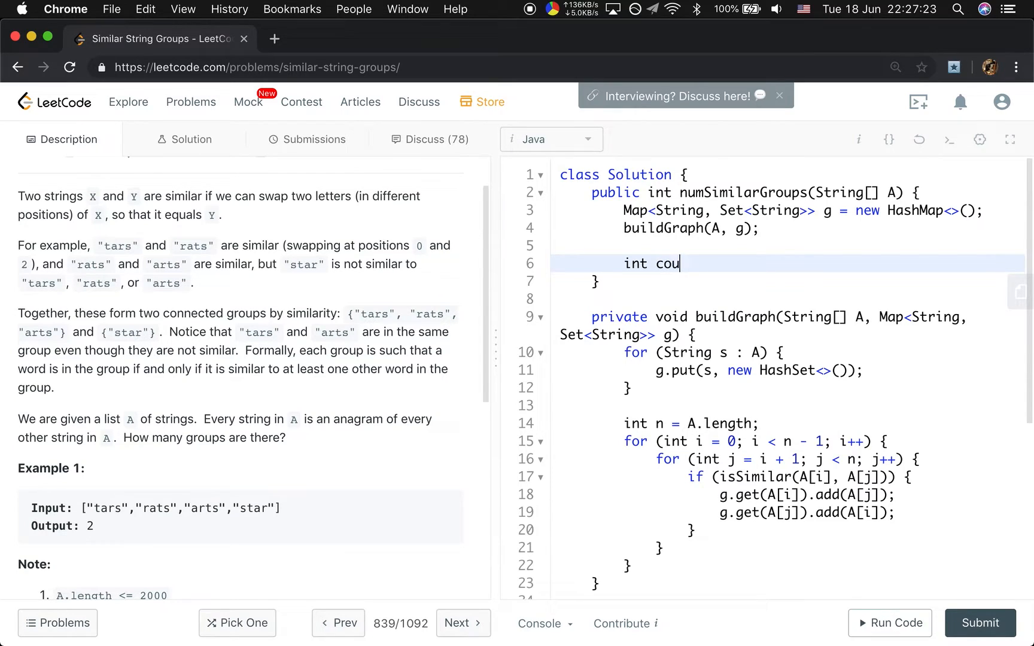
text(nt = 0;)
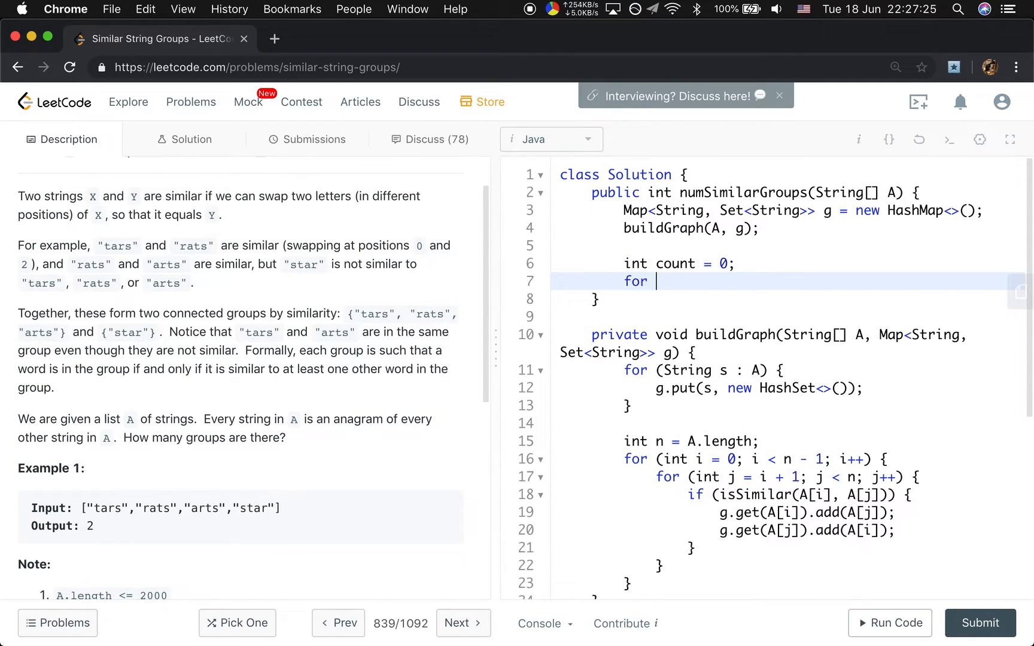
text((String key))
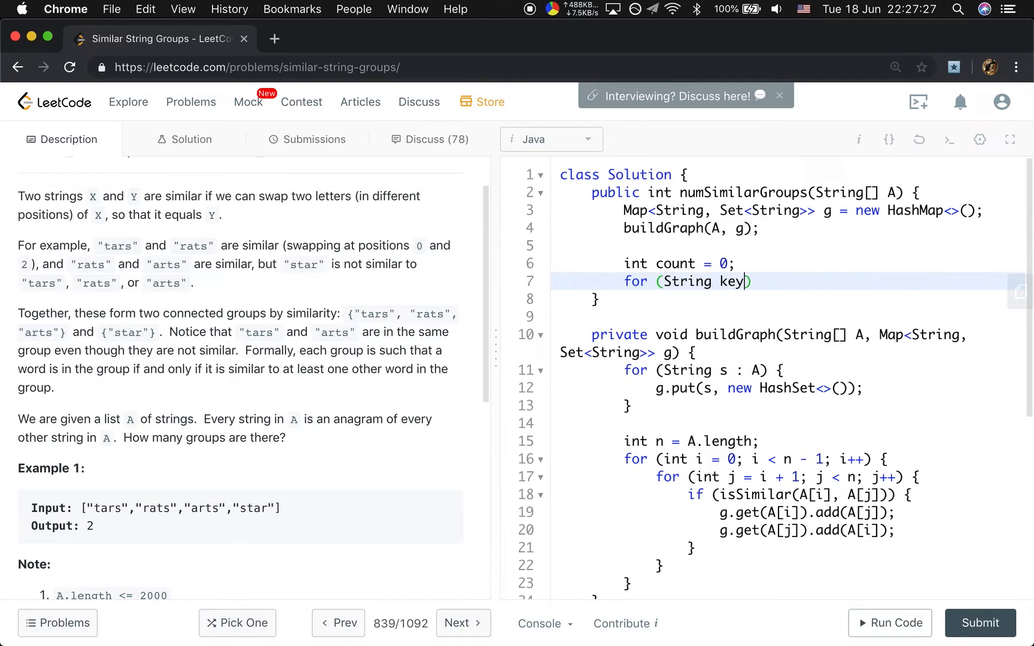
text(:)
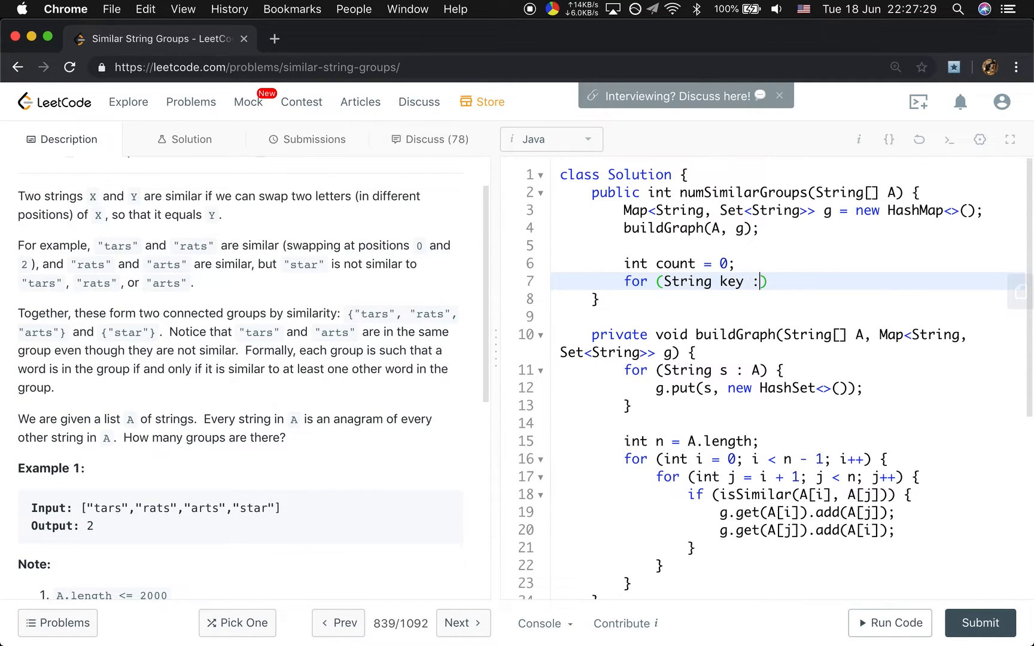
text(g.keySte)
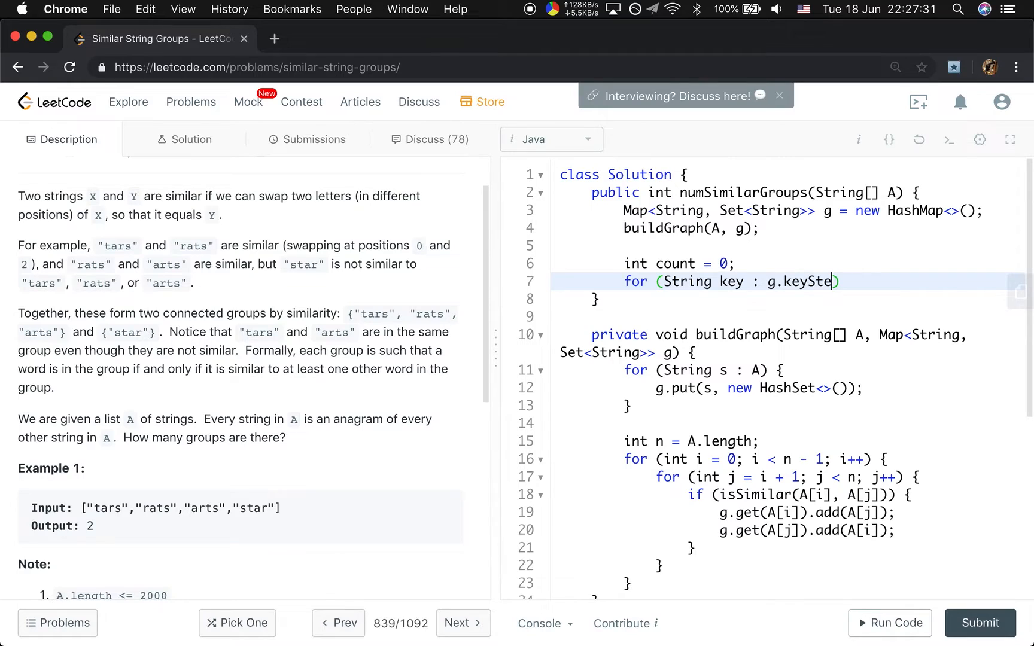
text(t())
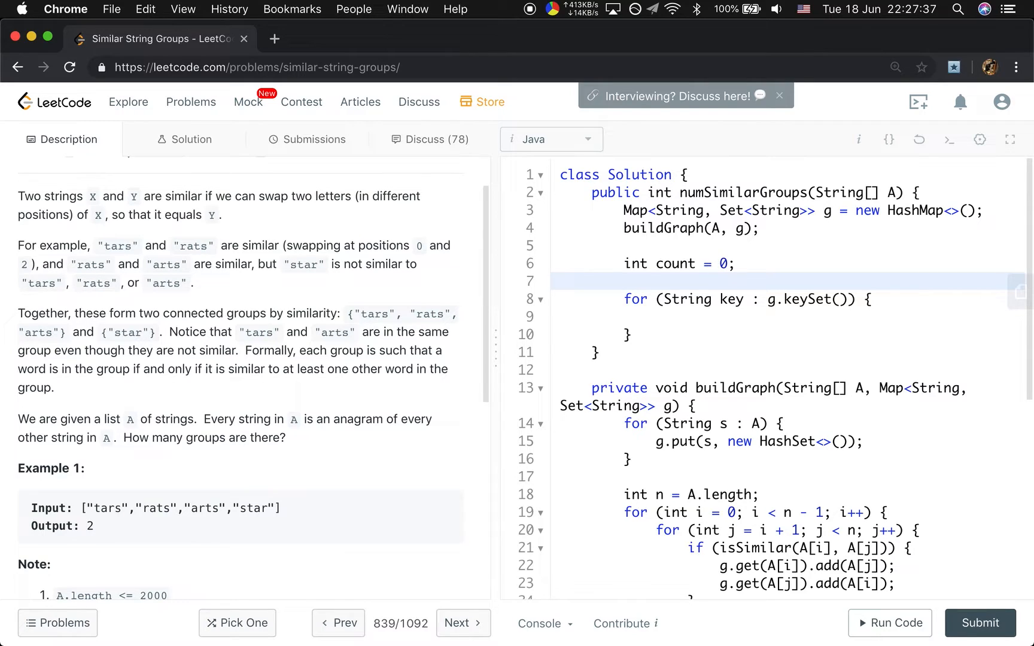
- Declare Set<String> visited = new HashSet<>()
text(Set)
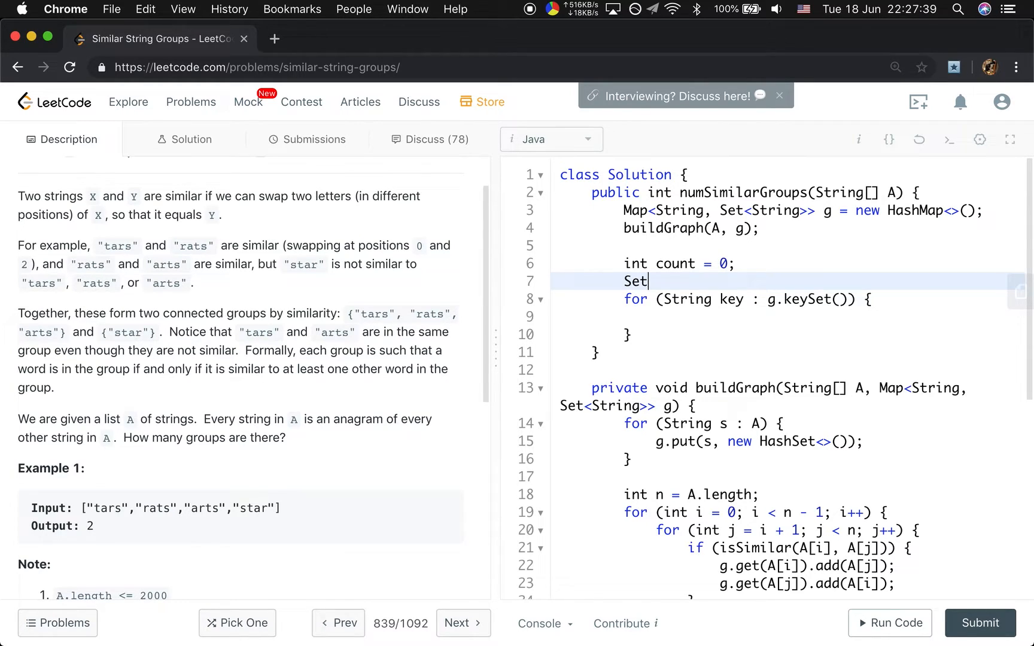
text(<)
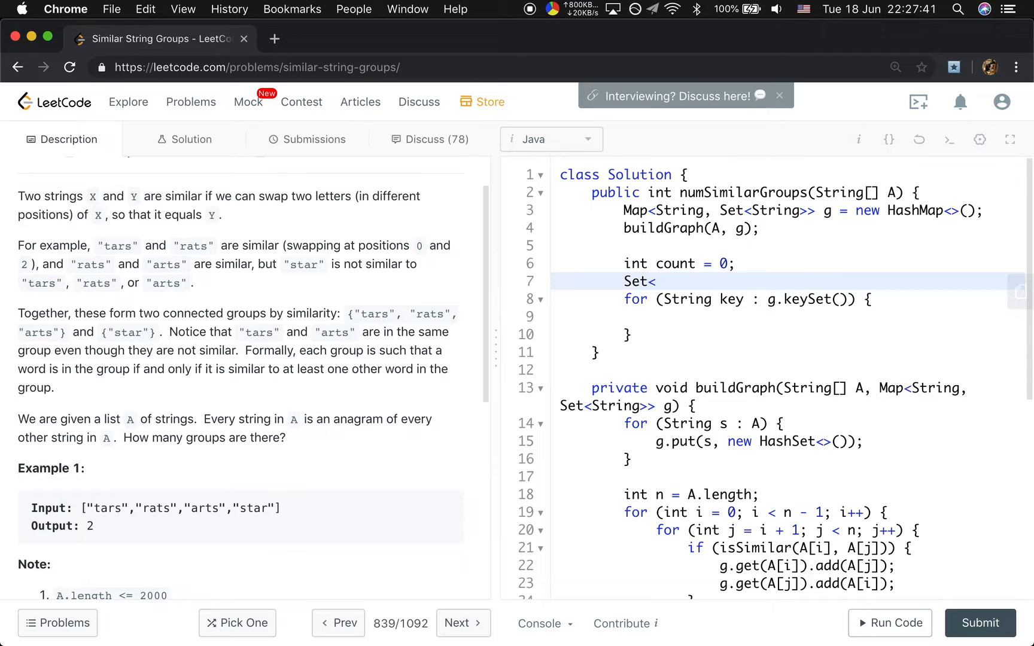
text(String>)
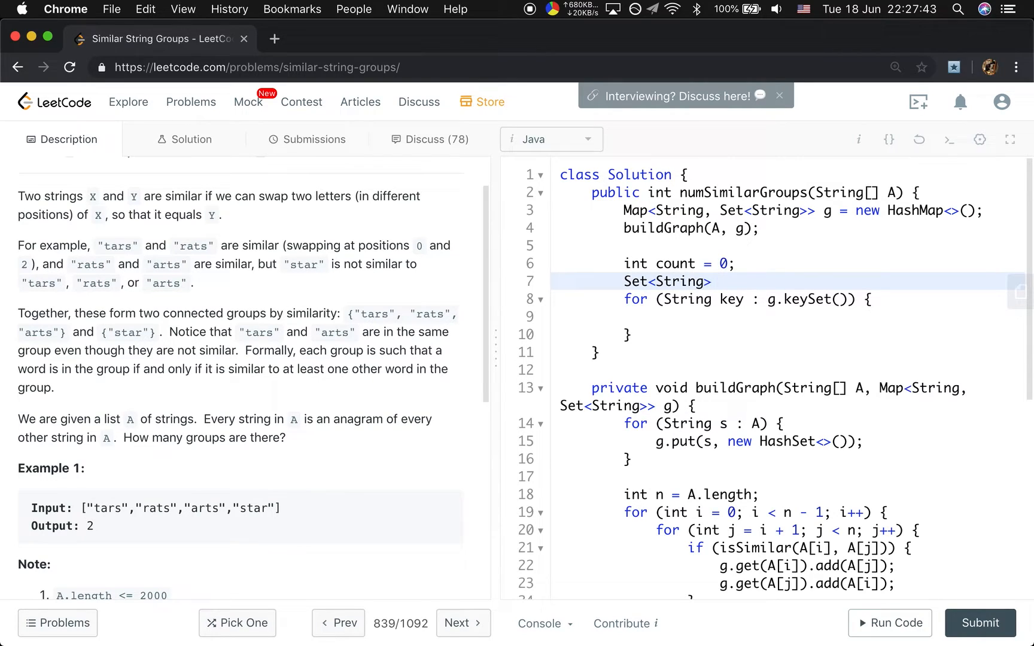
text(visited = n)
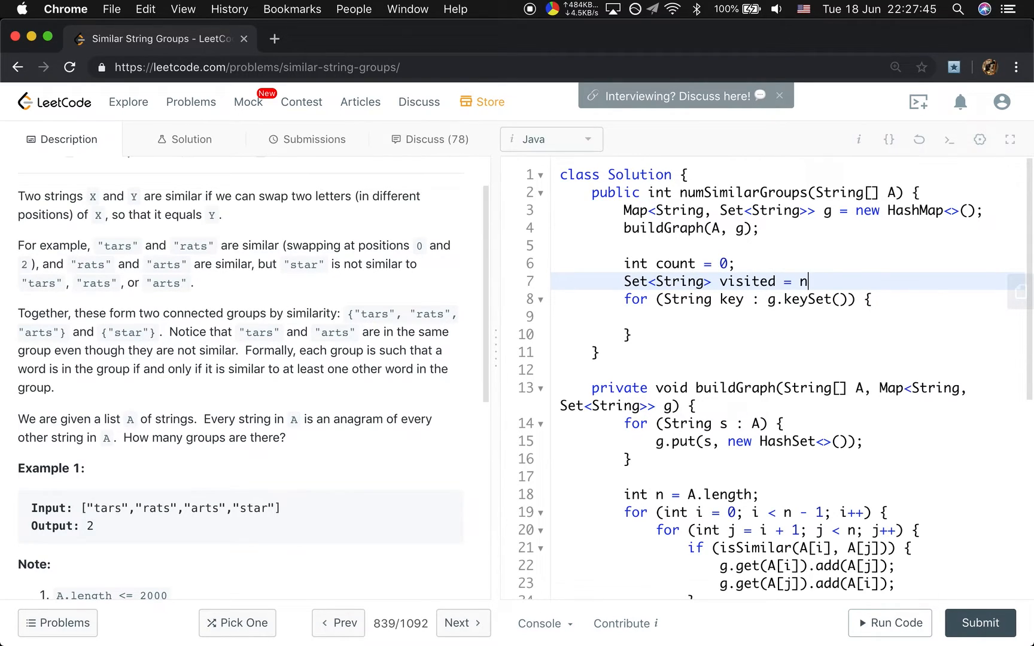
text(ew Hash)
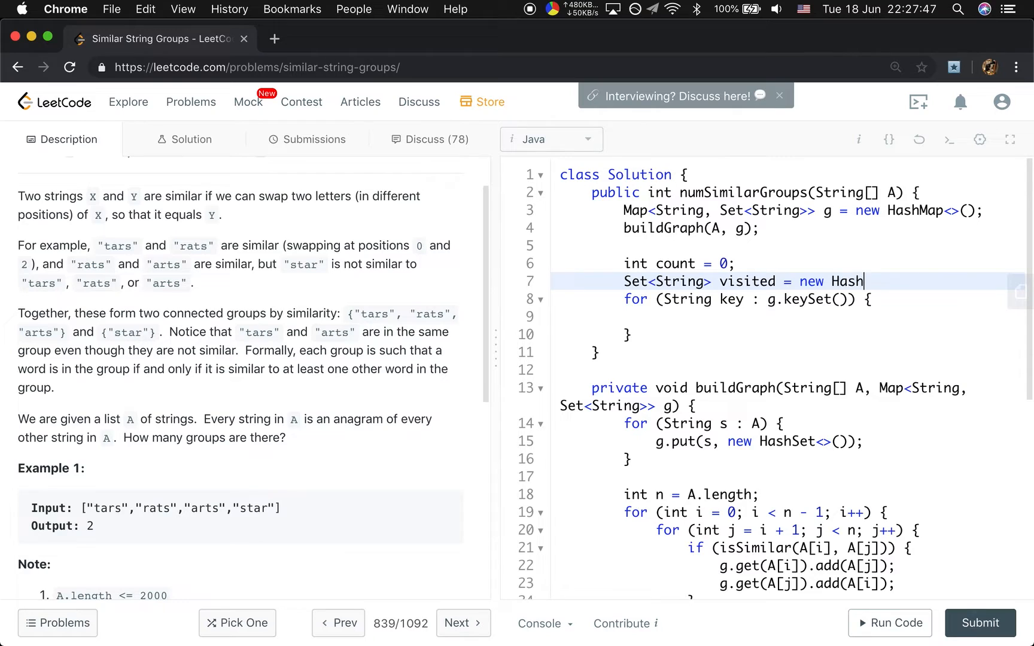
text(Set<>();)
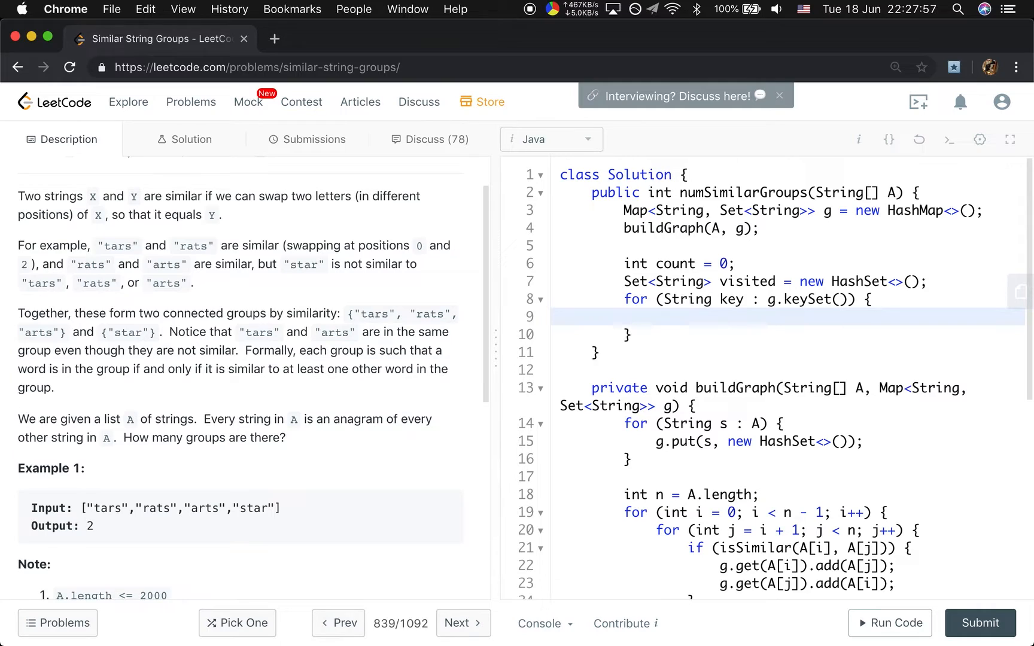
- Skip visited keys with continue, call dfs(), increment size, and return size
text(if (visited)
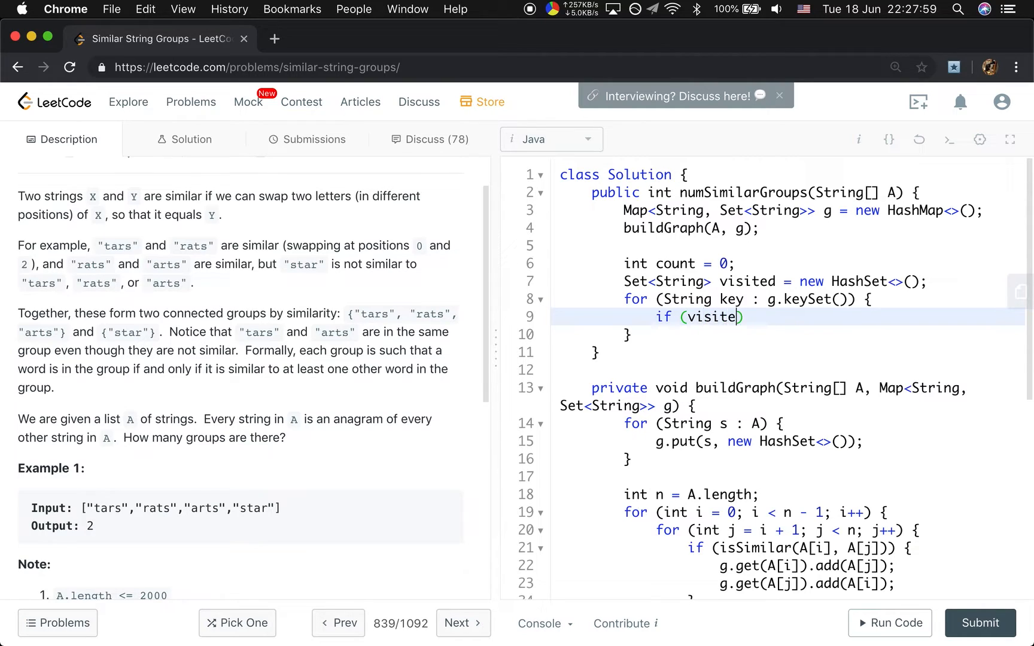
text(d.contains(key)
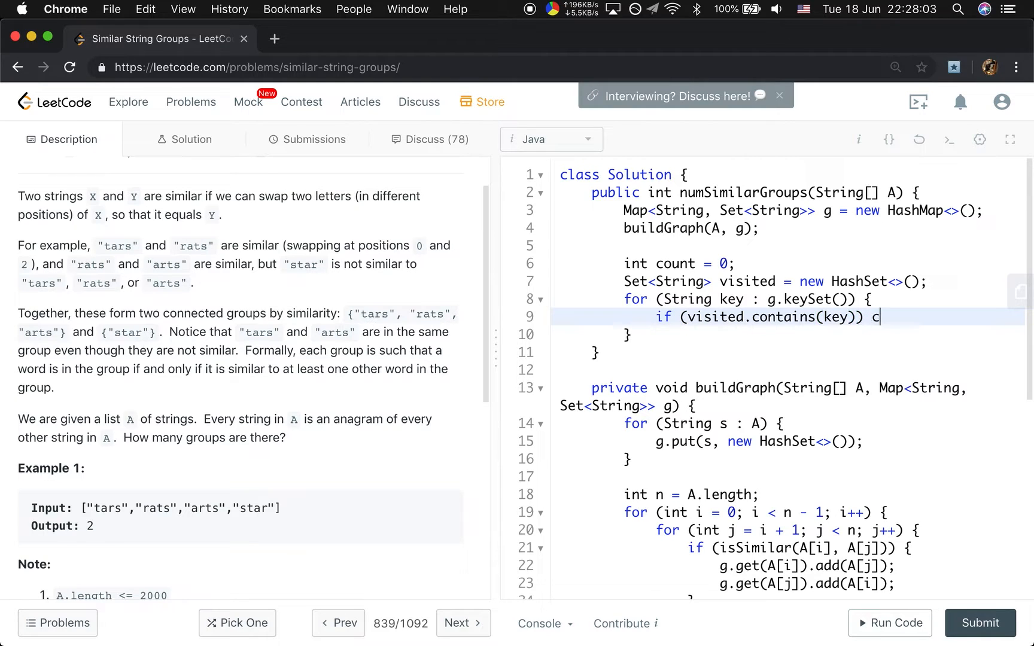
text(ontinue;)
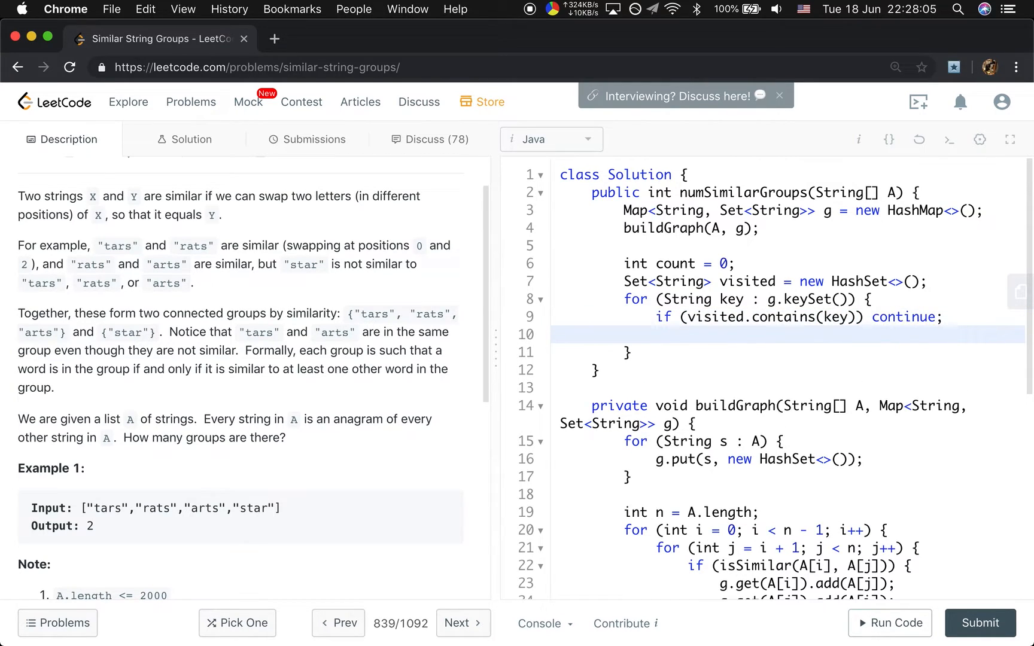
text(dfs();)
text(r)
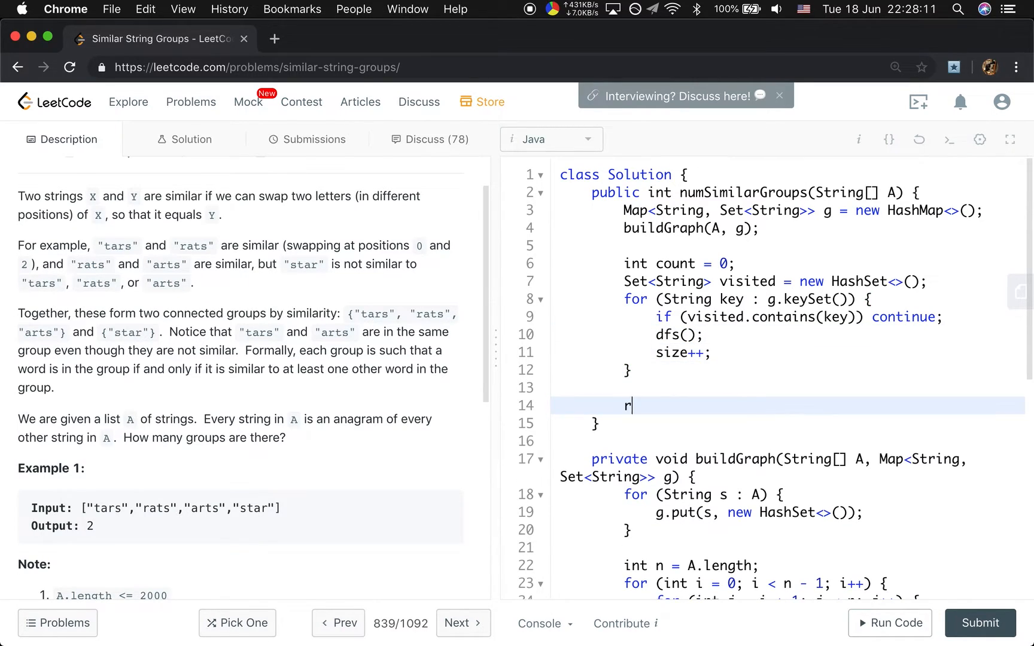
text(eturn size;)
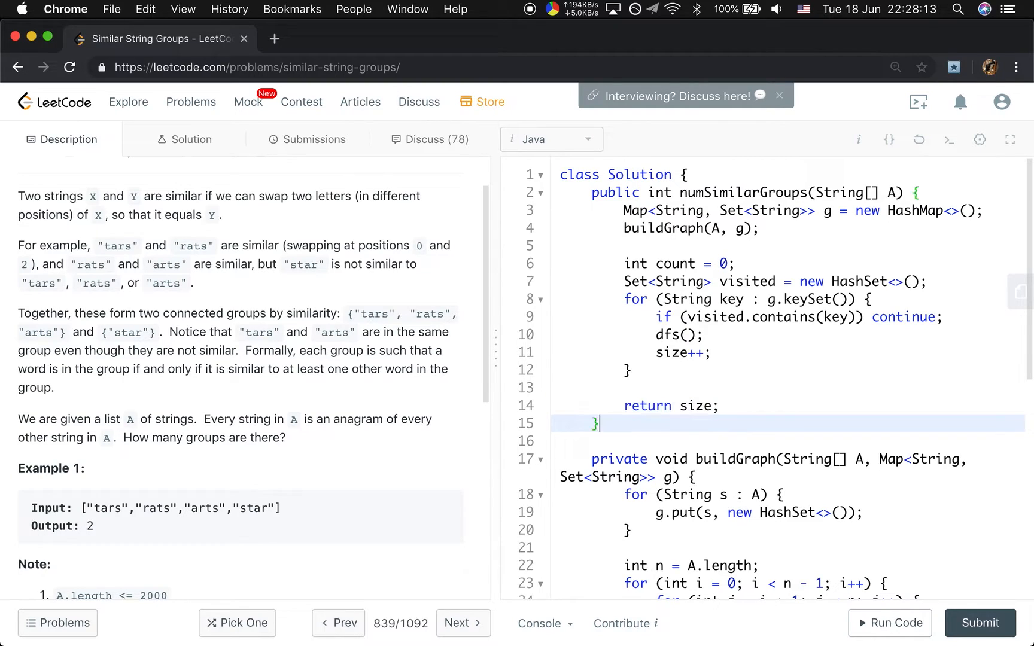
text(priva)
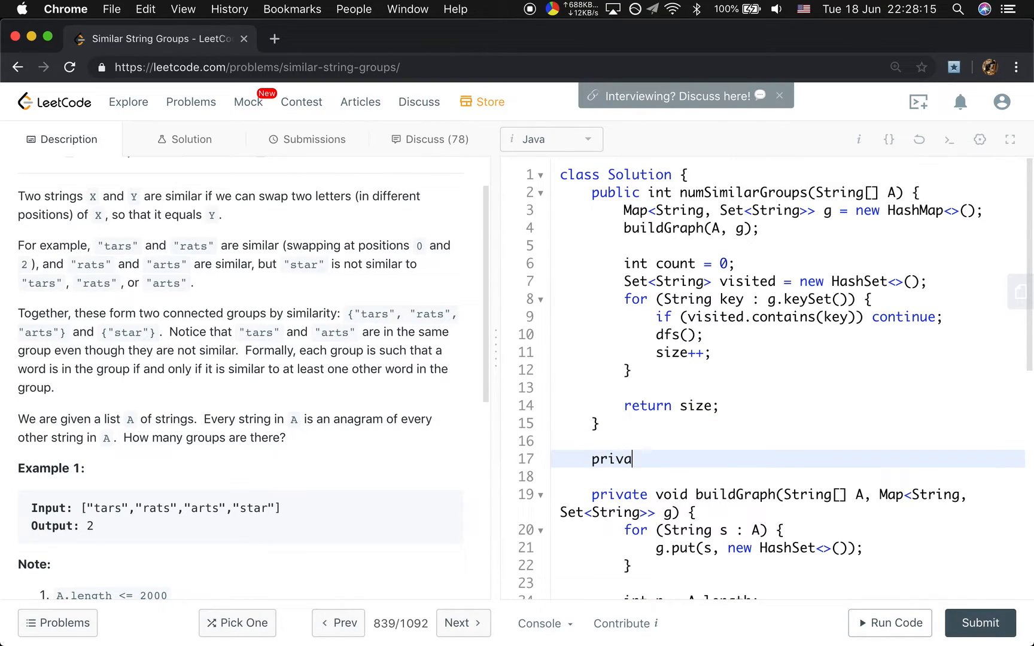
- Write private void dfs(Set<String> visited, String cur, Map<String, Set<String>> g) with empty body
text(te void dfs)
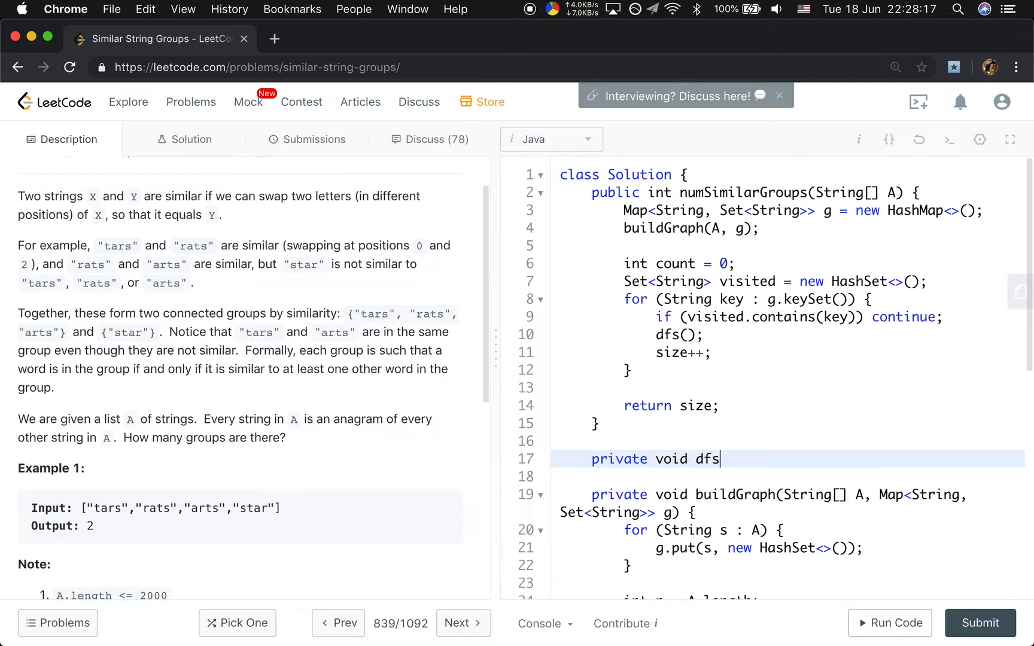
text((Stri)
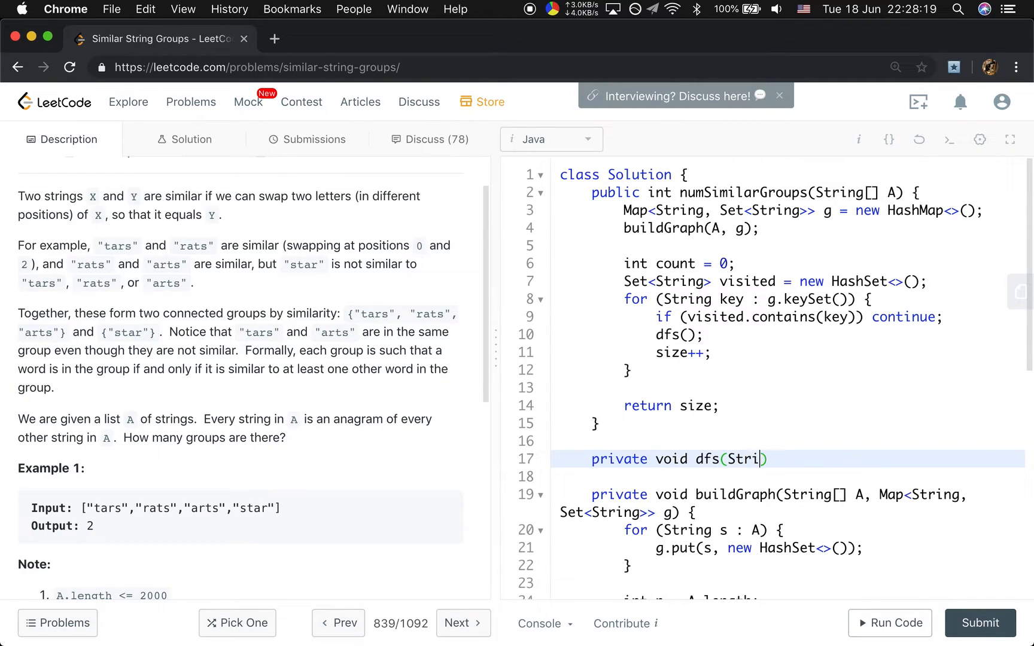
key(Backspace)
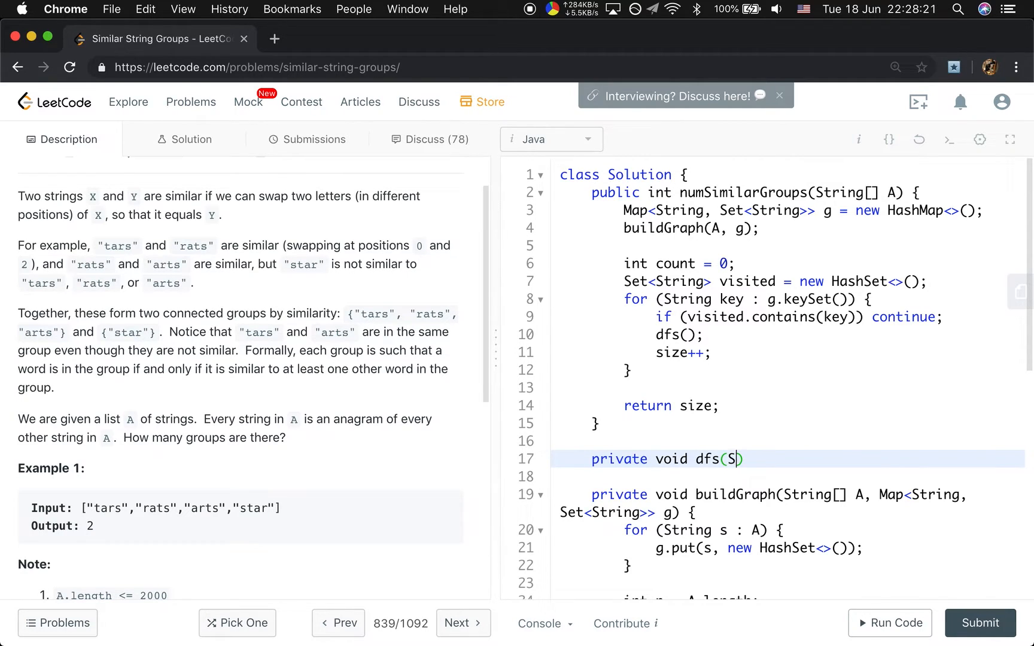
text(et<Strin)
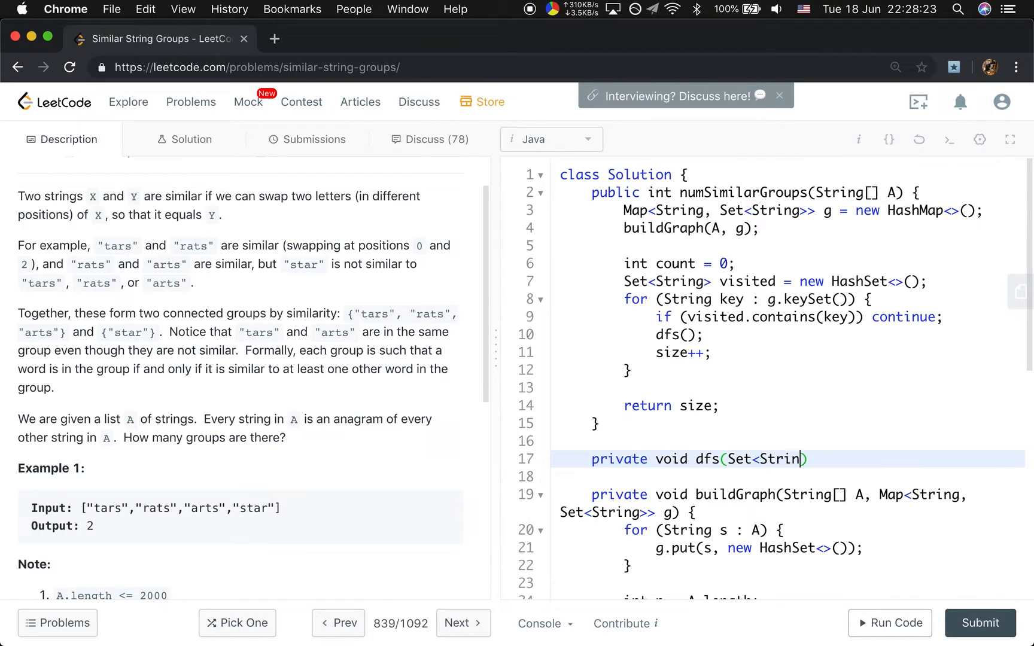
text(g> visited,)
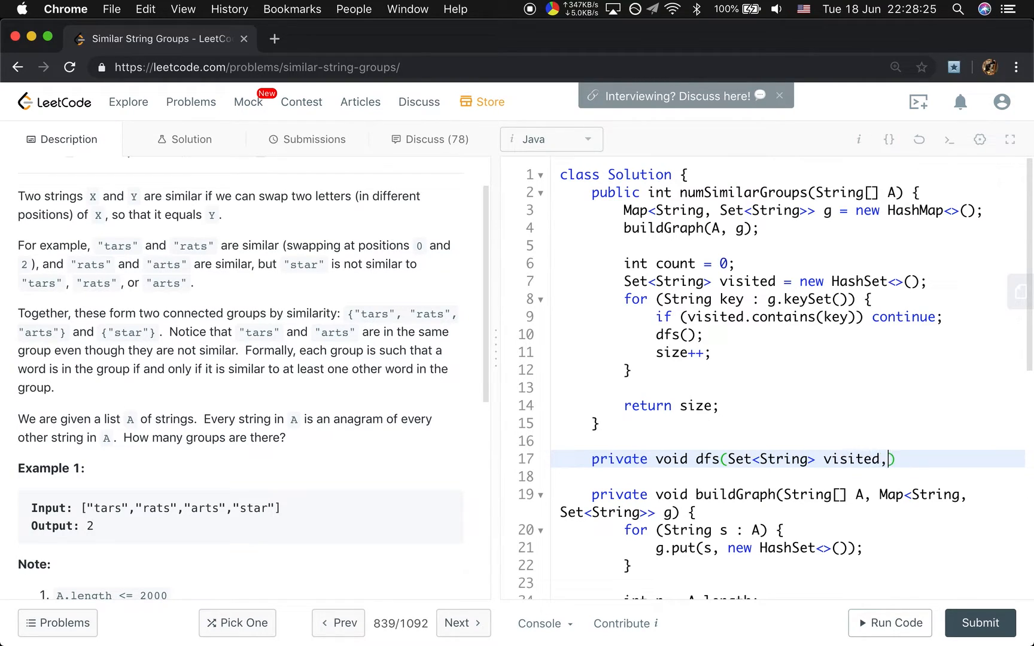
text(S)
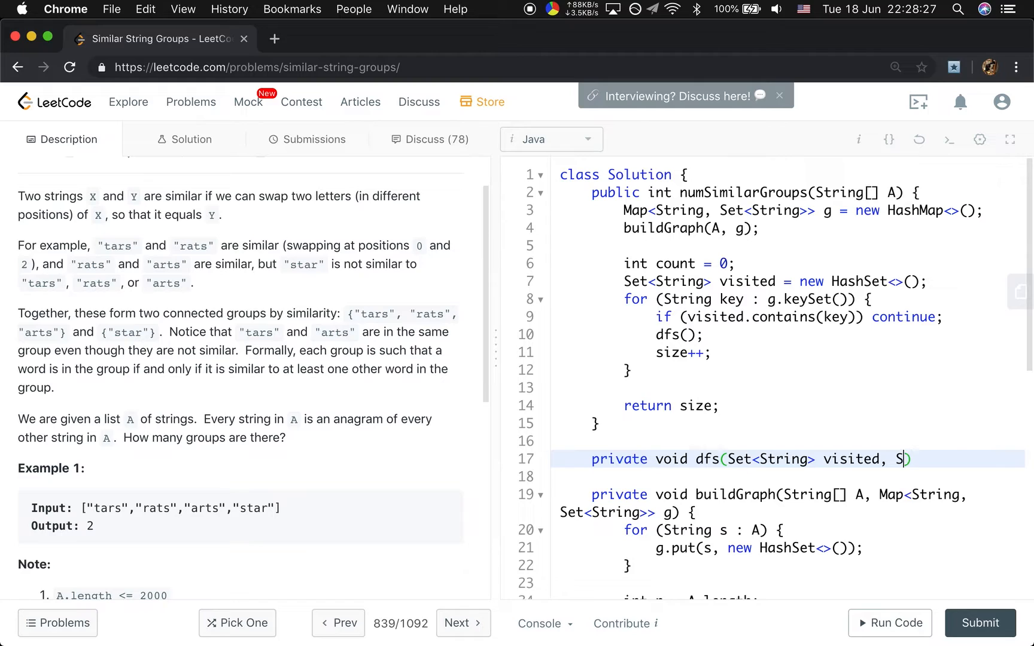
text(tring cur,)
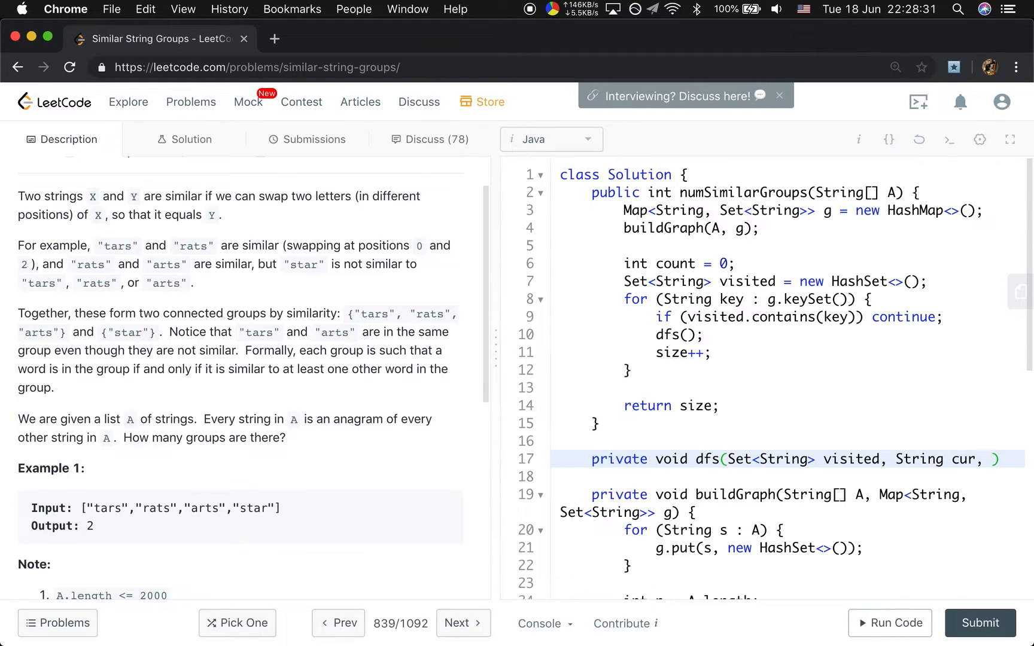
text(Map<String)
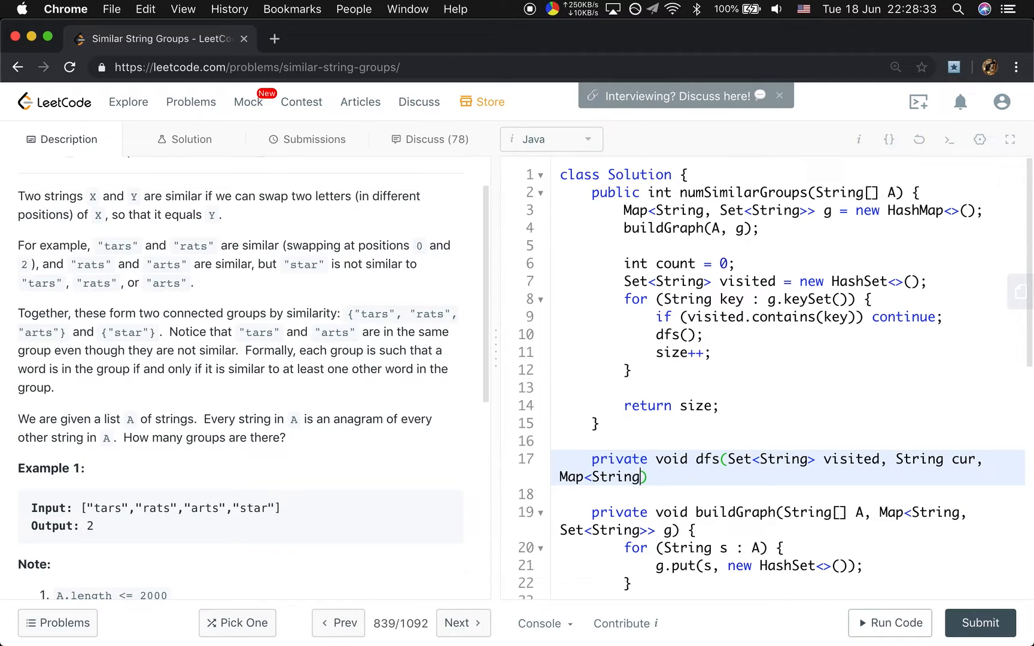
text(, Set<String>> g)
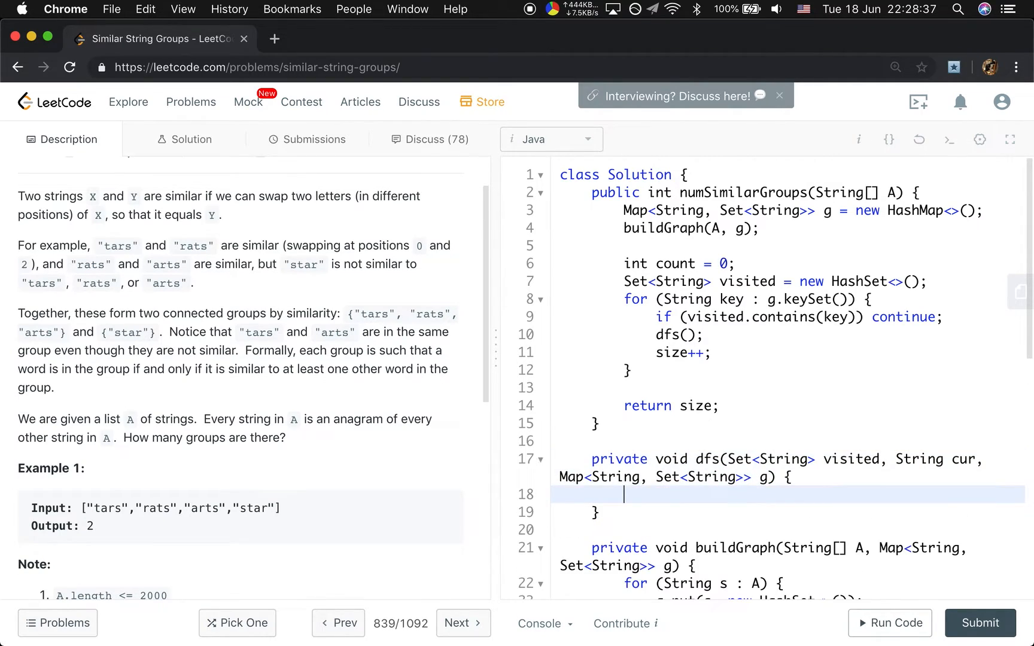
- Mark cur with visited.add(cur) and return early if g.get(cur) is empty
text(visited.)
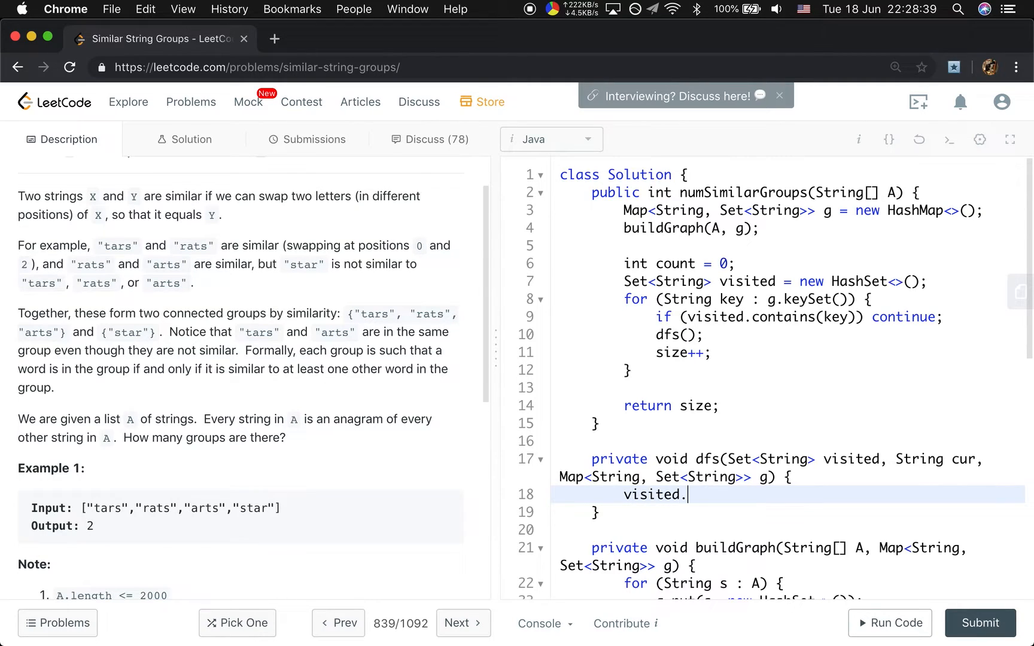
text(add(cur);)
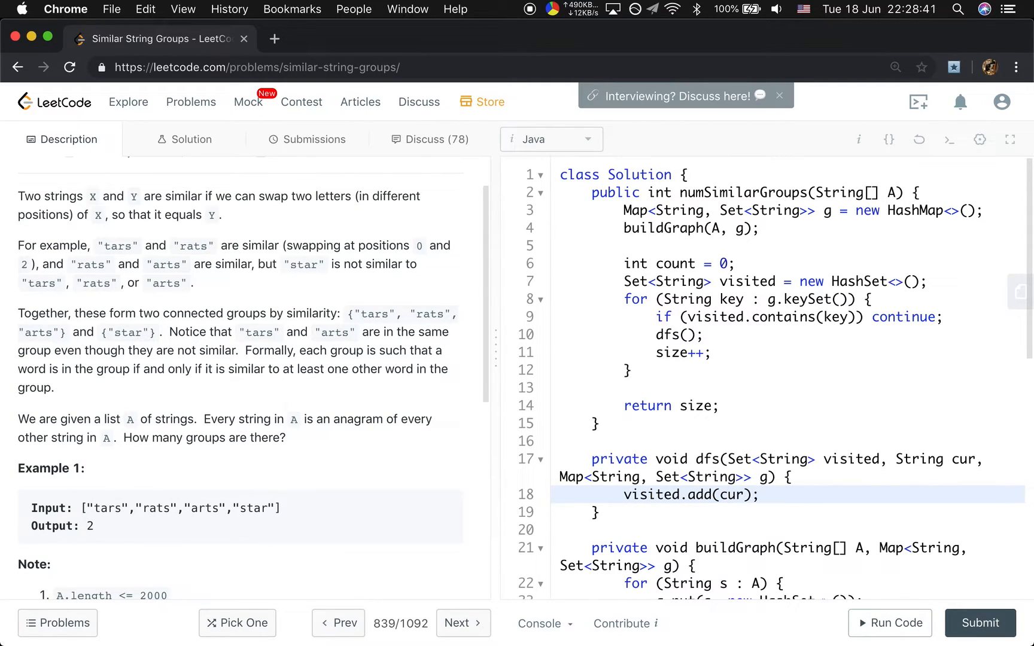
text(if (g.get())
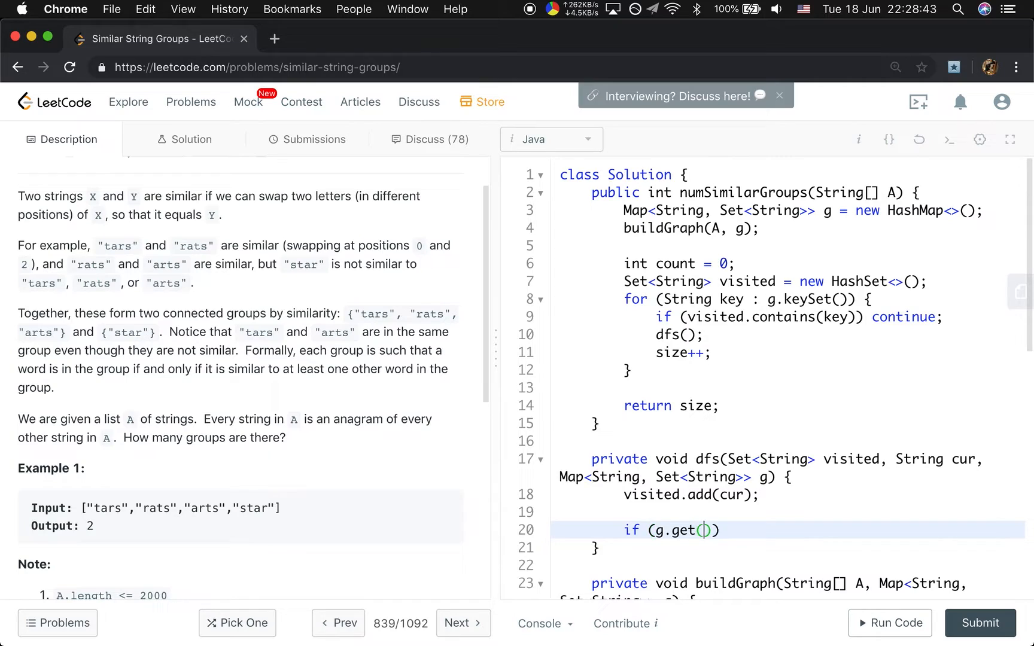
text(cur).siz)
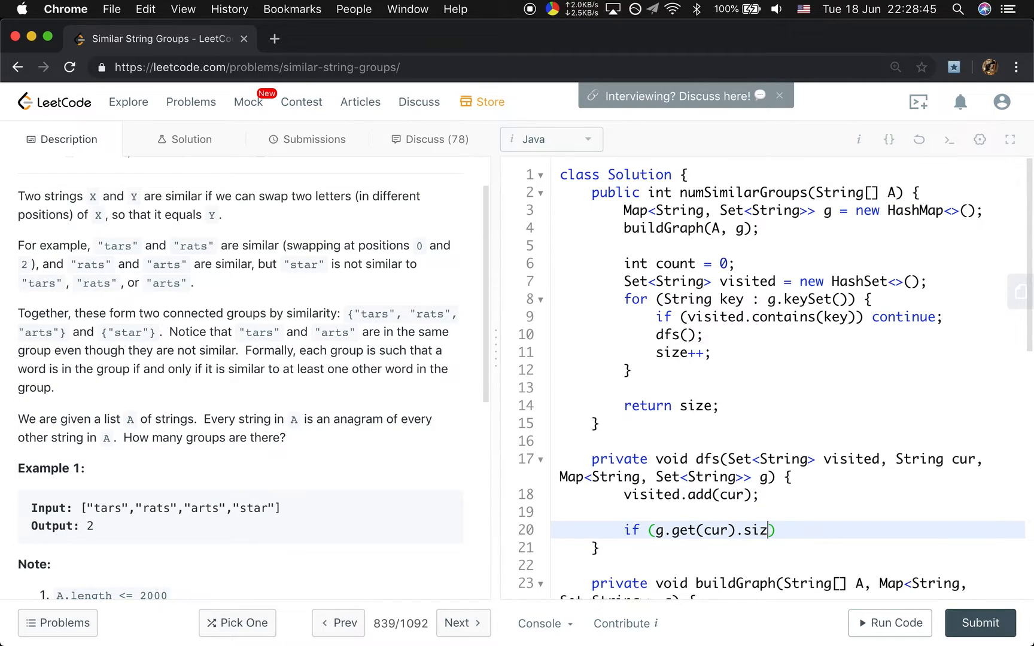
text(e() == 0))
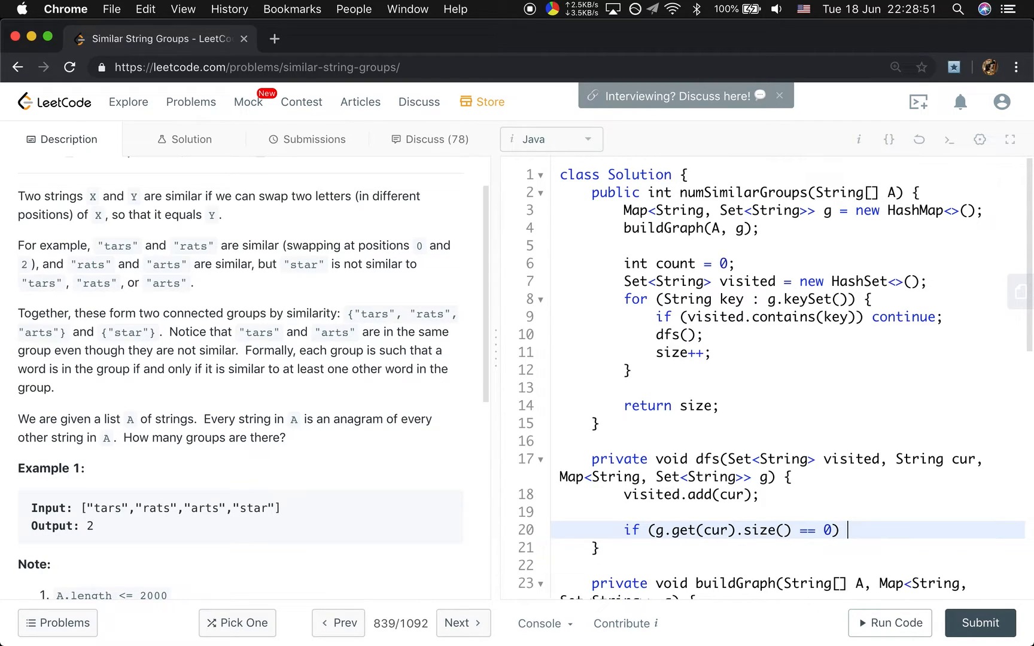
text(return;)
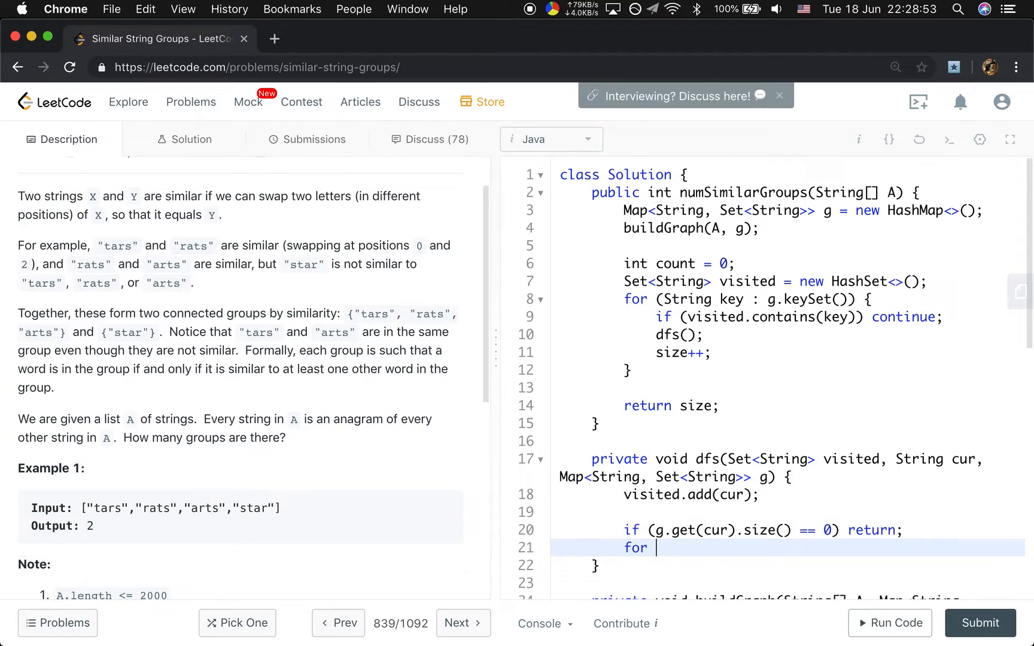
- Loop over each neighbour next in g.get(cur), continuing past visited ones
text((String next : ))
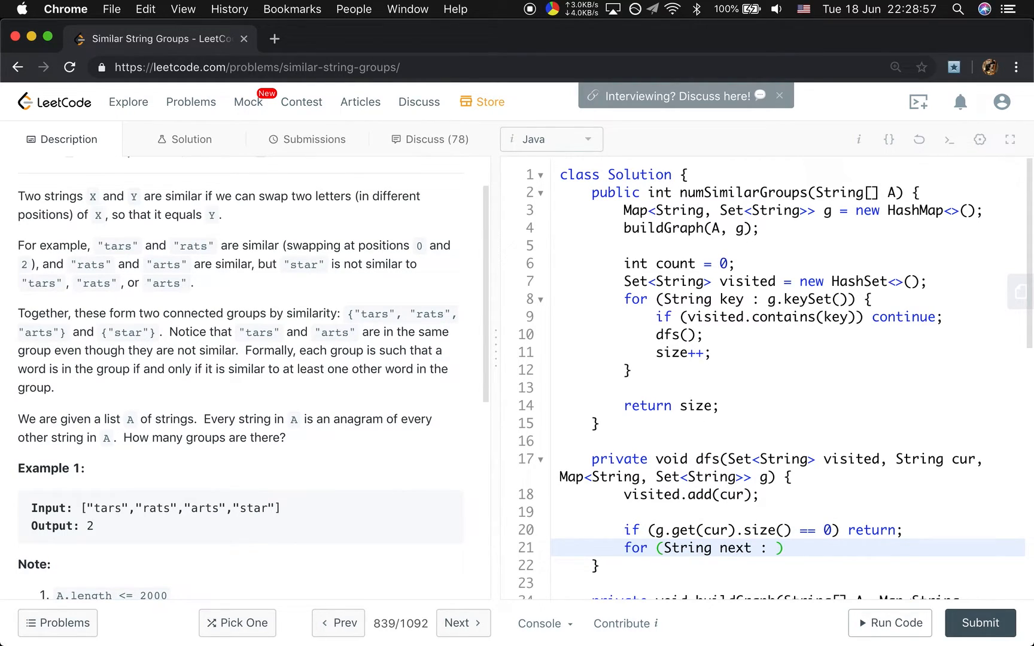
text(g.ge)
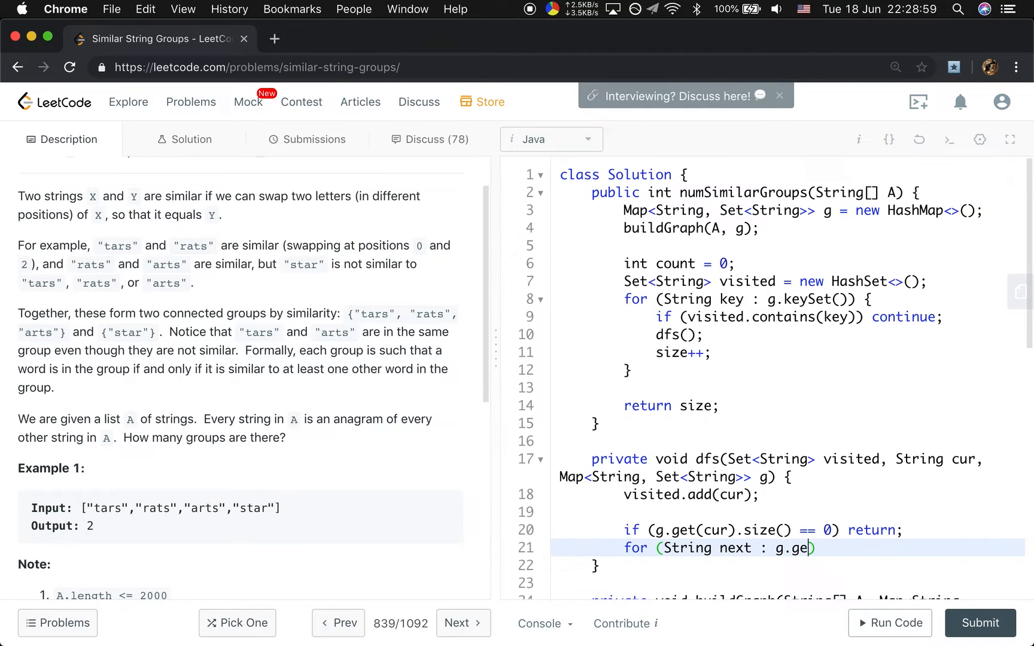
text(t(cur)) {)
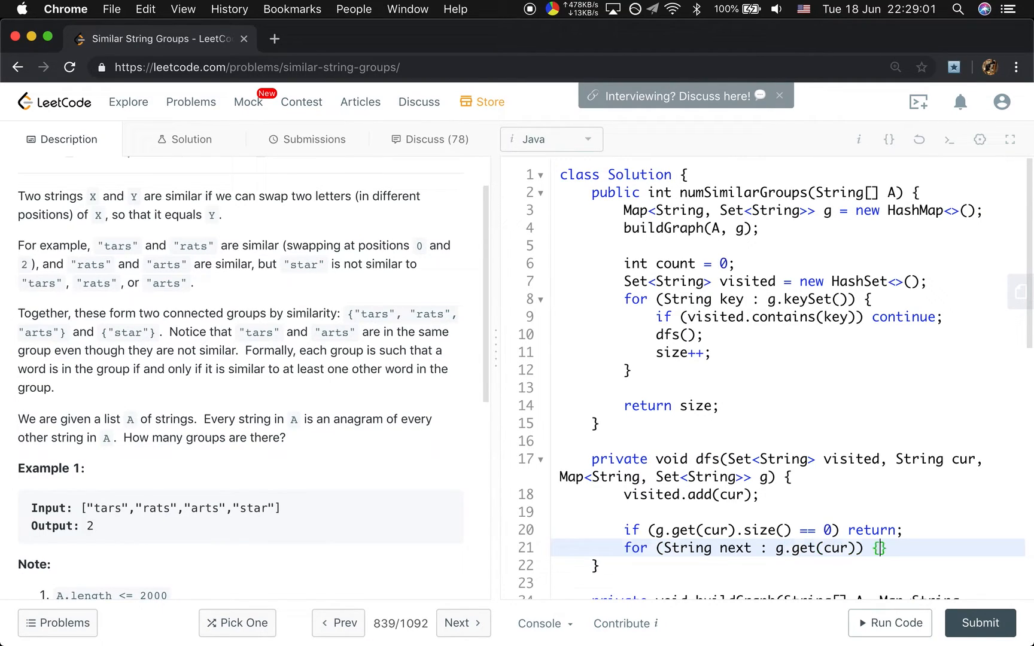
text(if (visited.))
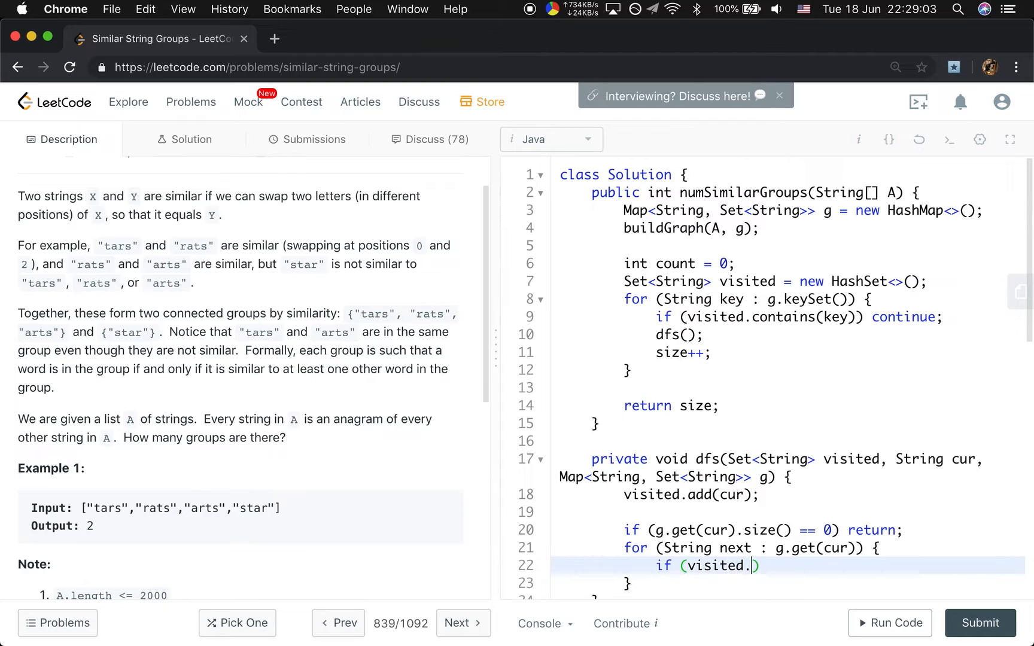
text(co)
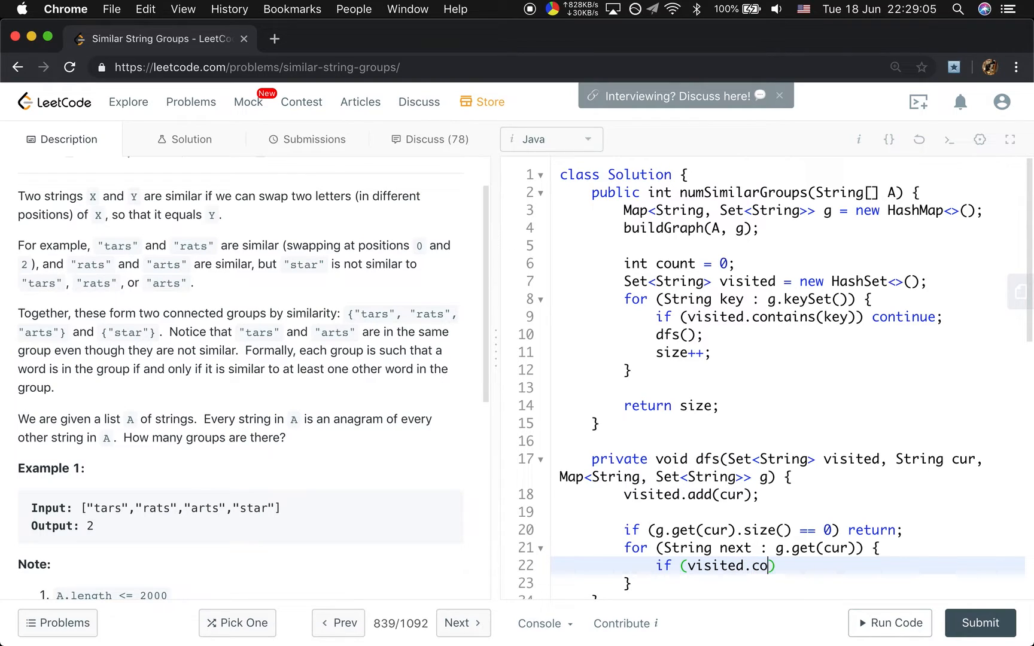
text(ntains(next)
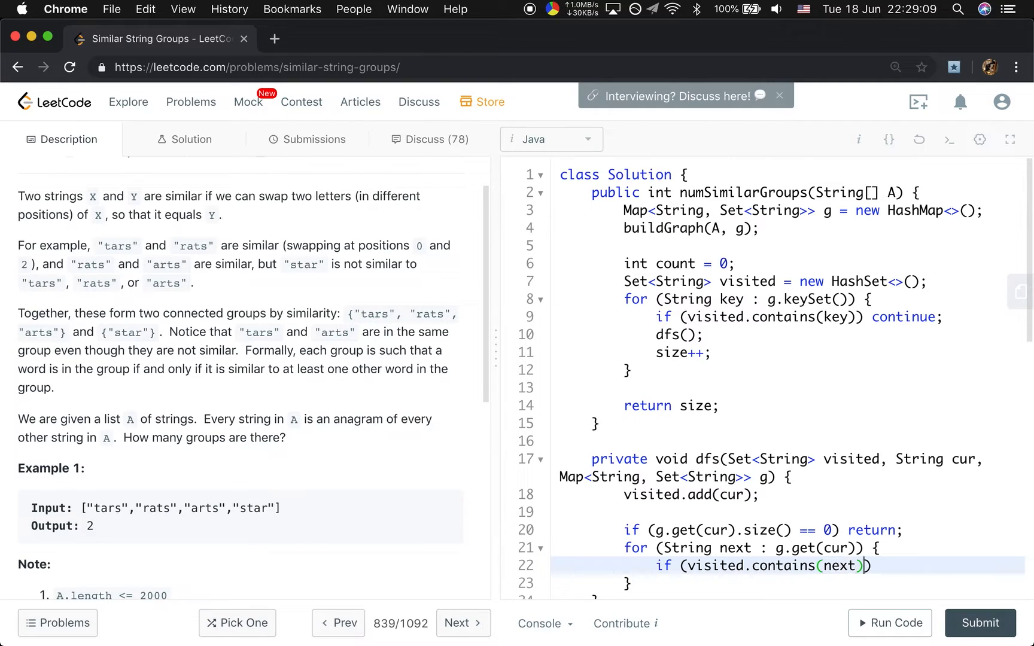
text(contoniue)
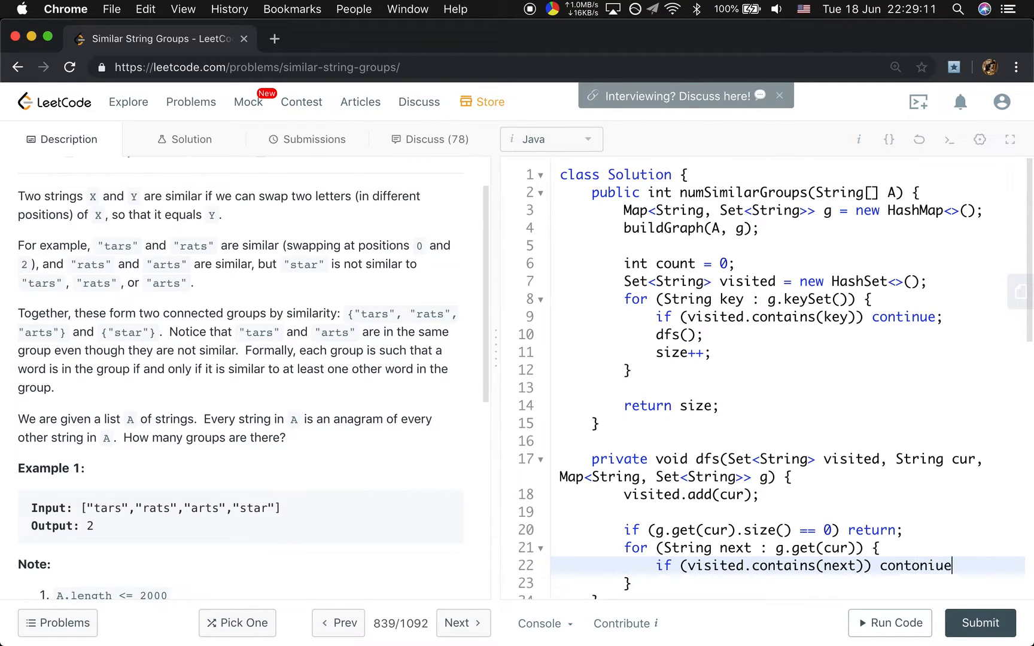
key(Enter)
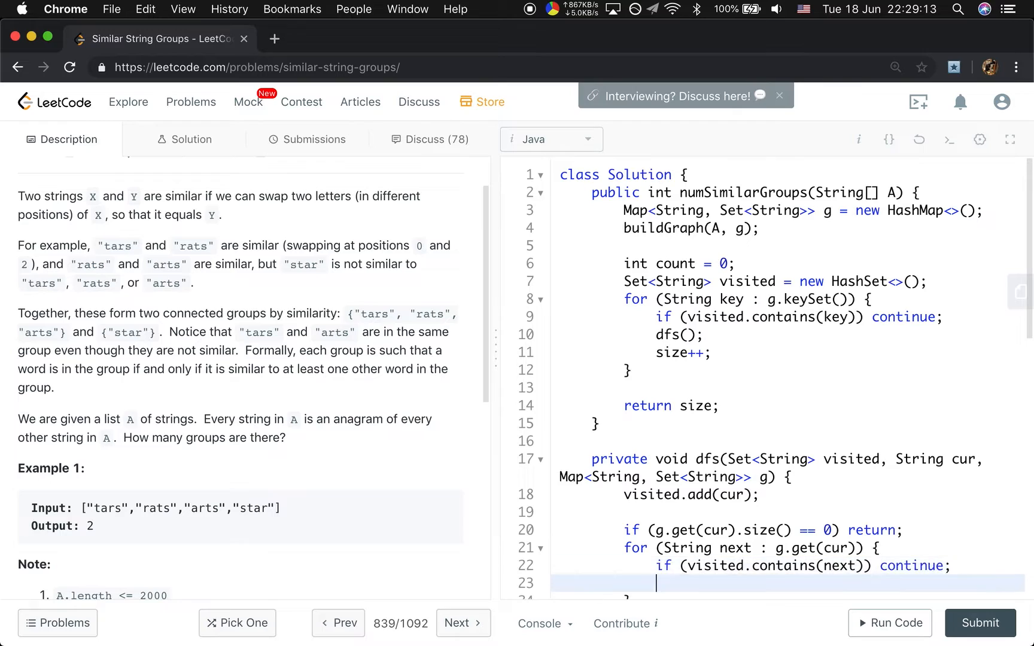
- Recurse with dfs(visited, next, g) and begin passing visited into the main loop's dfs call
text(dfs())
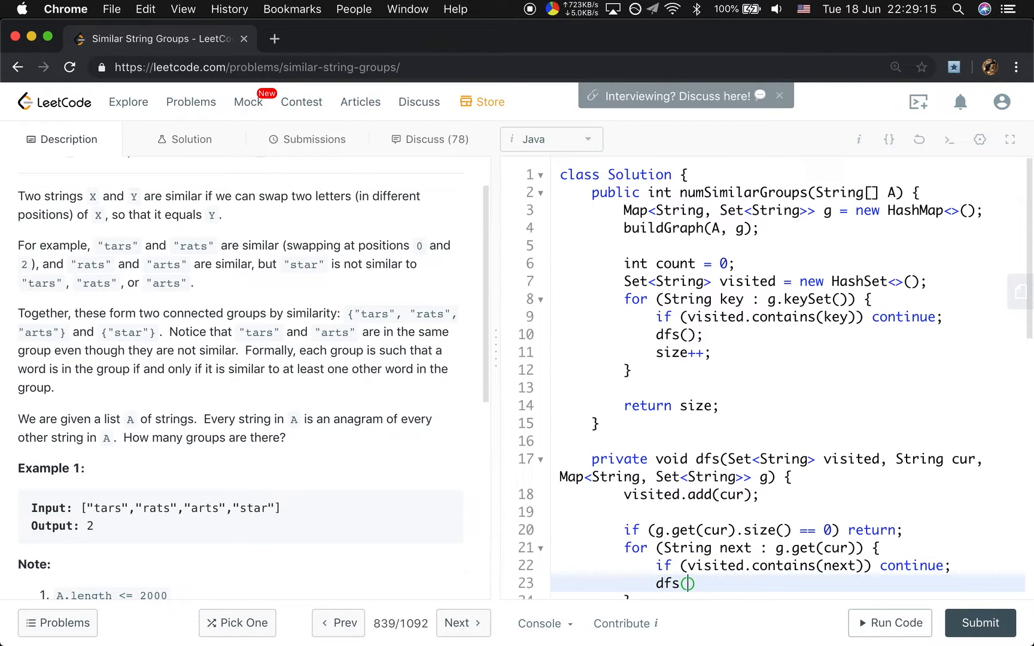
text(visited, next)
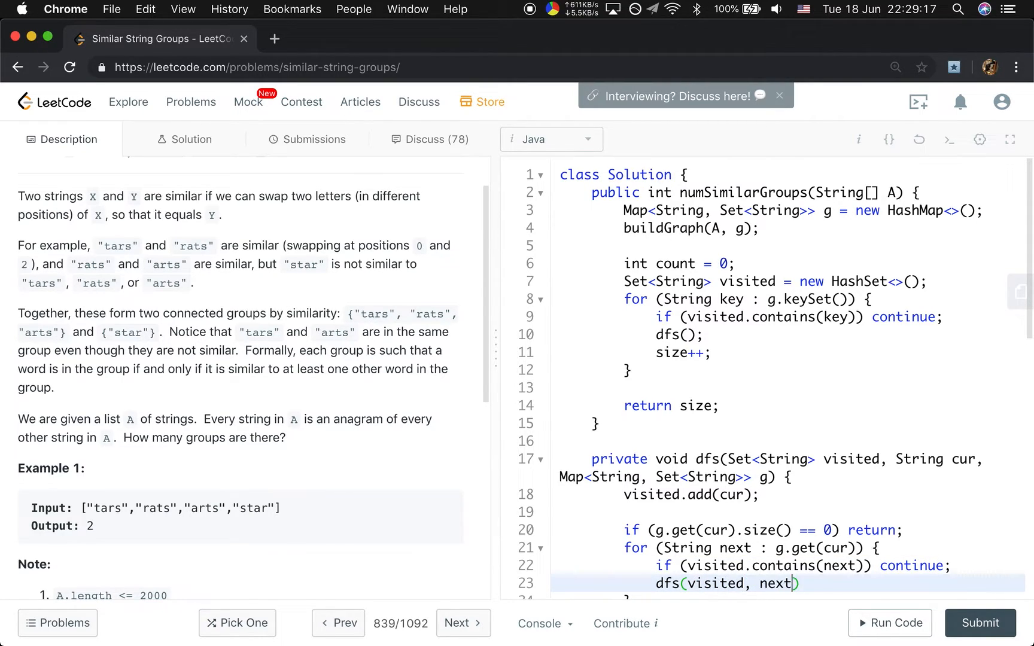
text(, g);)
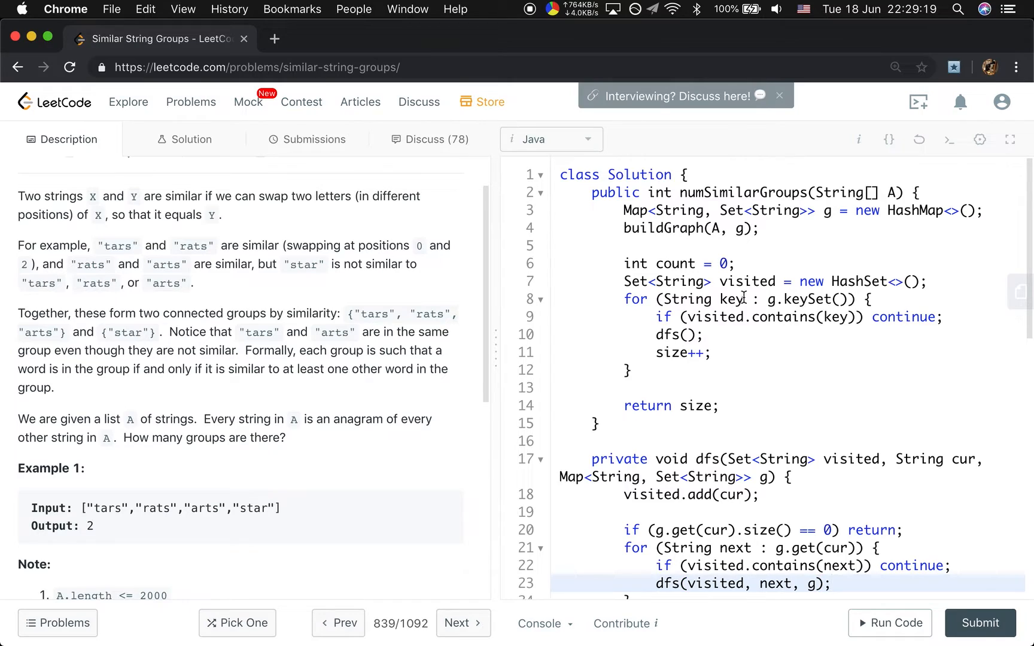
text(visited,)
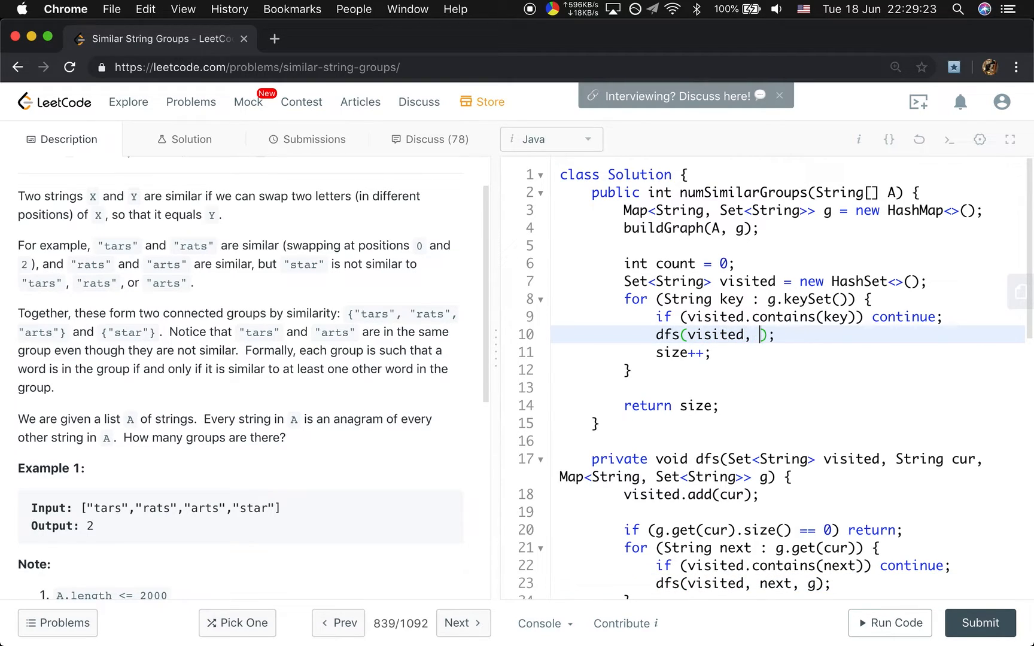
- Complete the dfs(visited, key, g) call and run against the example, hitting a 'size' compile error
text(ket)
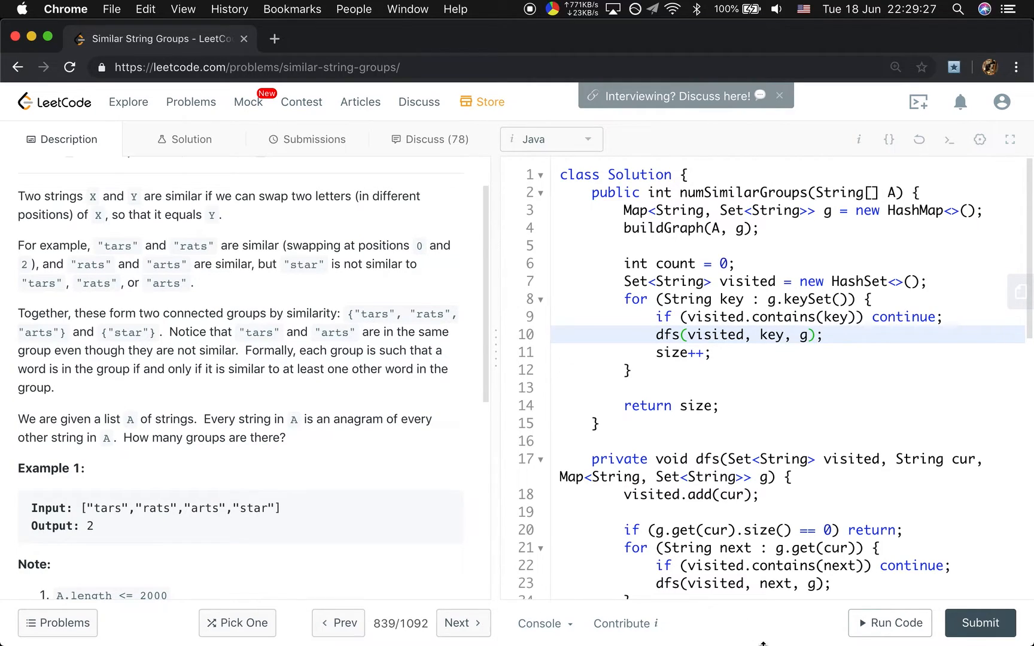
click(889, 623)
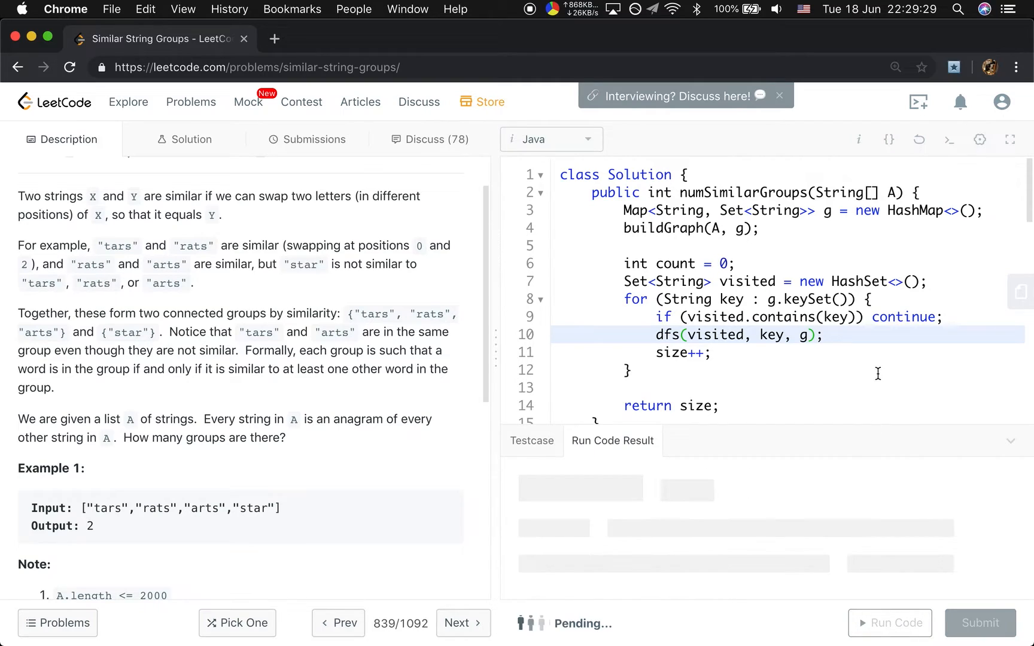
click(889, 622)
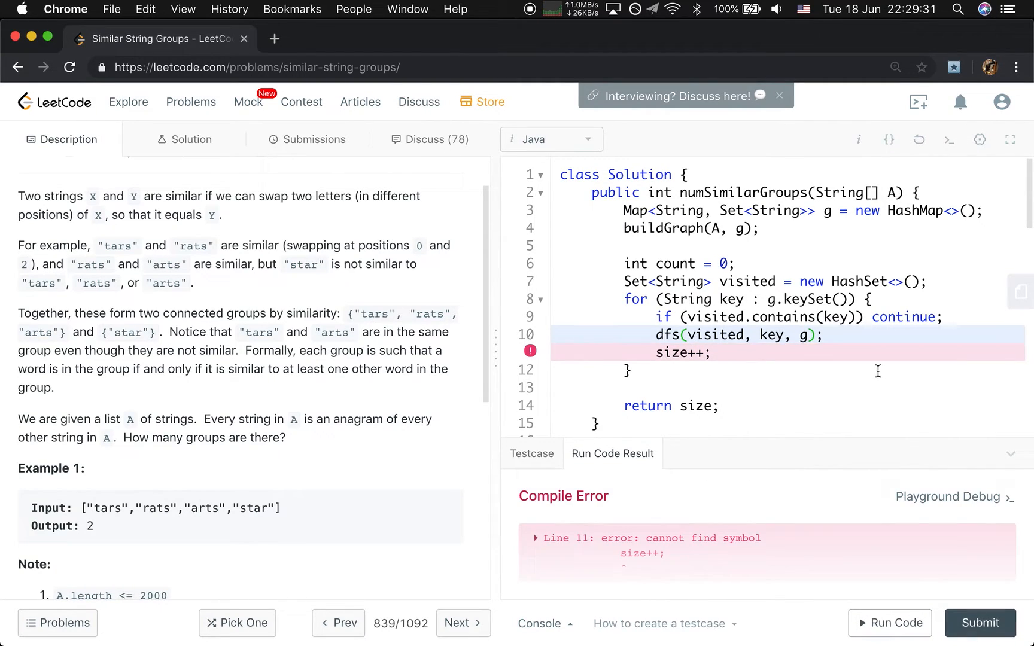
- Replace size++ and return size with count, then rerun the example to get output 2
scroll(up, 3)
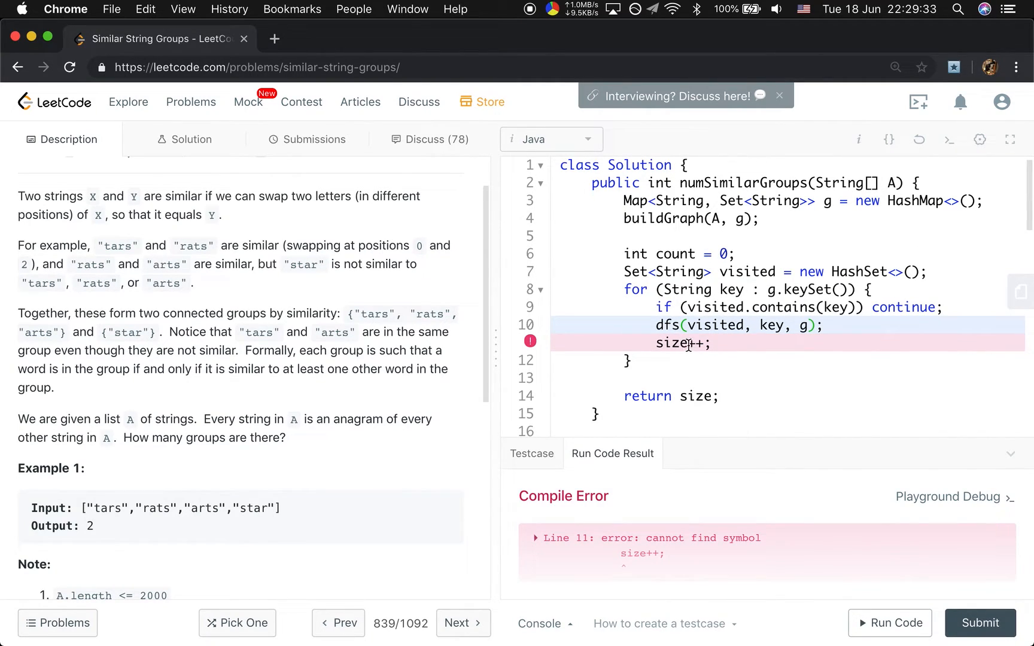
text(count++;)
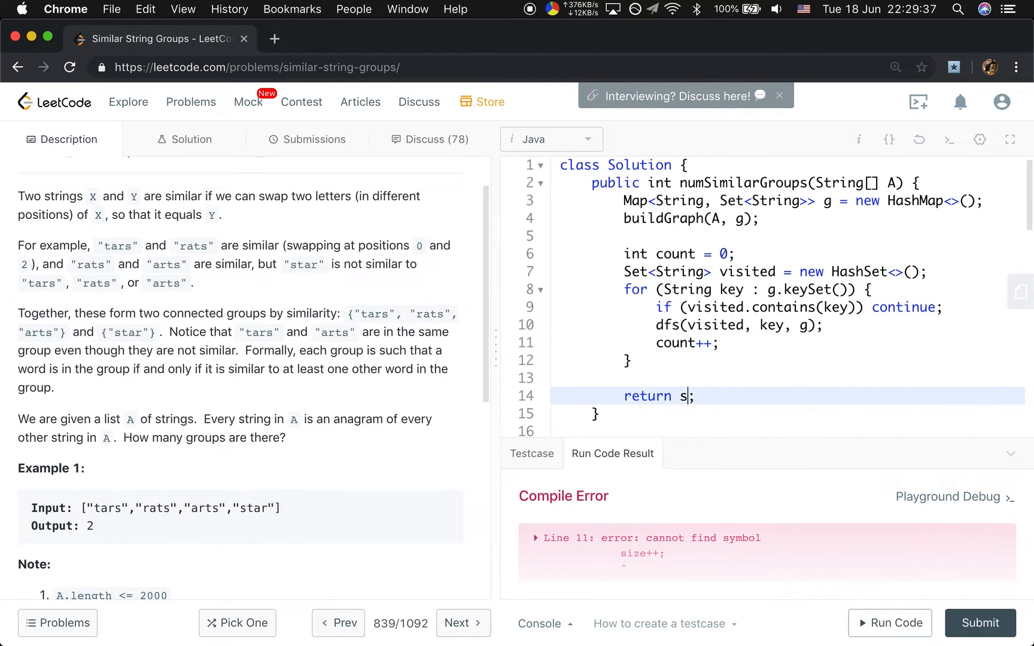
text(ount)
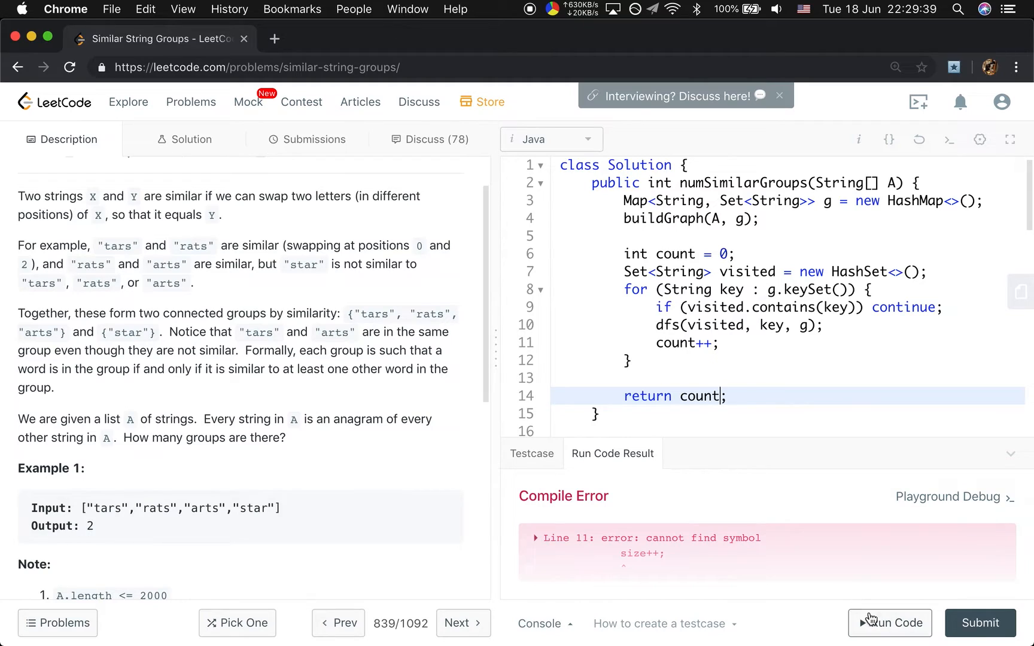
click(888, 623)
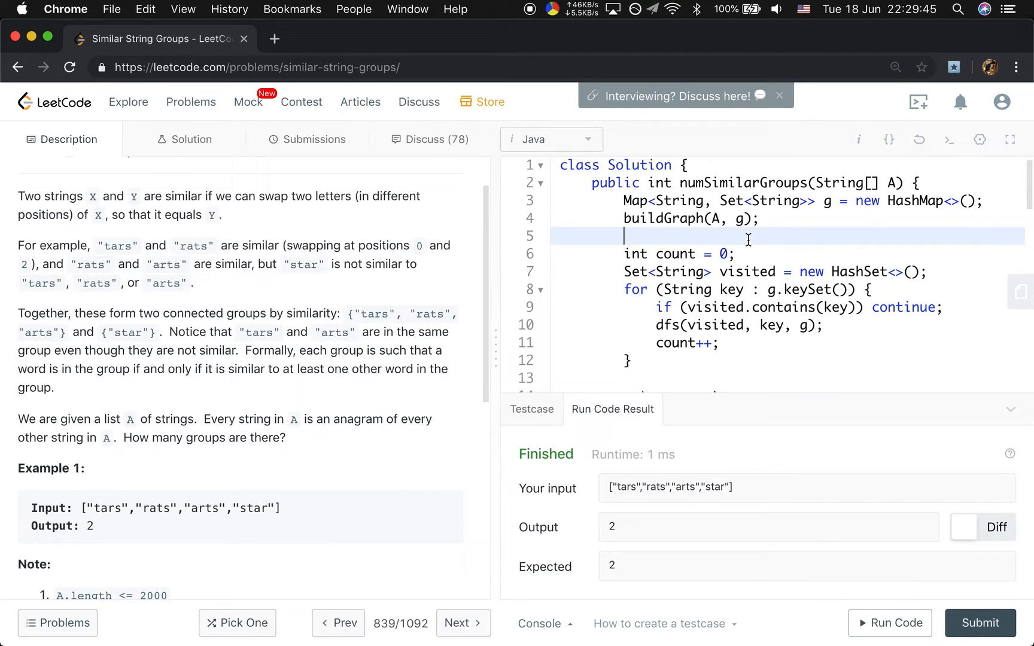
- Add the early return 'if (g.size() == 1) return 1;' plus a placeholder comment line
text(if (g.size())
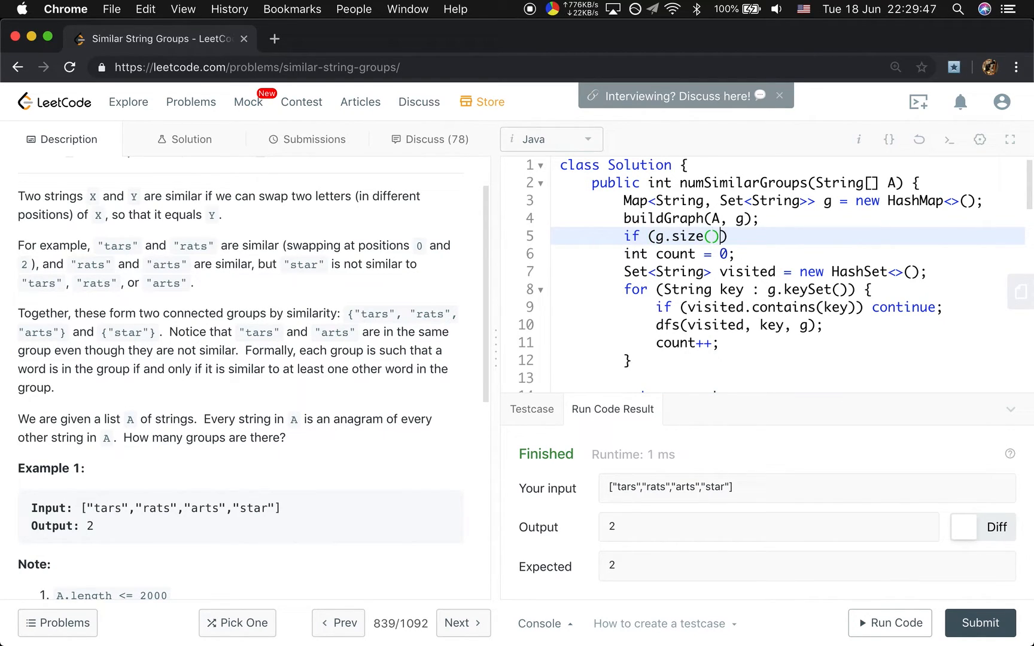
text(== 1) return)
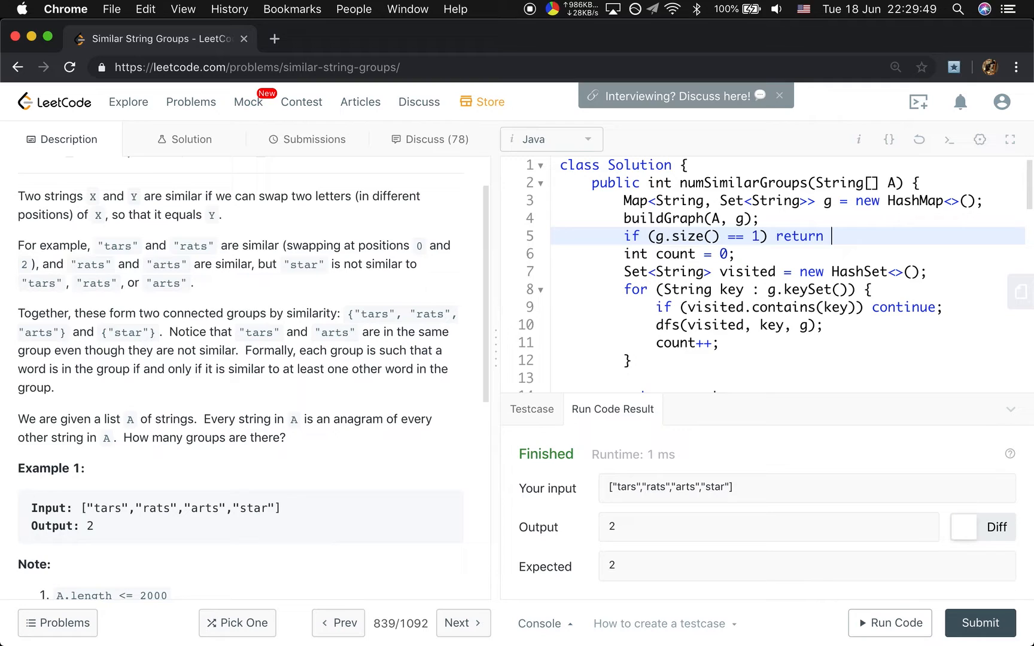
text(1;)
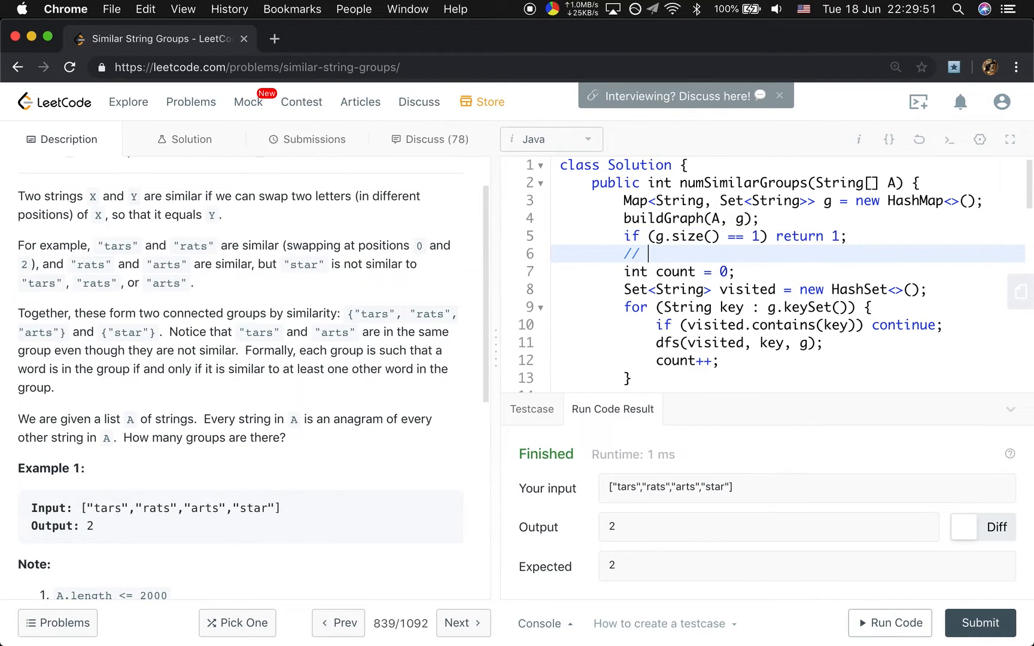
text(aaaa)
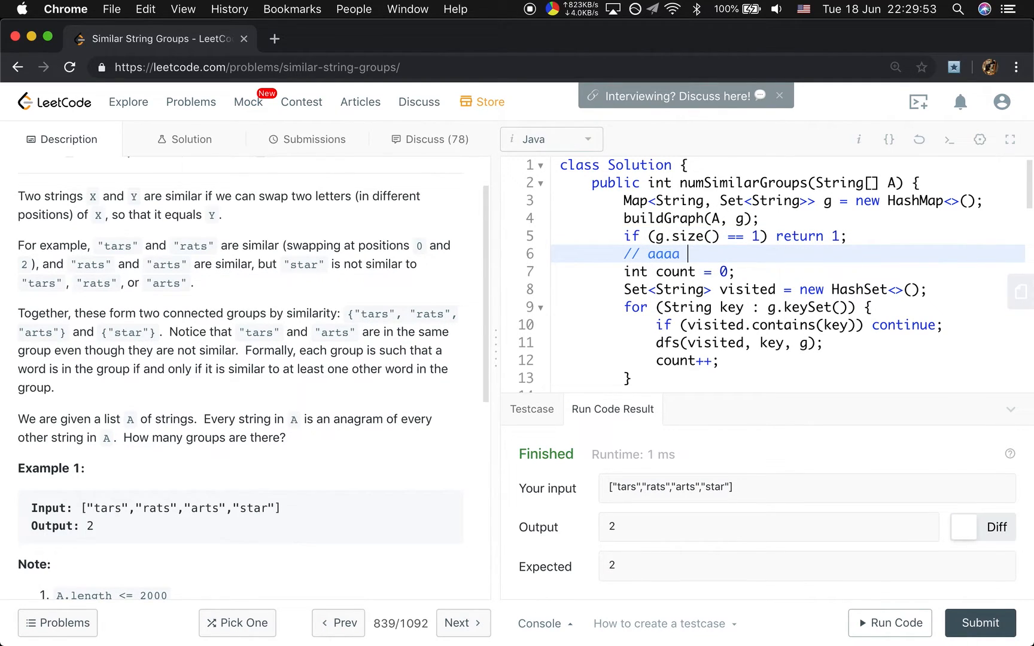
text(aaaa)
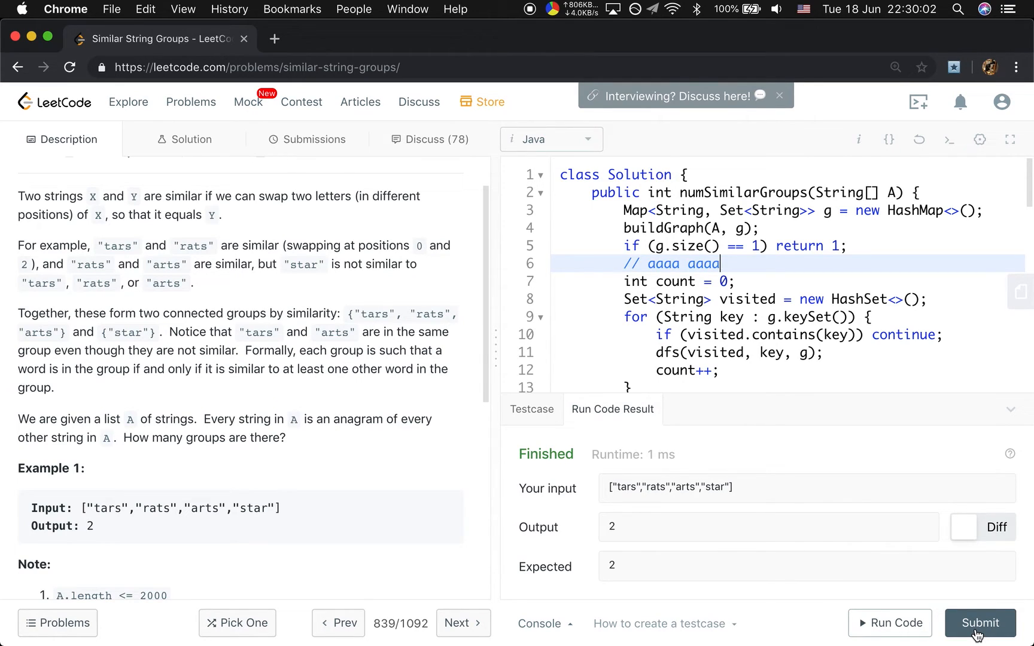
- Submit the solution, accepted at 294 ms, faster than 55.50% of Java submissions
click(980, 622)
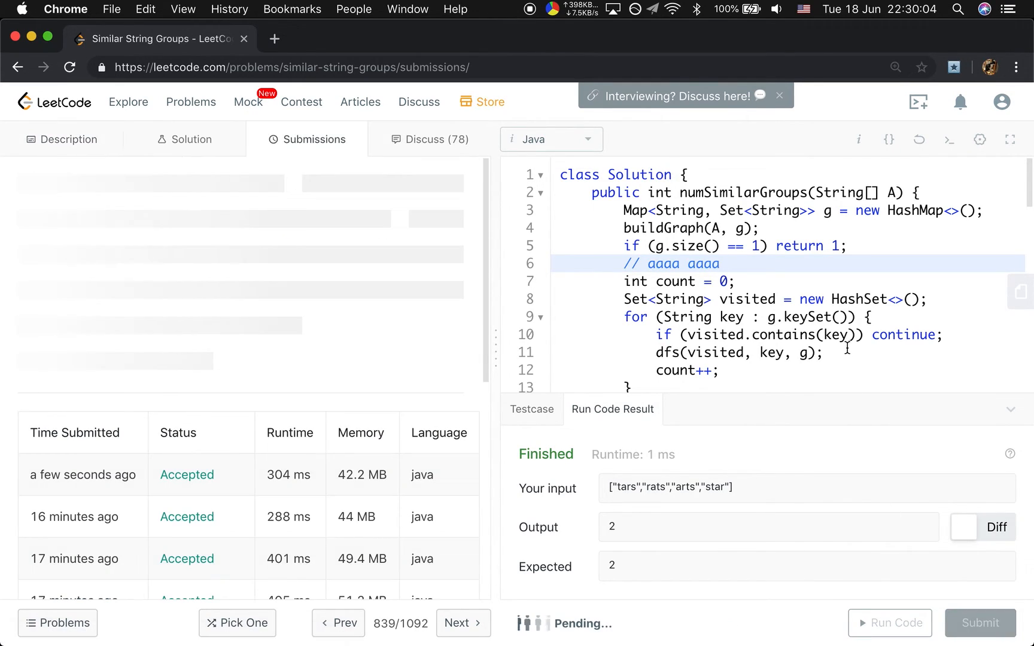
click(979, 622)
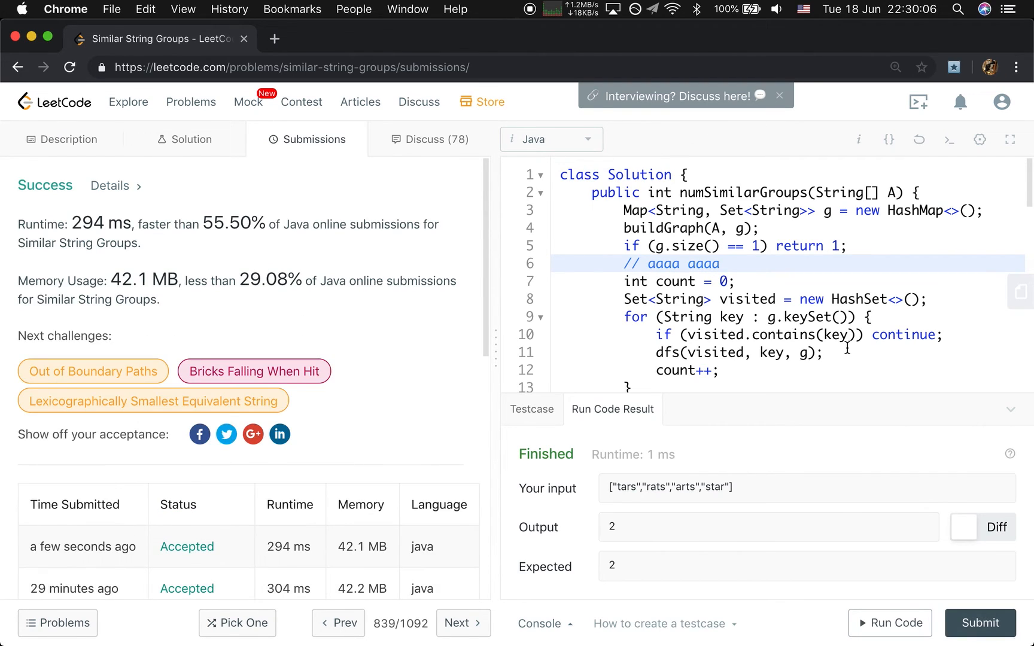